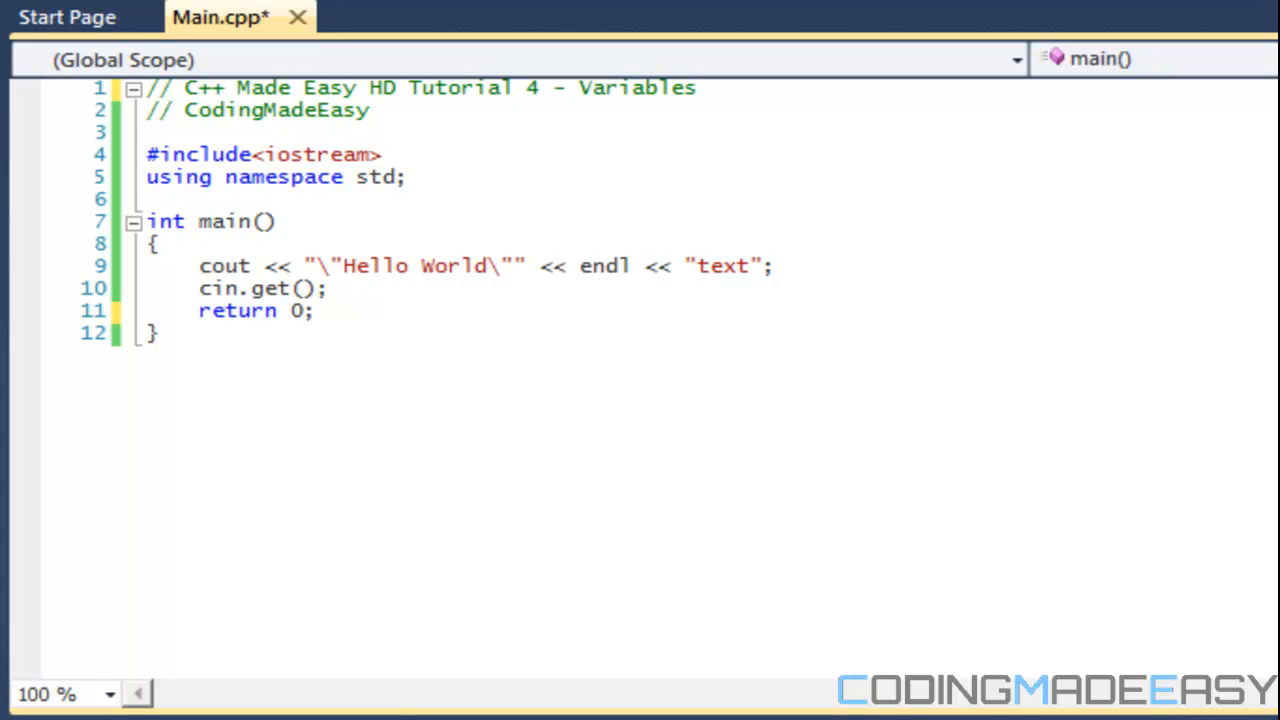
mouse_move(565, 397)
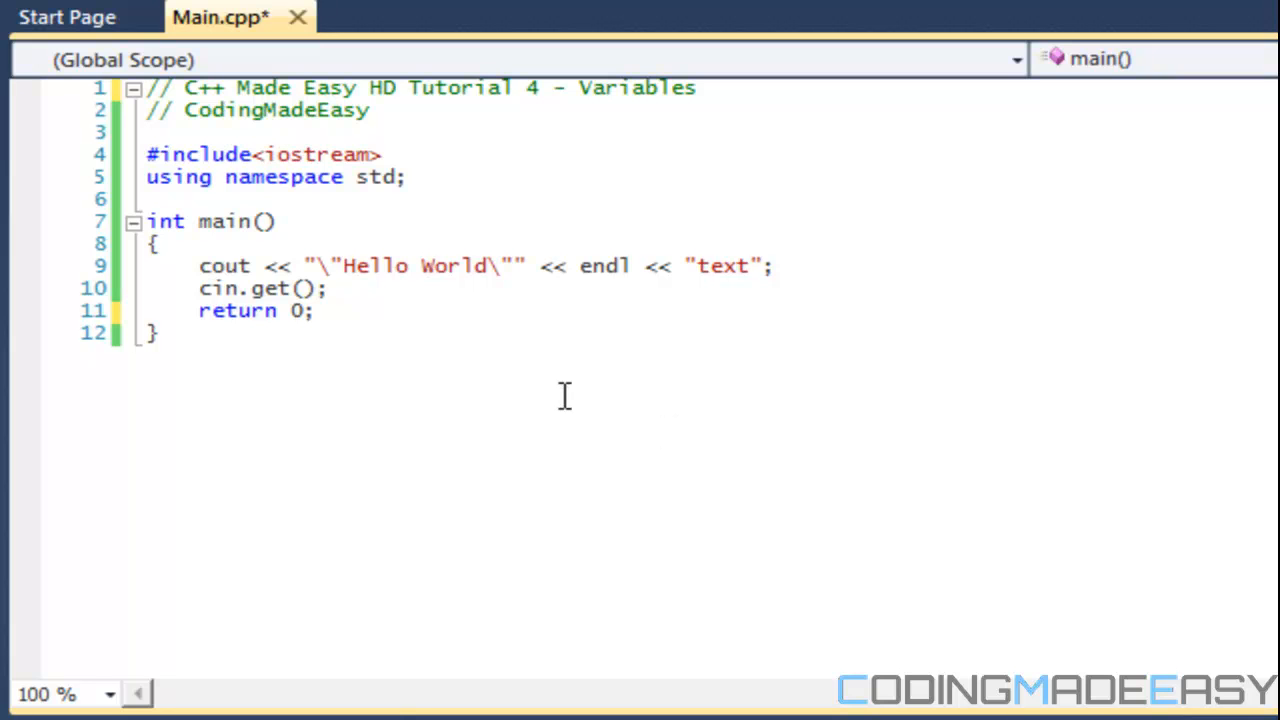
mouse_move(475, 350)
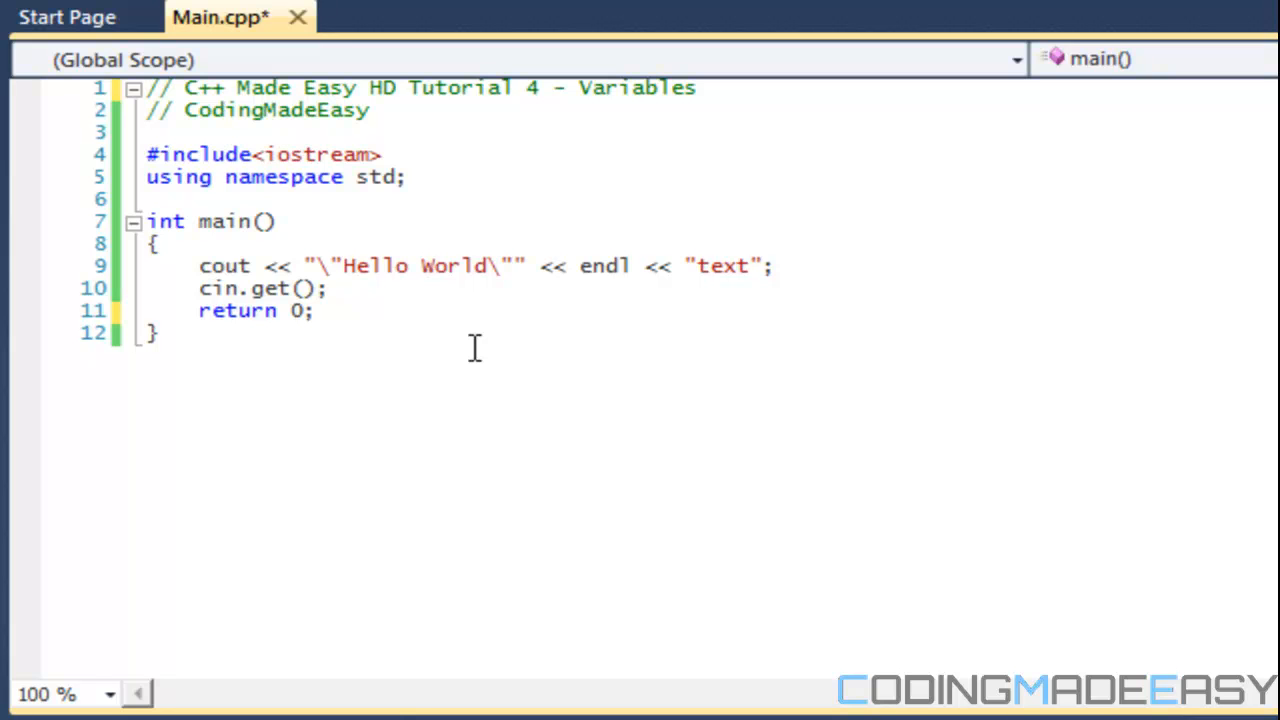
- Delete the cout and cin.get lines, trying int, float, double and bool keywords there
left_click(385, 288)
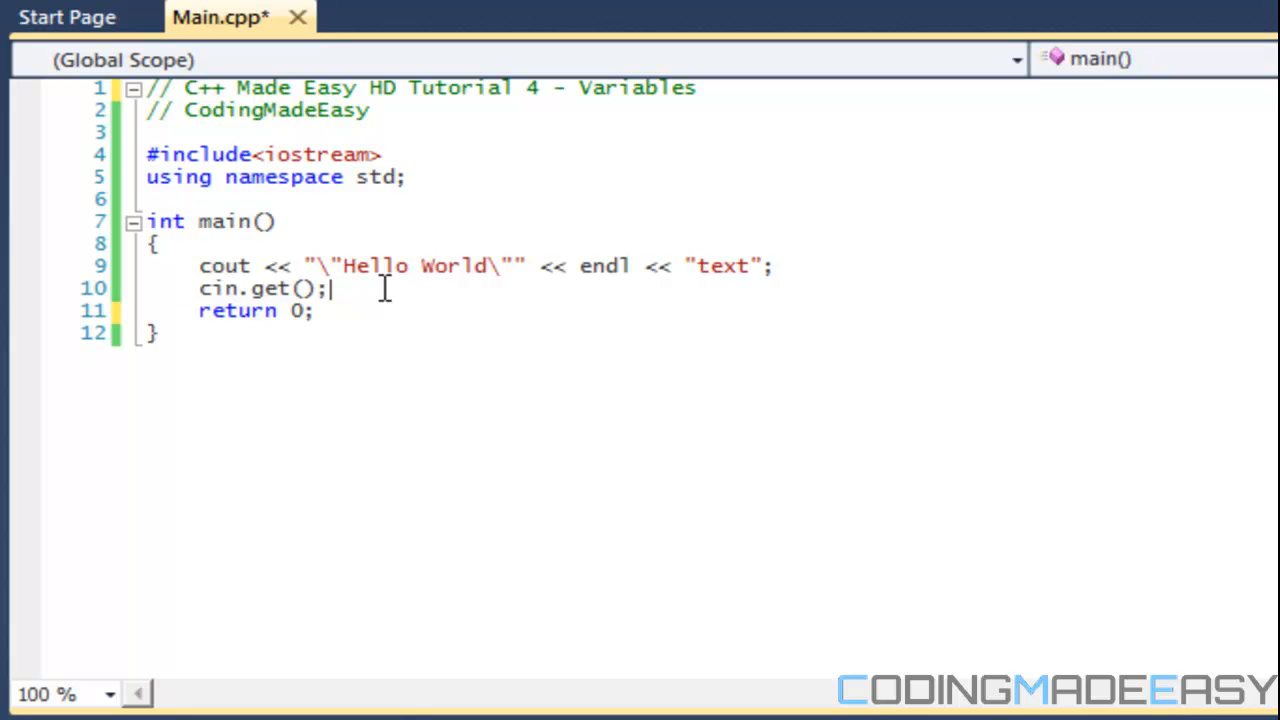
left_click_drag(330, 288, 198, 265)
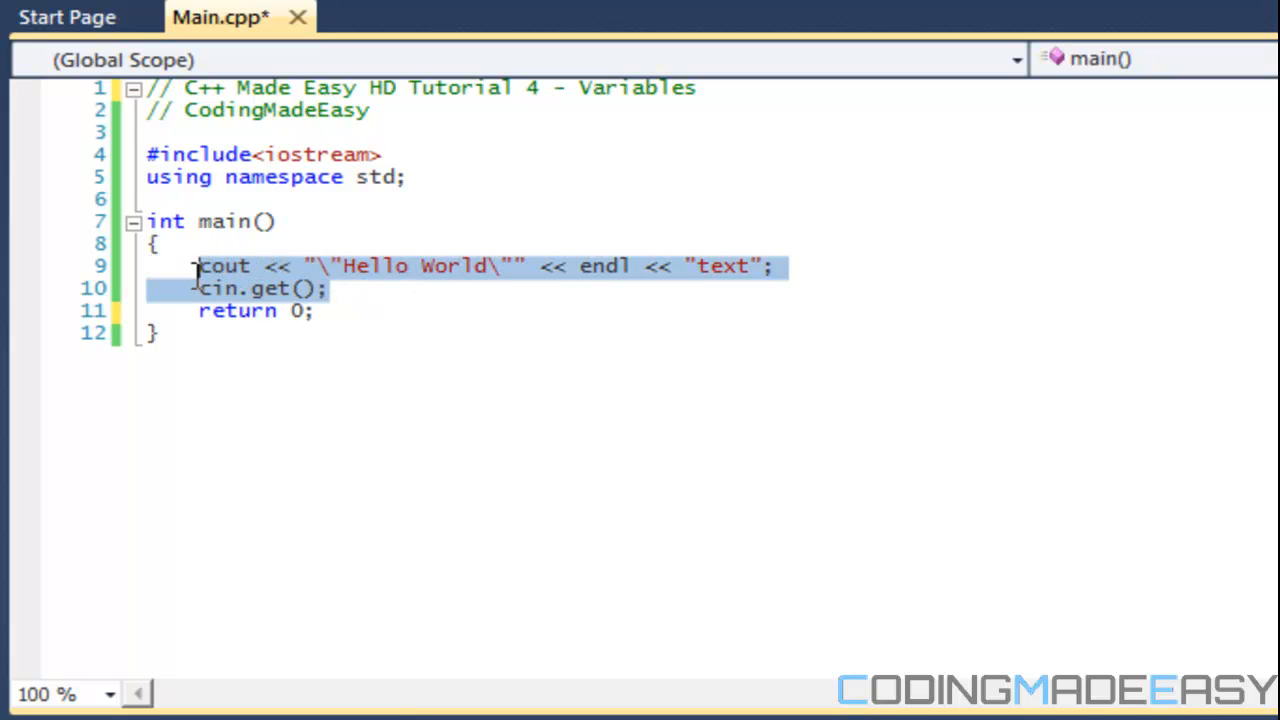
type("in")
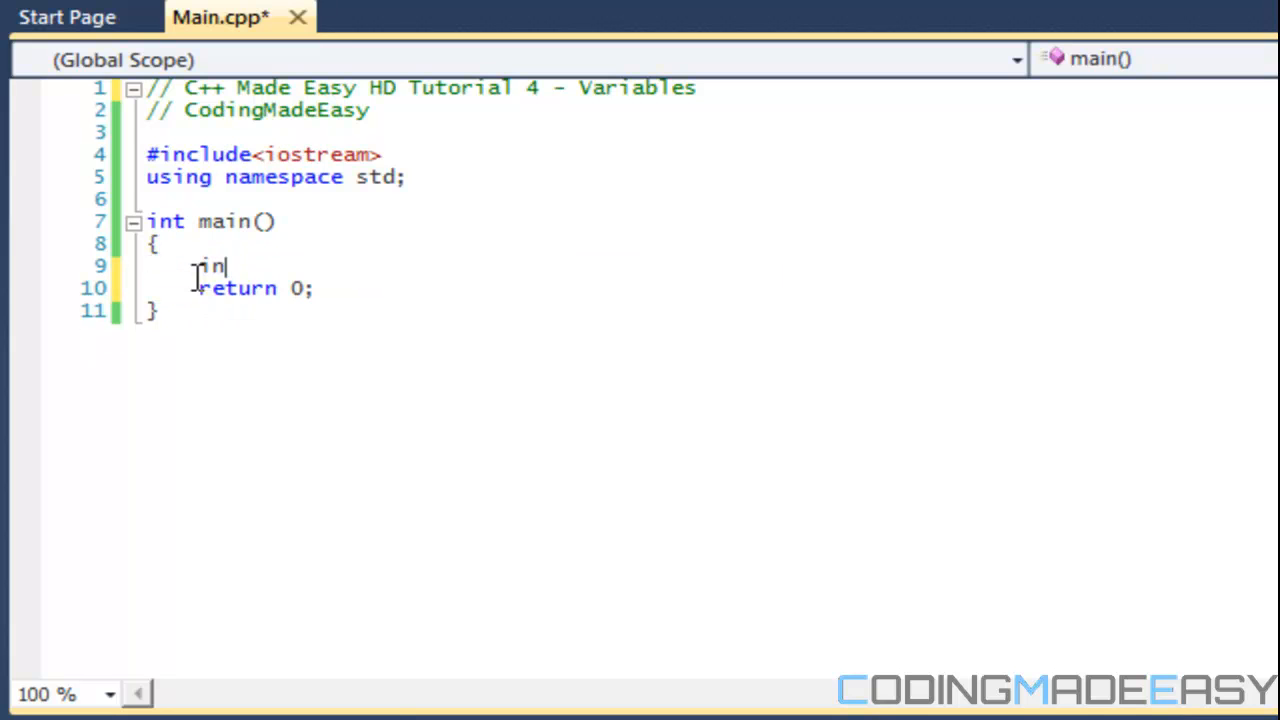
type("floa")
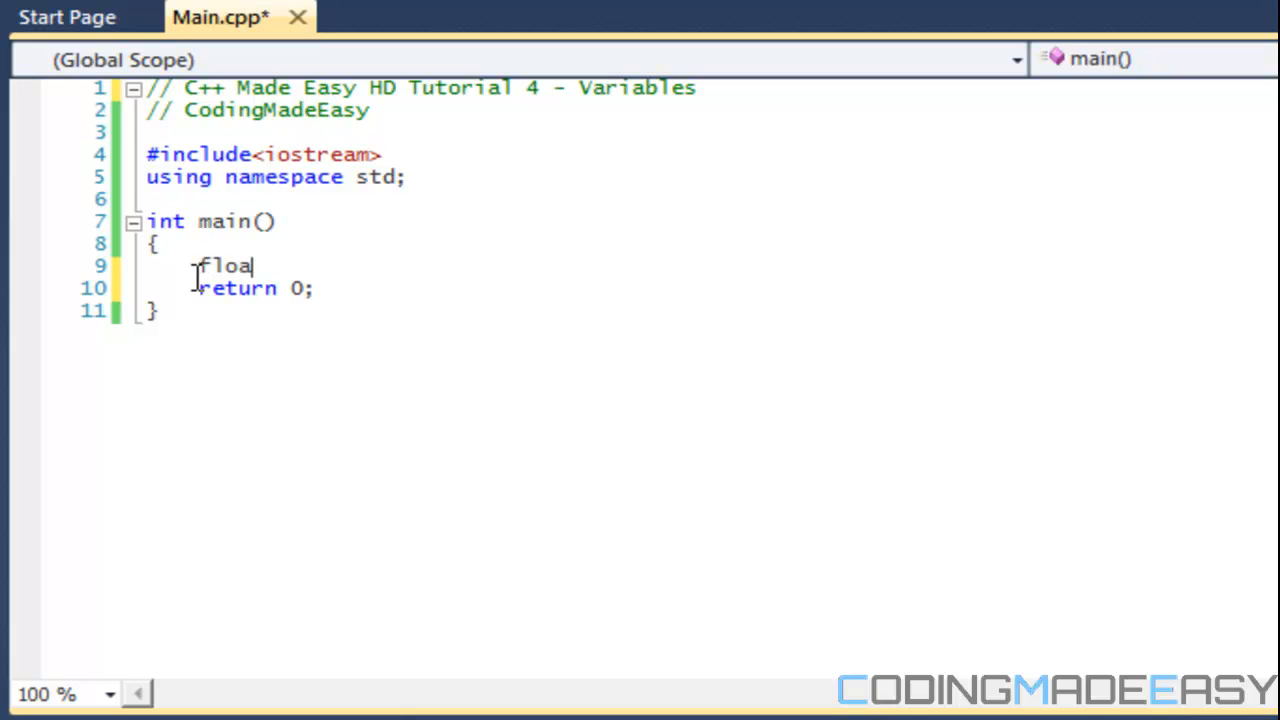
type("do")
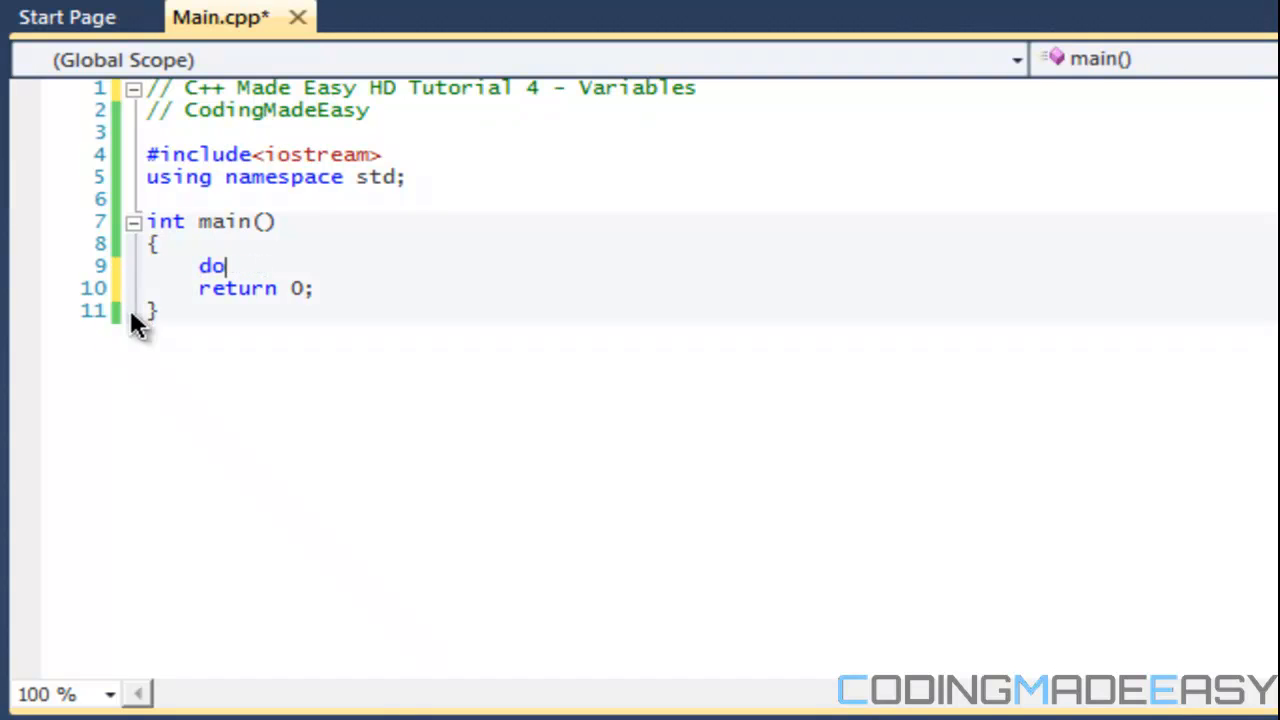
type("uble")
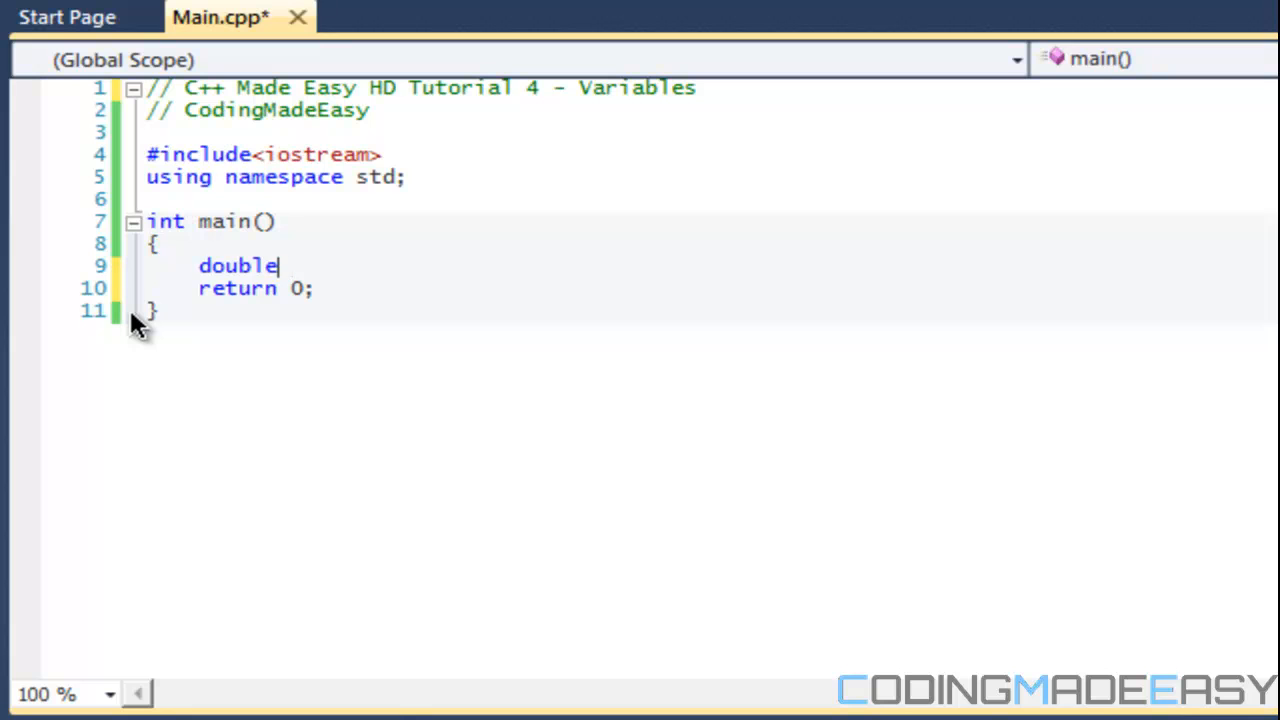
type("bool")
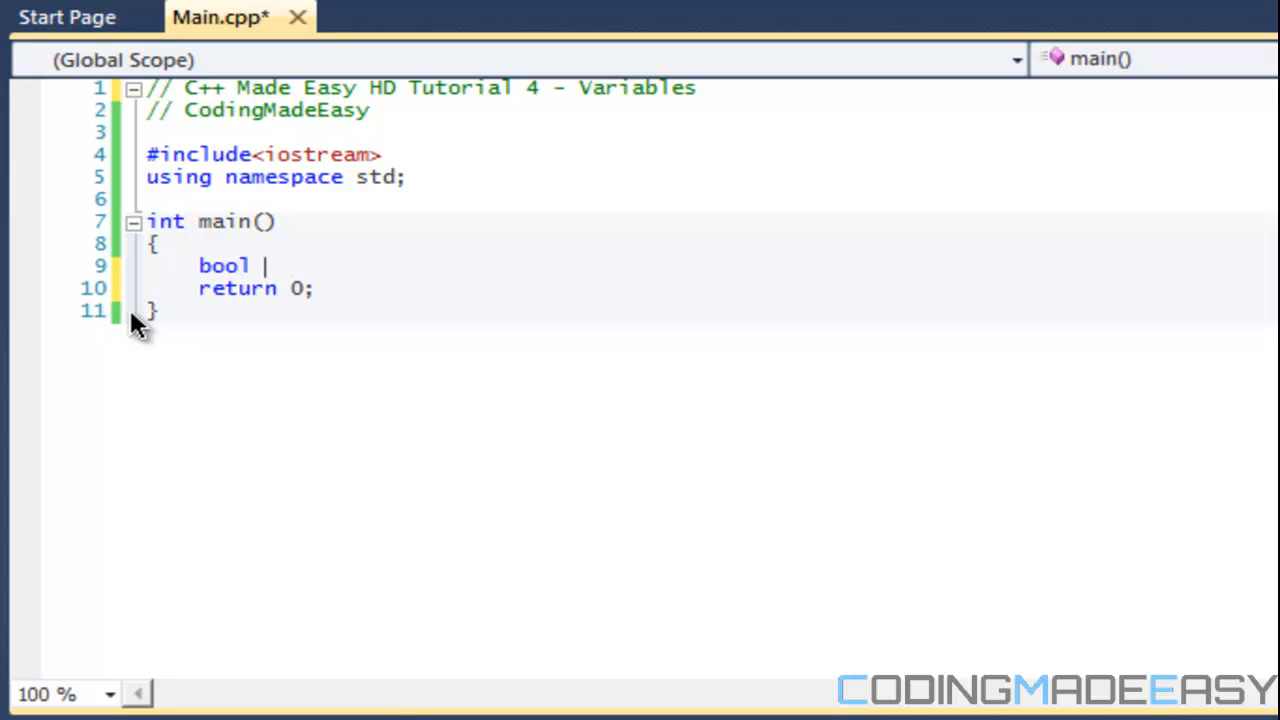
key("backspace")
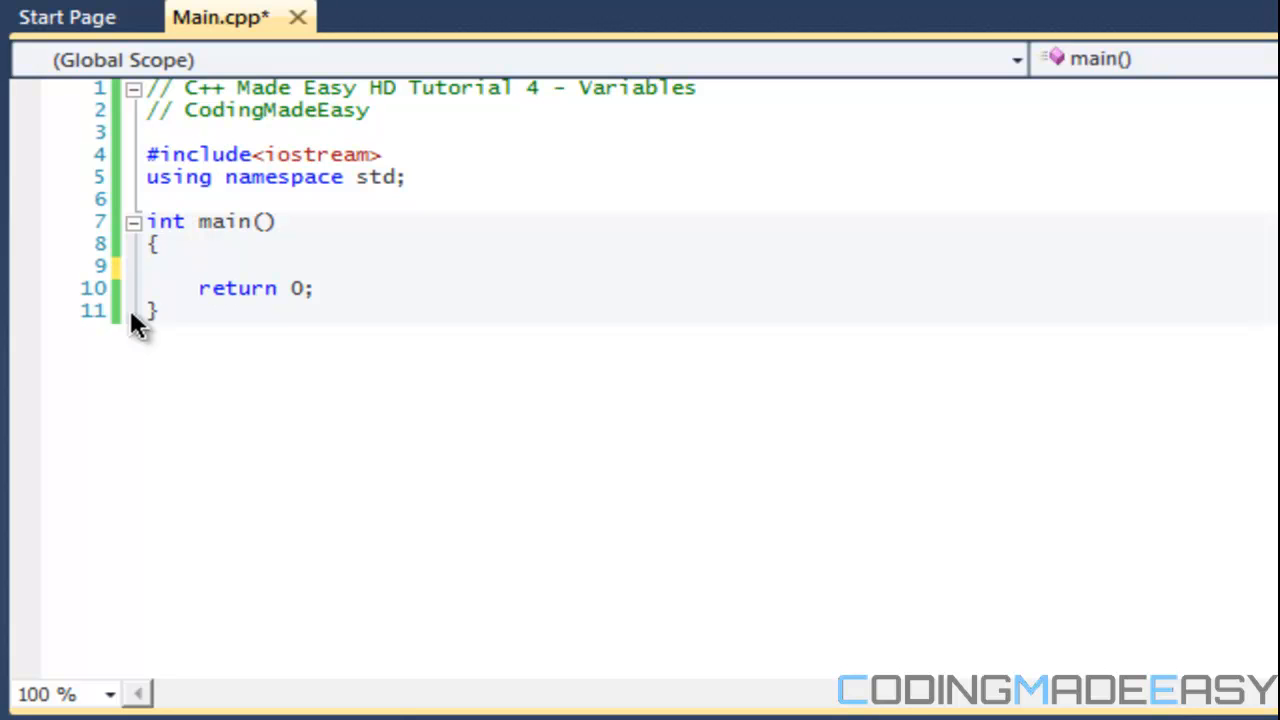
- Type 'chars' on the empty line in main, then erase it
left_click(200, 266)
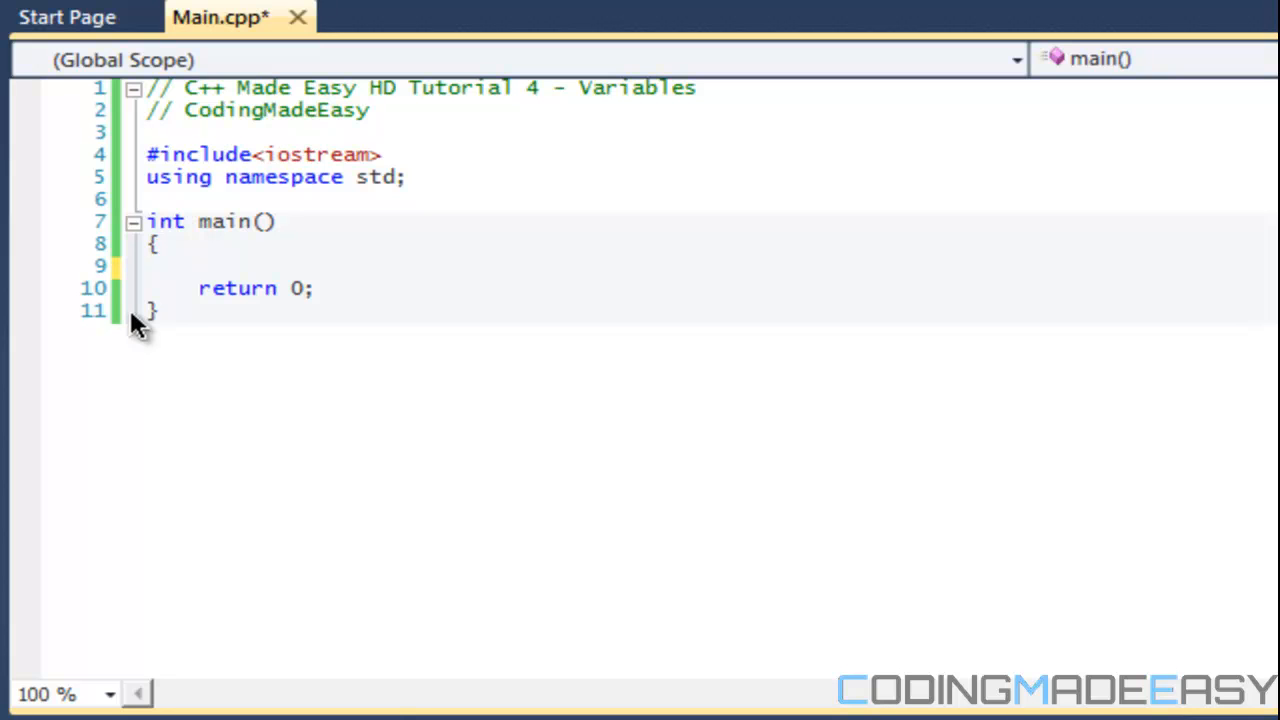
left_click(199, 266)
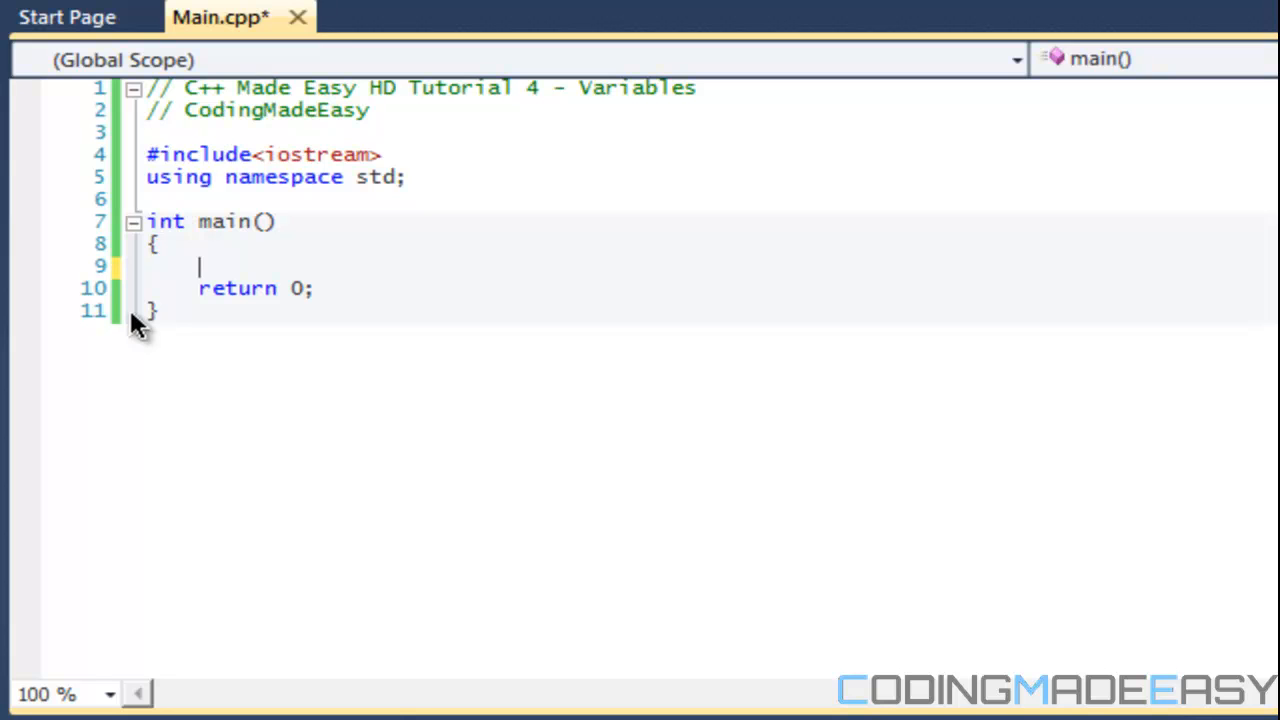
type("char")
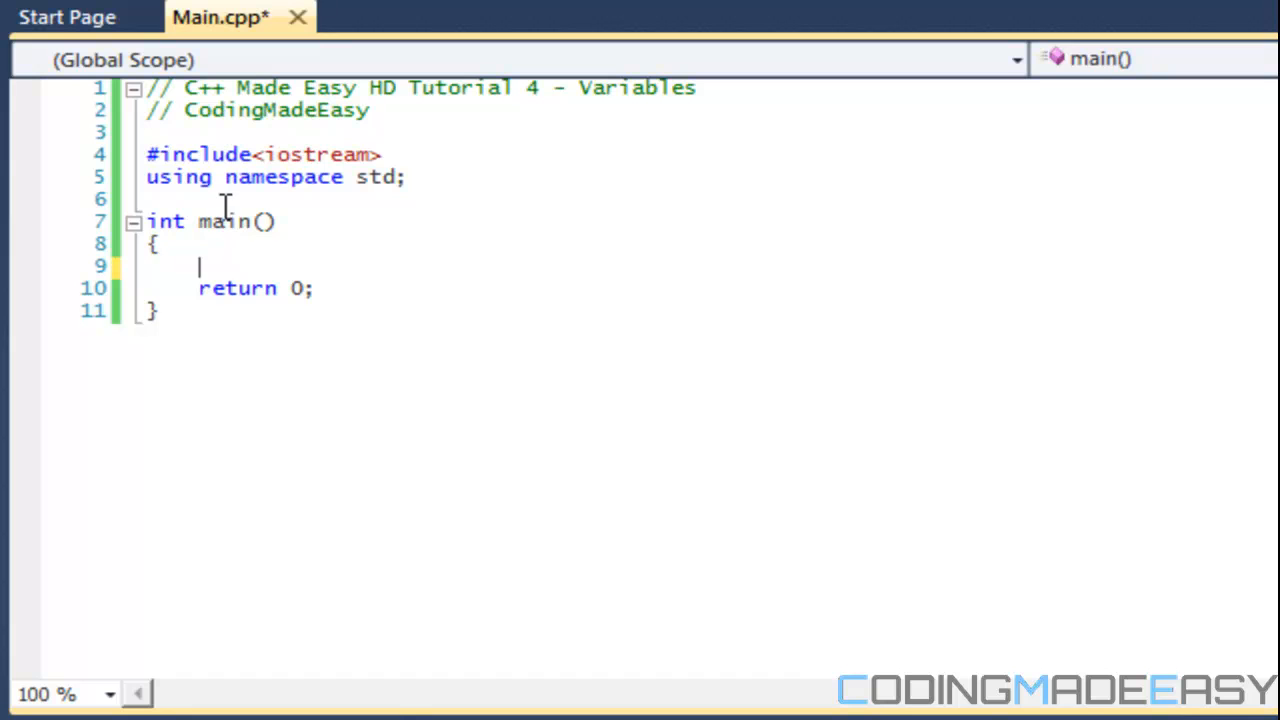
type("s")
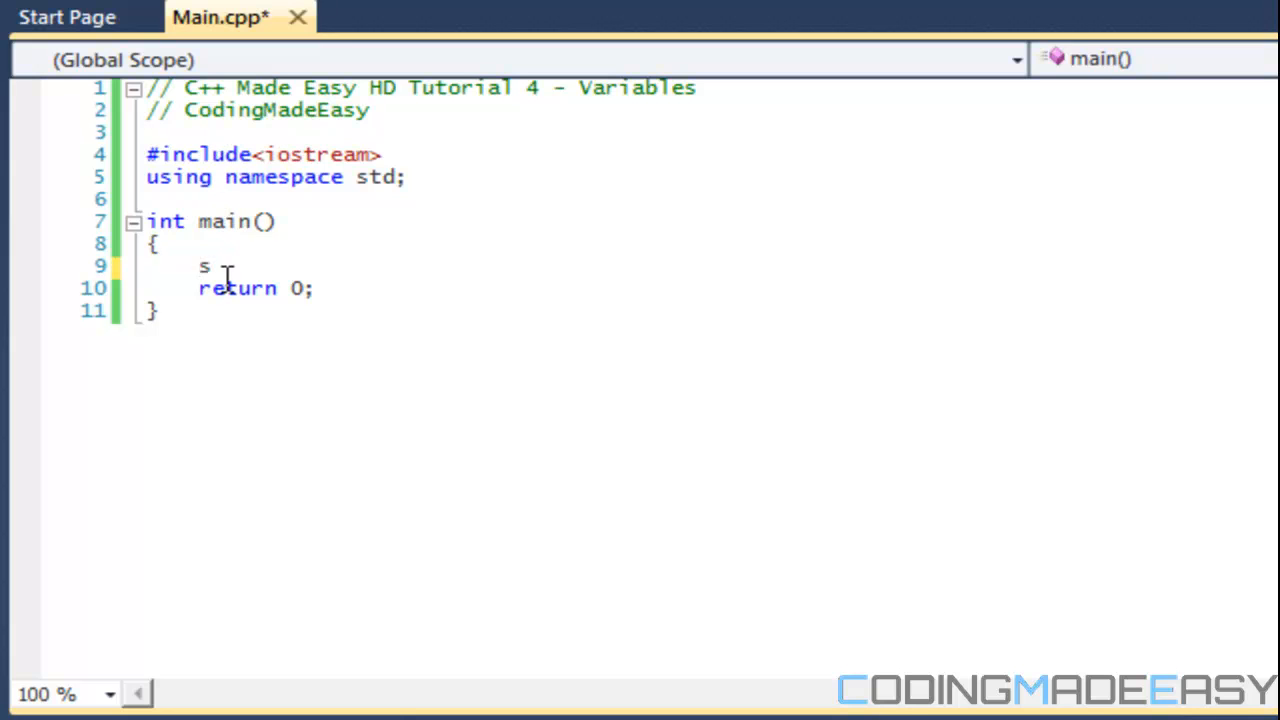
key("Backspace")
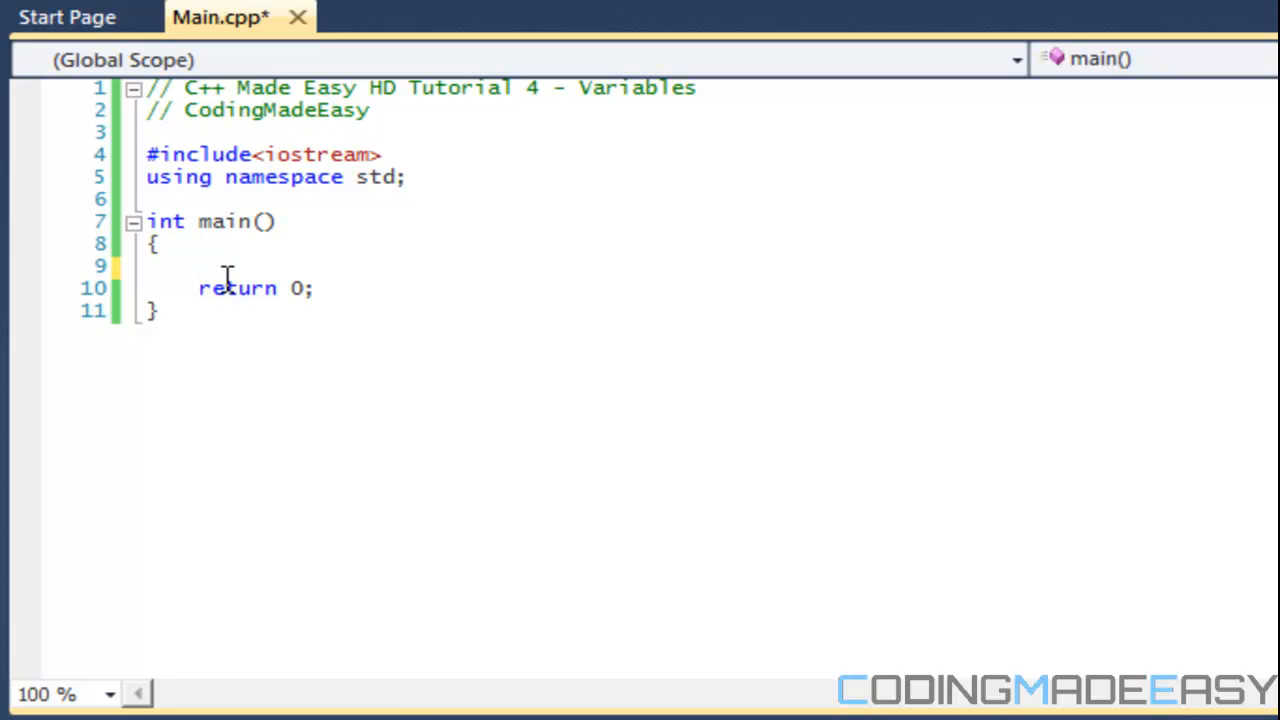
left_click(200, 265)
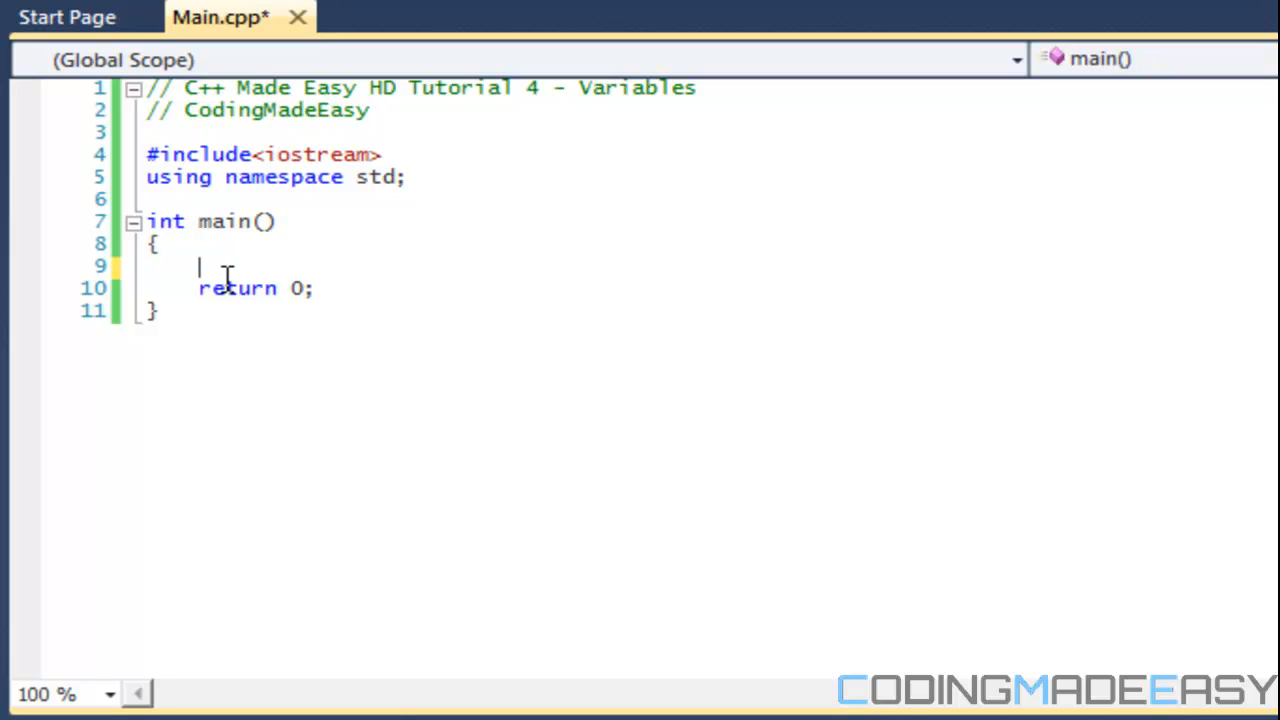
type("int")
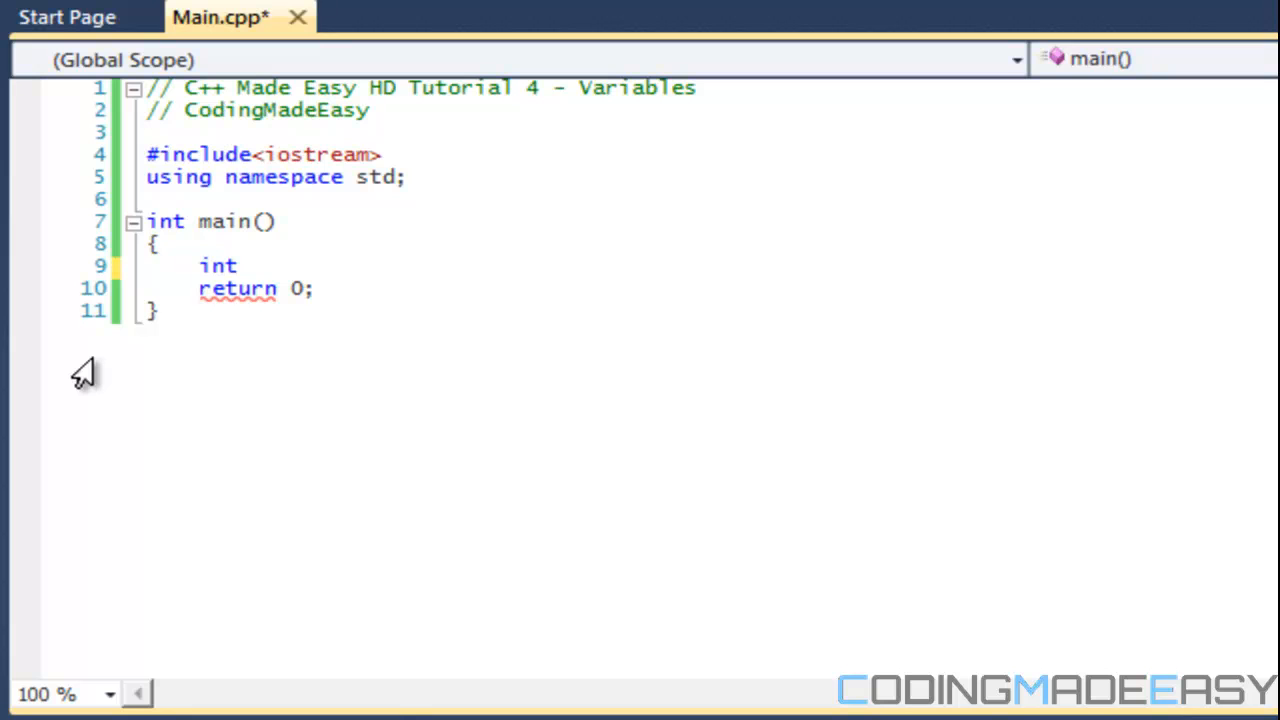
mouse_move(92, 372)
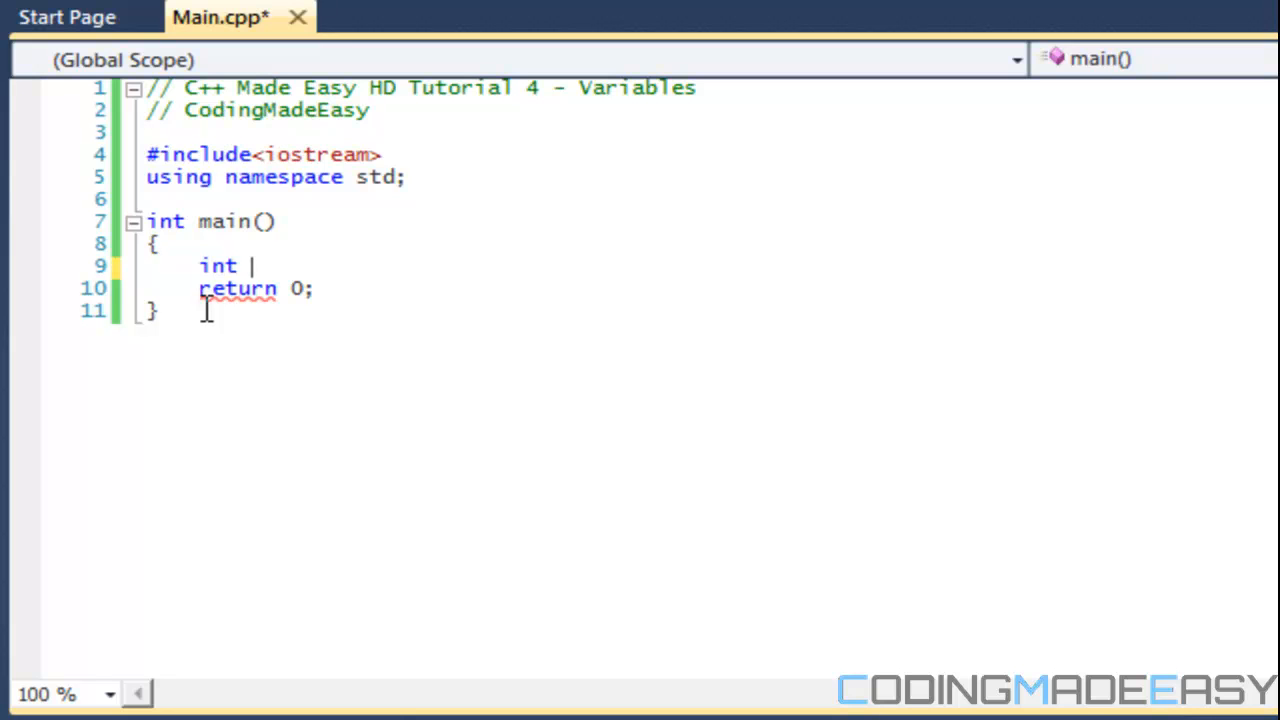
type("float")
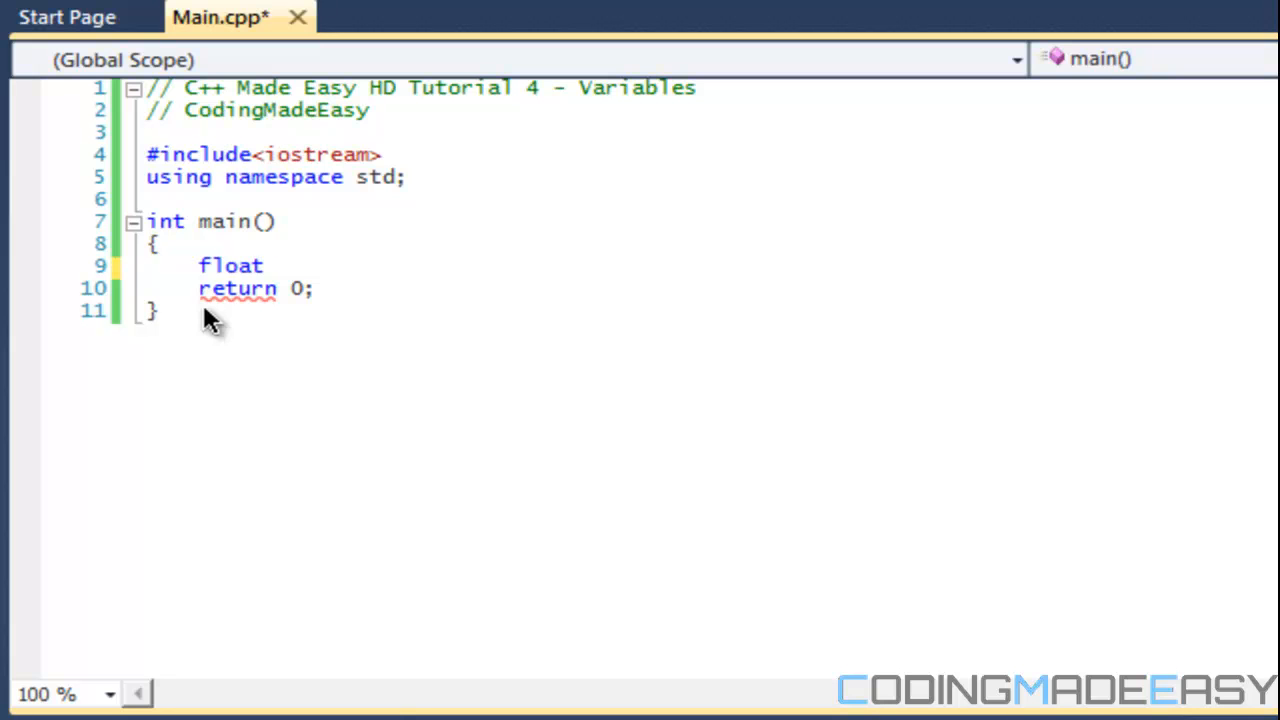
mouse_move(1024, 695)
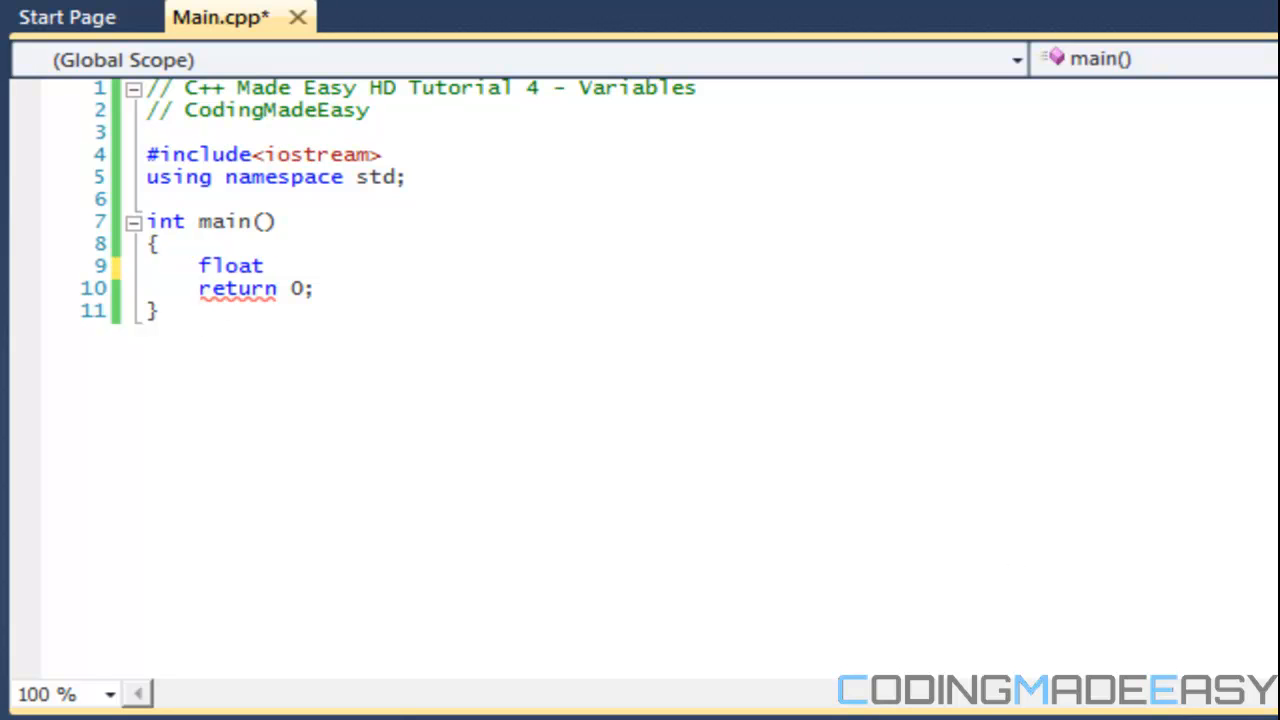
mouse_move(353, 197)
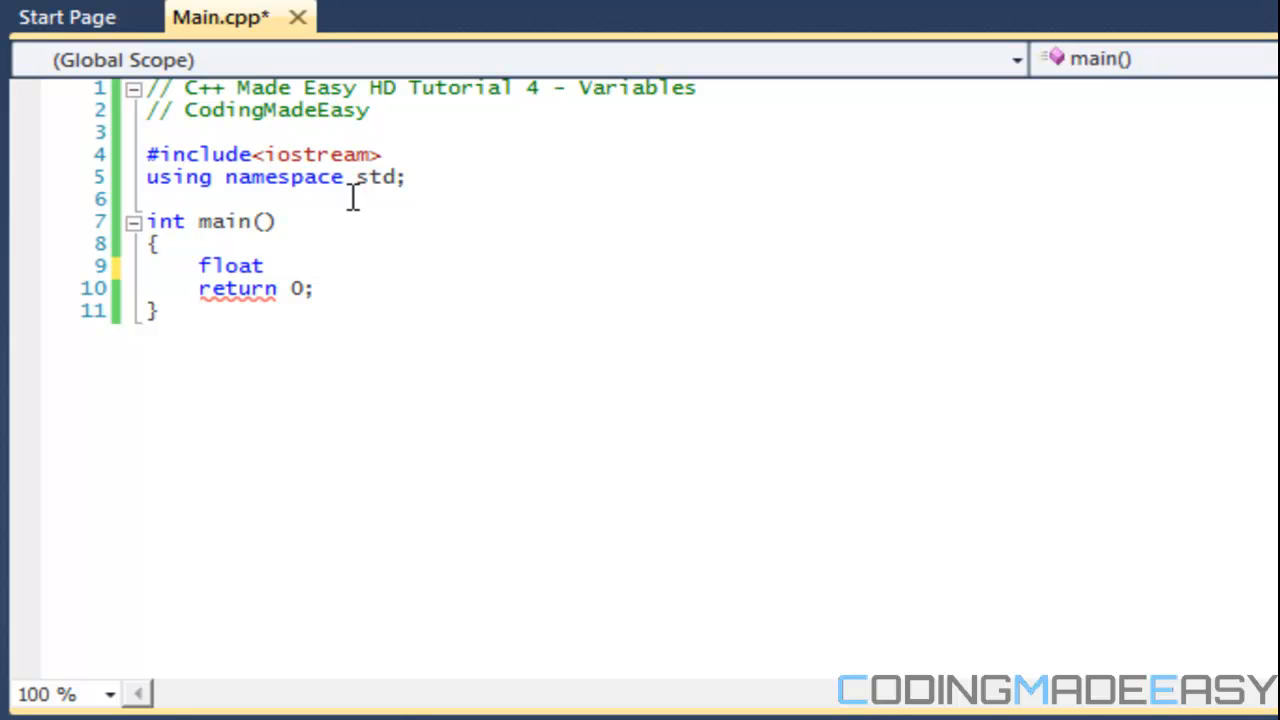
mouse_move(283, 221)
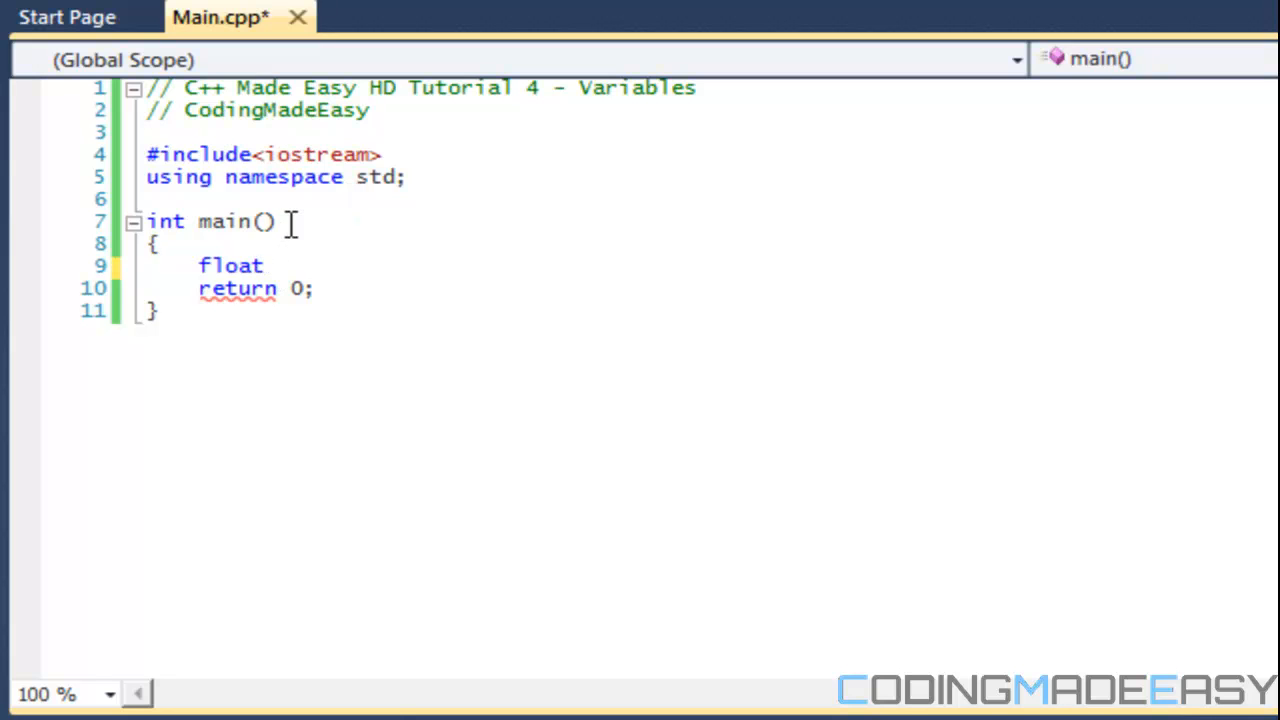
key("Backspace")
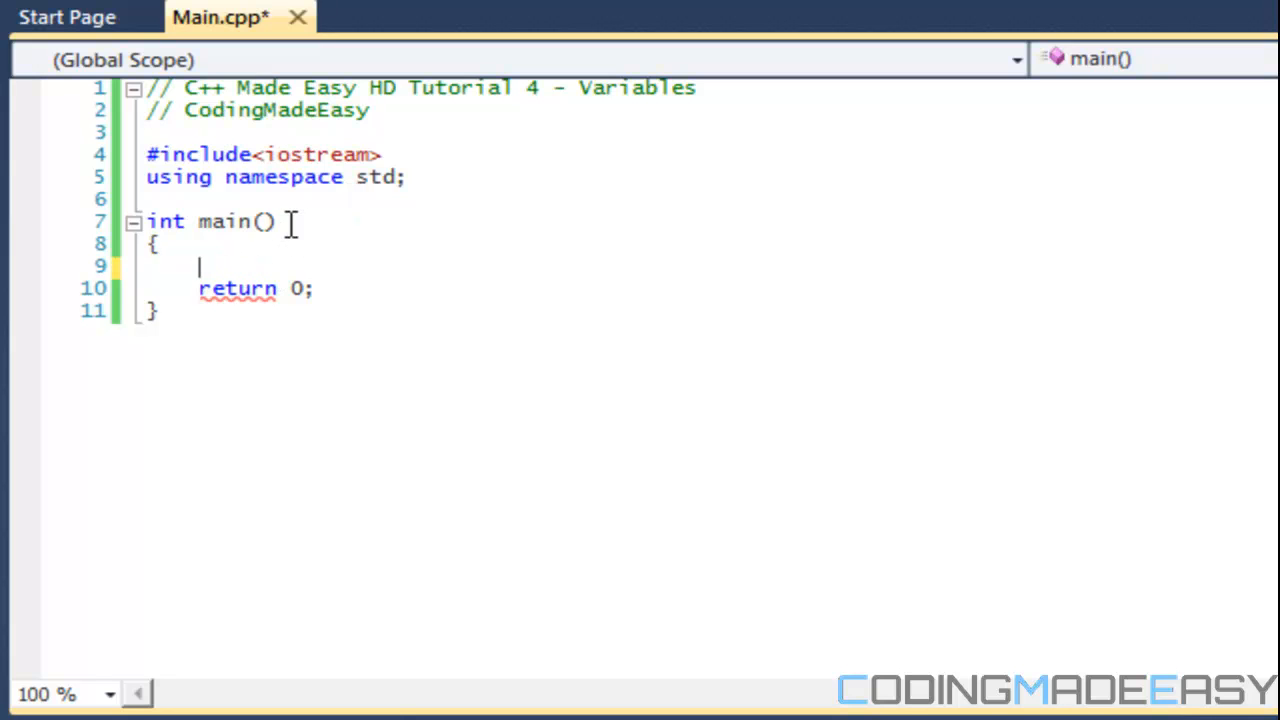
type("doub")
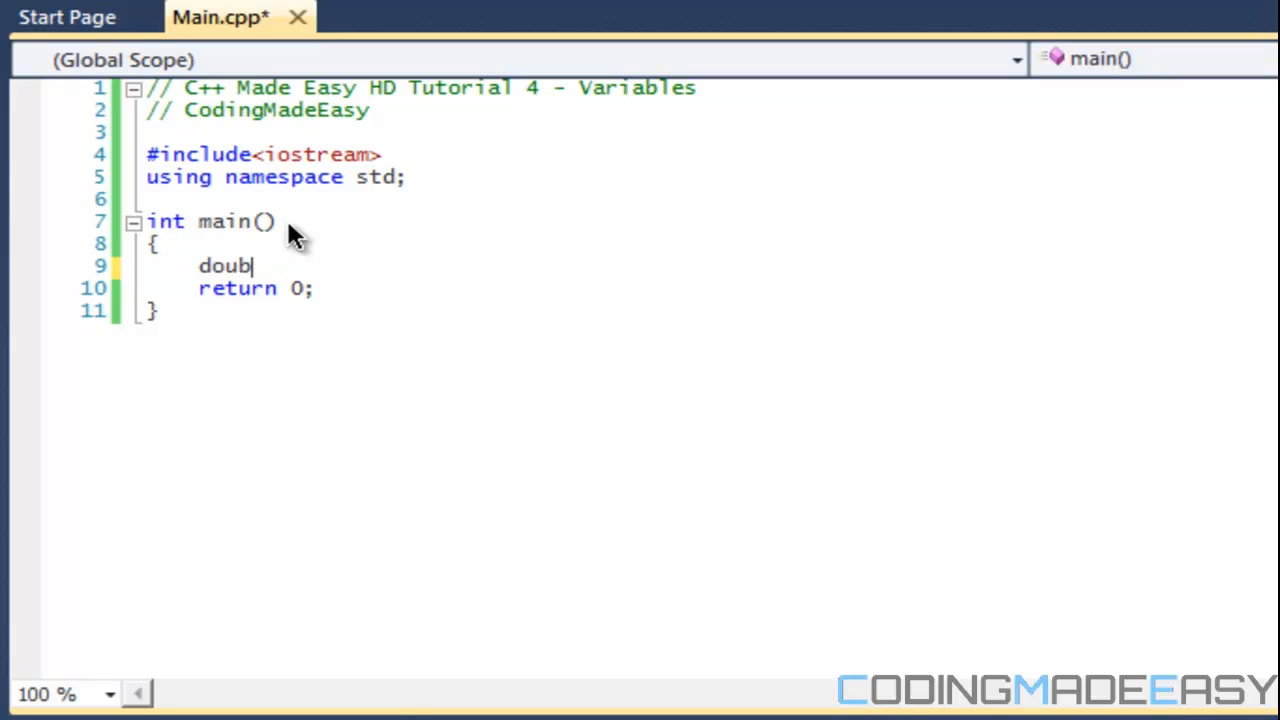
type("le")
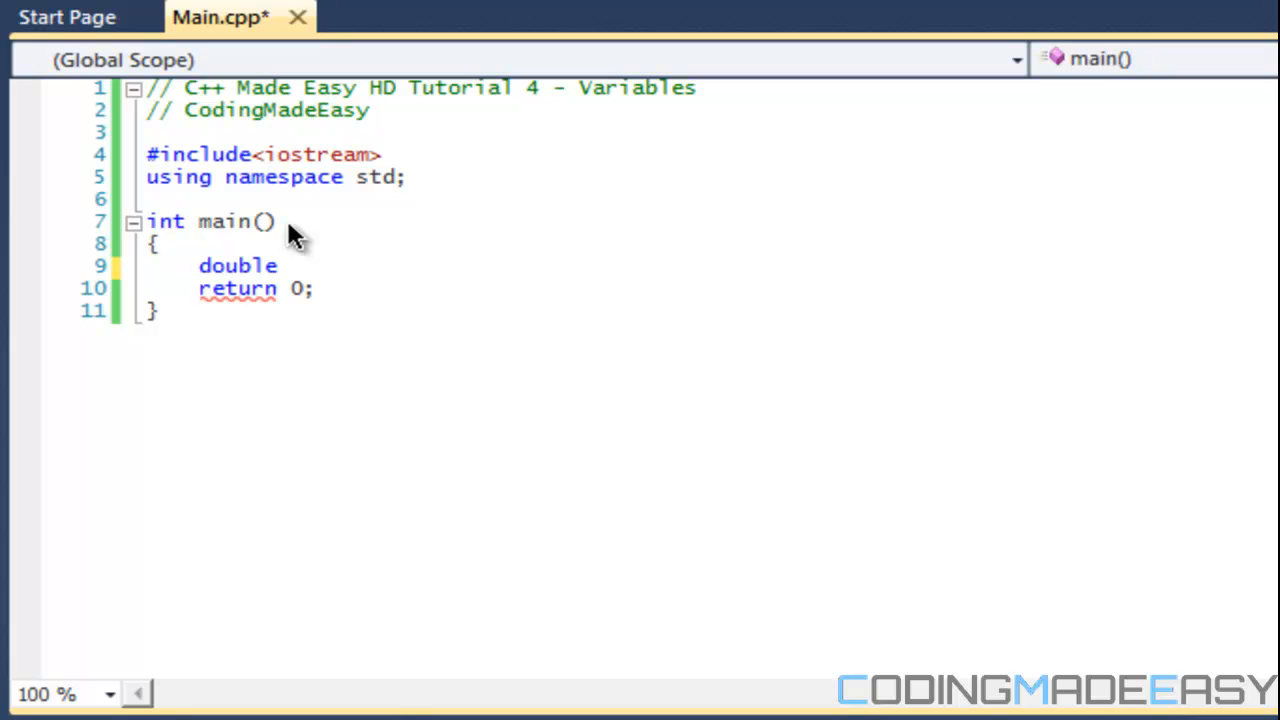
left_click(279, 265)
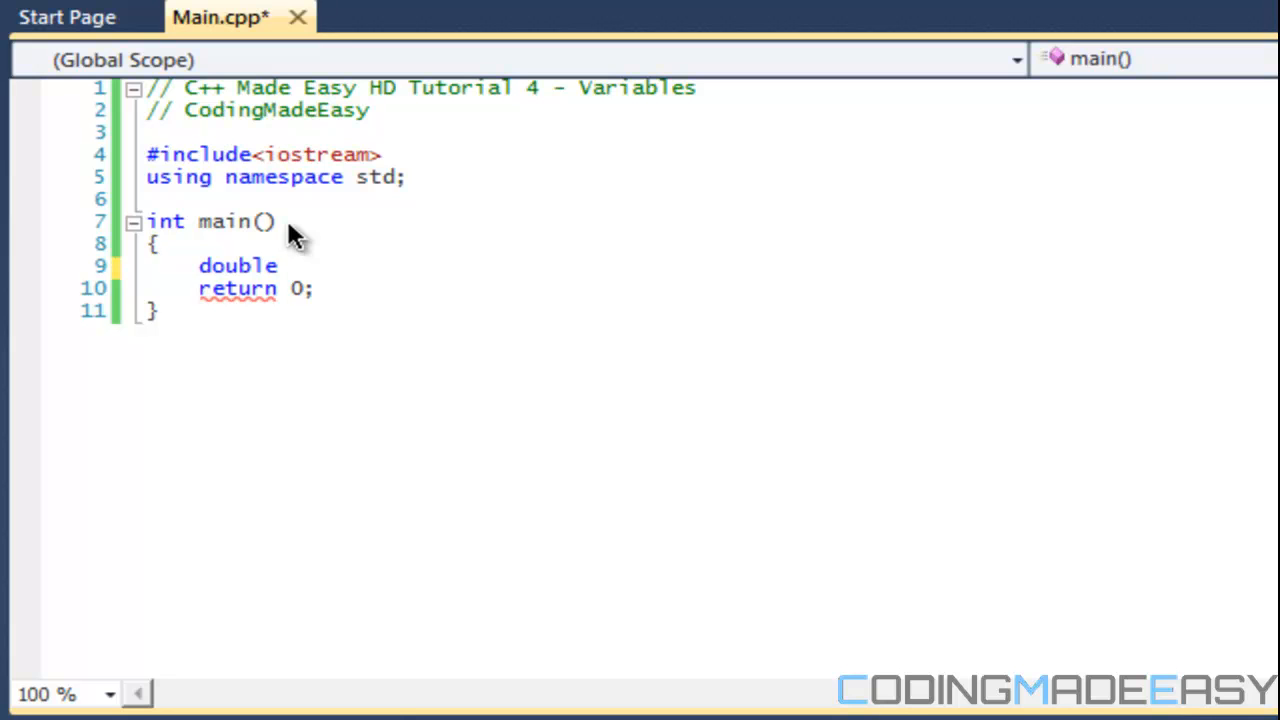
key("BackSpace")
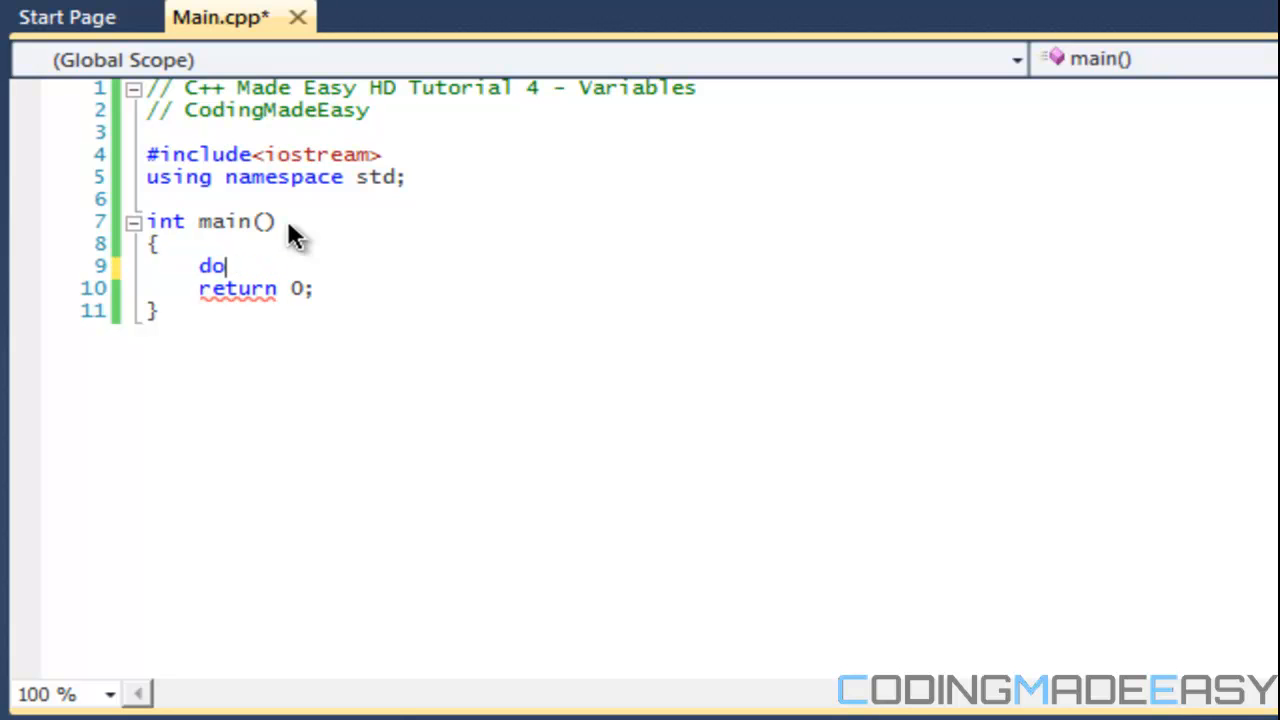
key("Backspace")
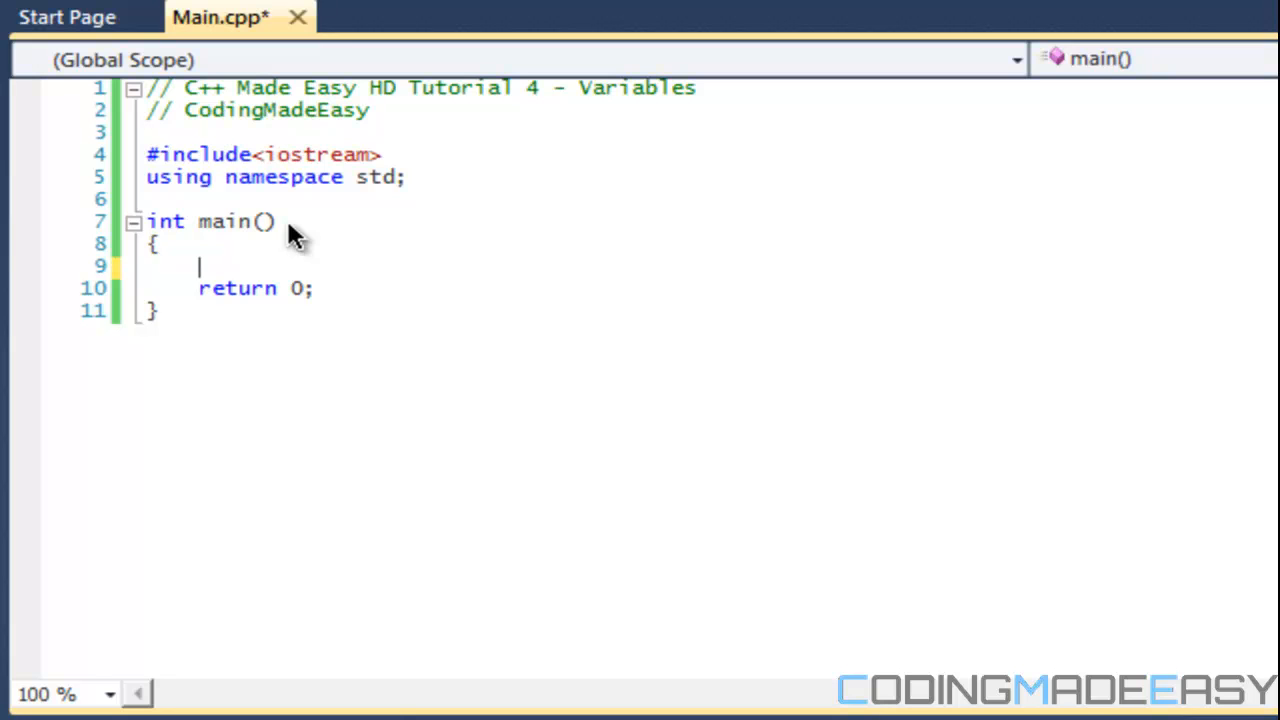
type("bool")
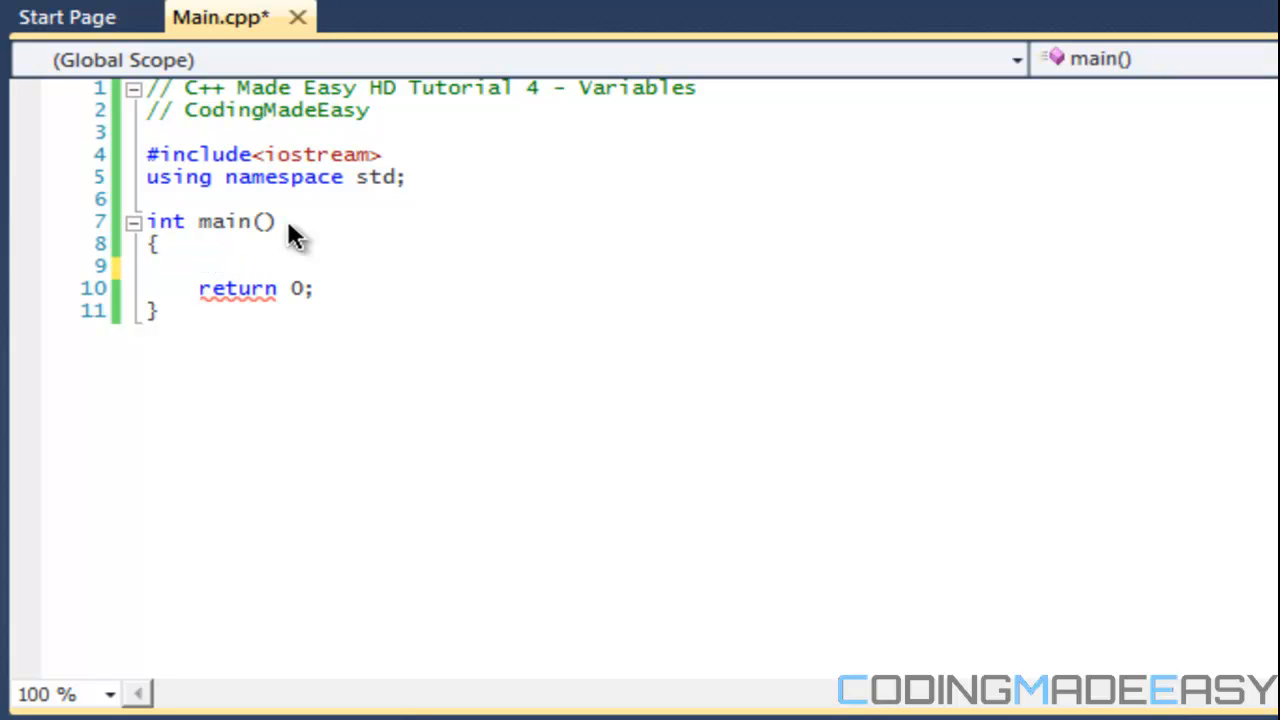
type("char")
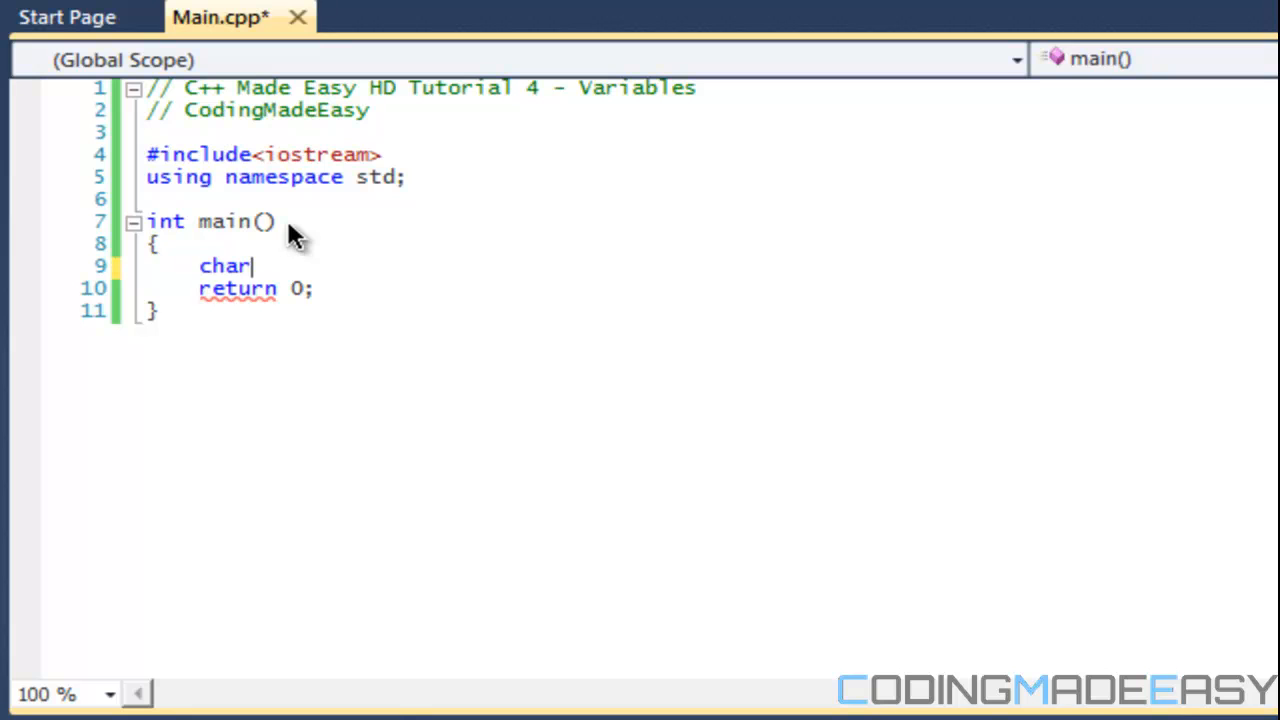
key("Backspace")
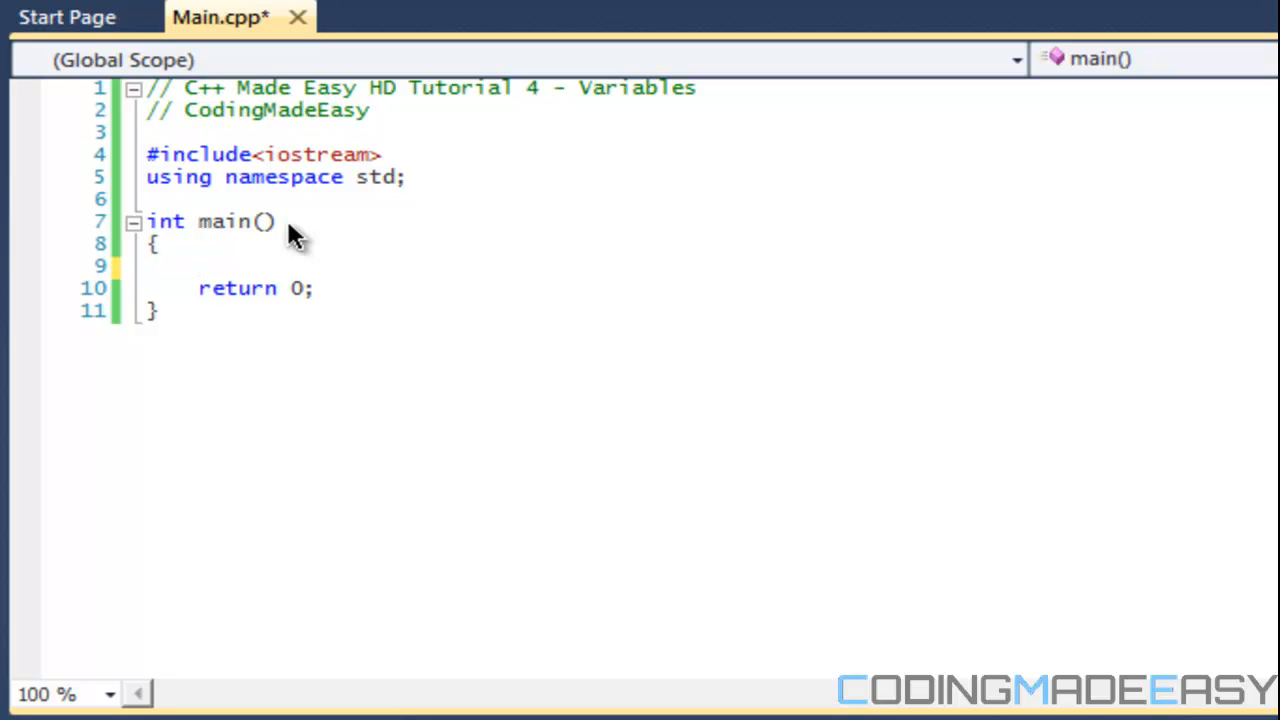
left_click(200, 266)
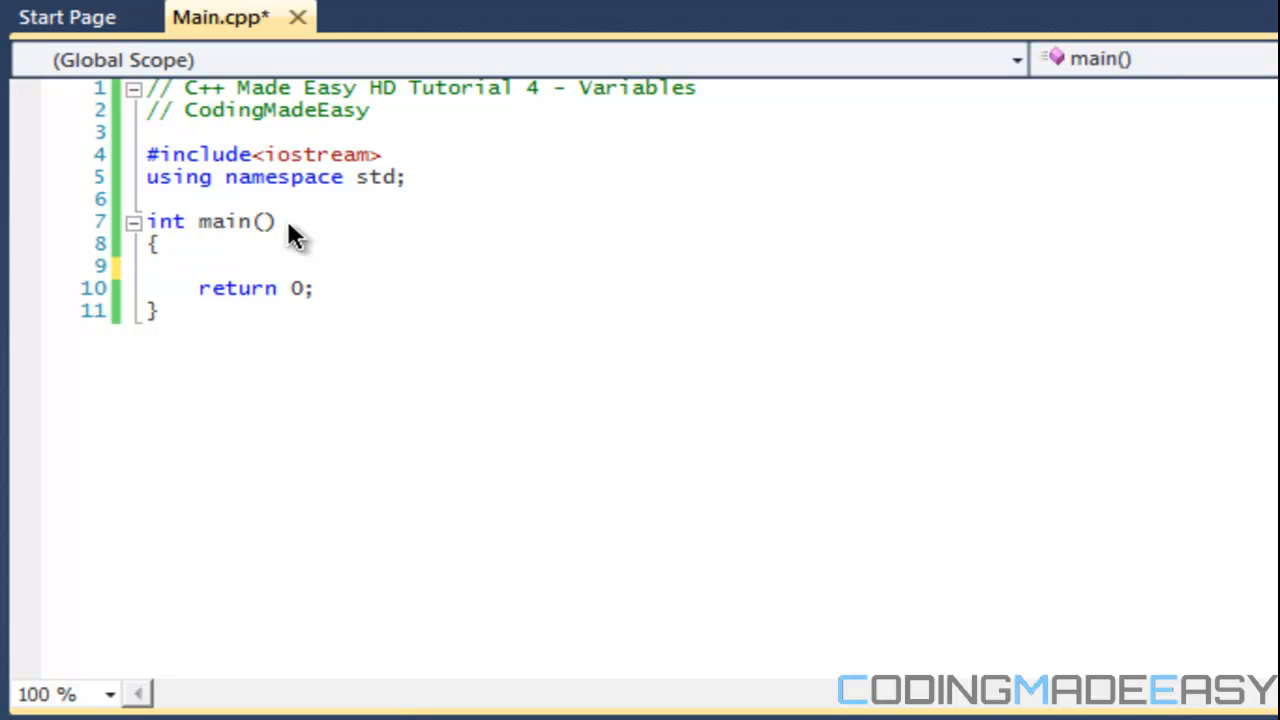
left_click(200, 266)
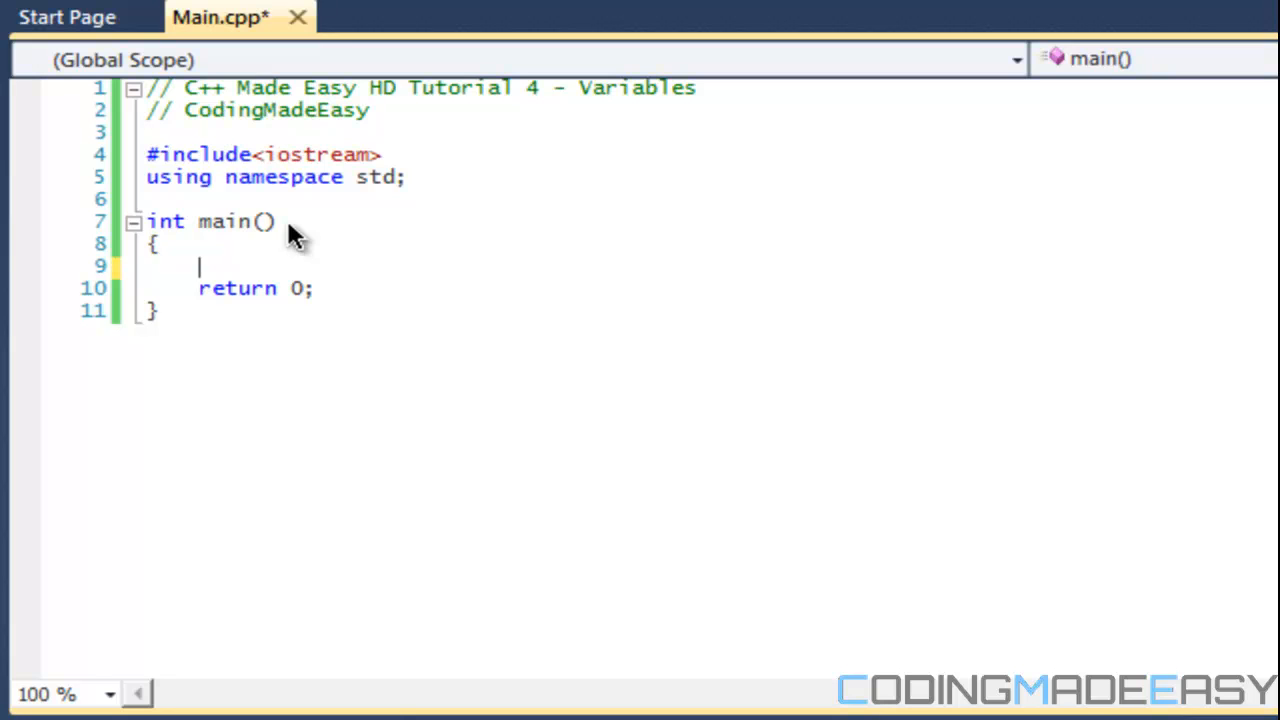
- Try 'float' and 'unsigned float' on line 9, then clear the line
type("float")
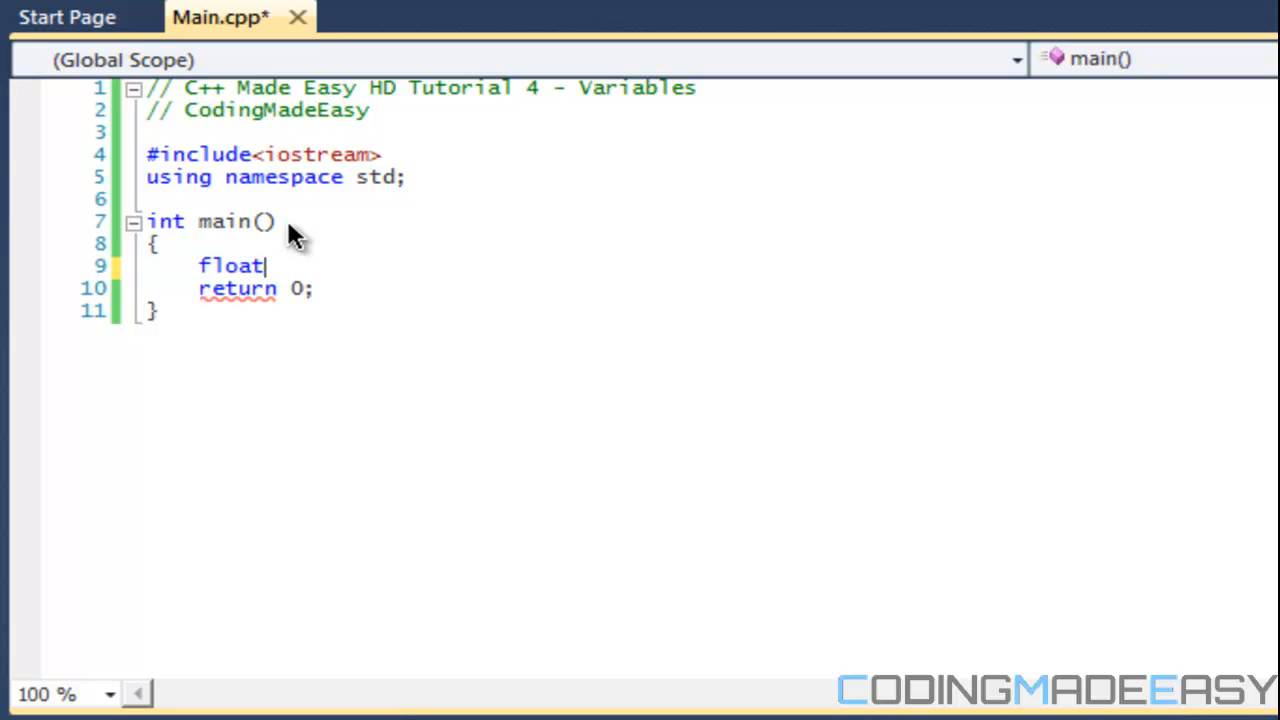
key("BackSpace")
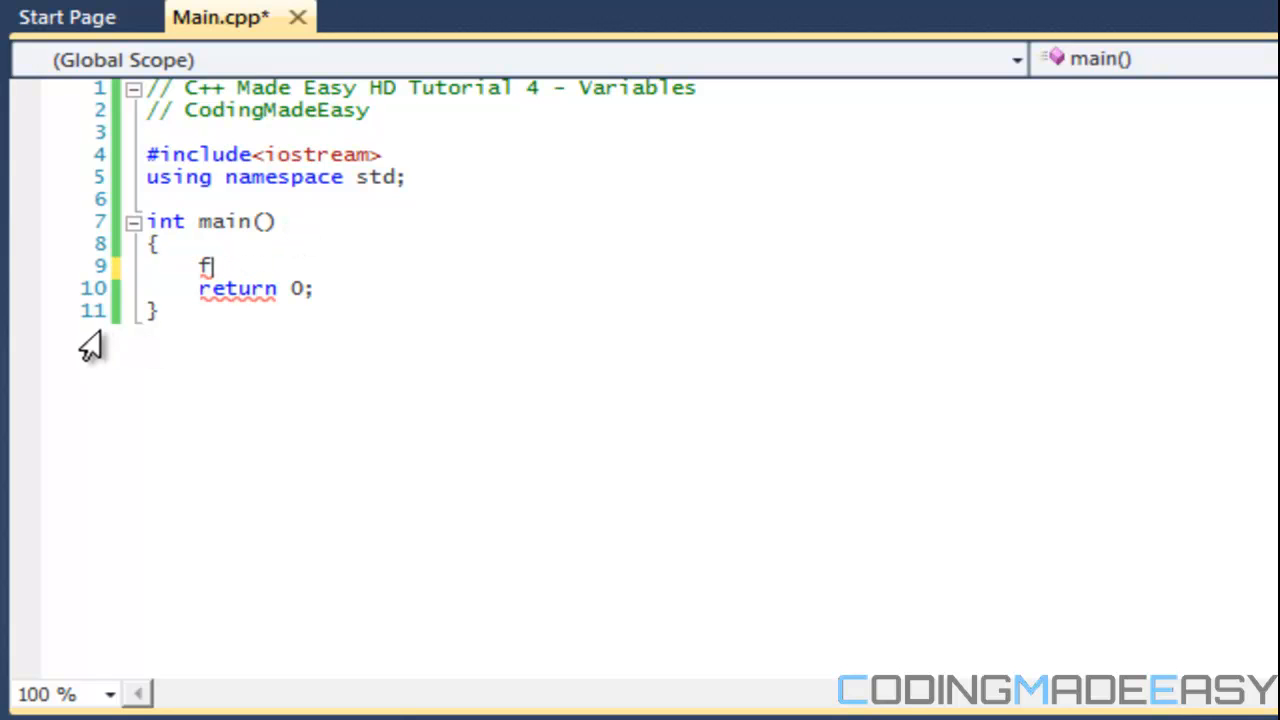
type("unsig")
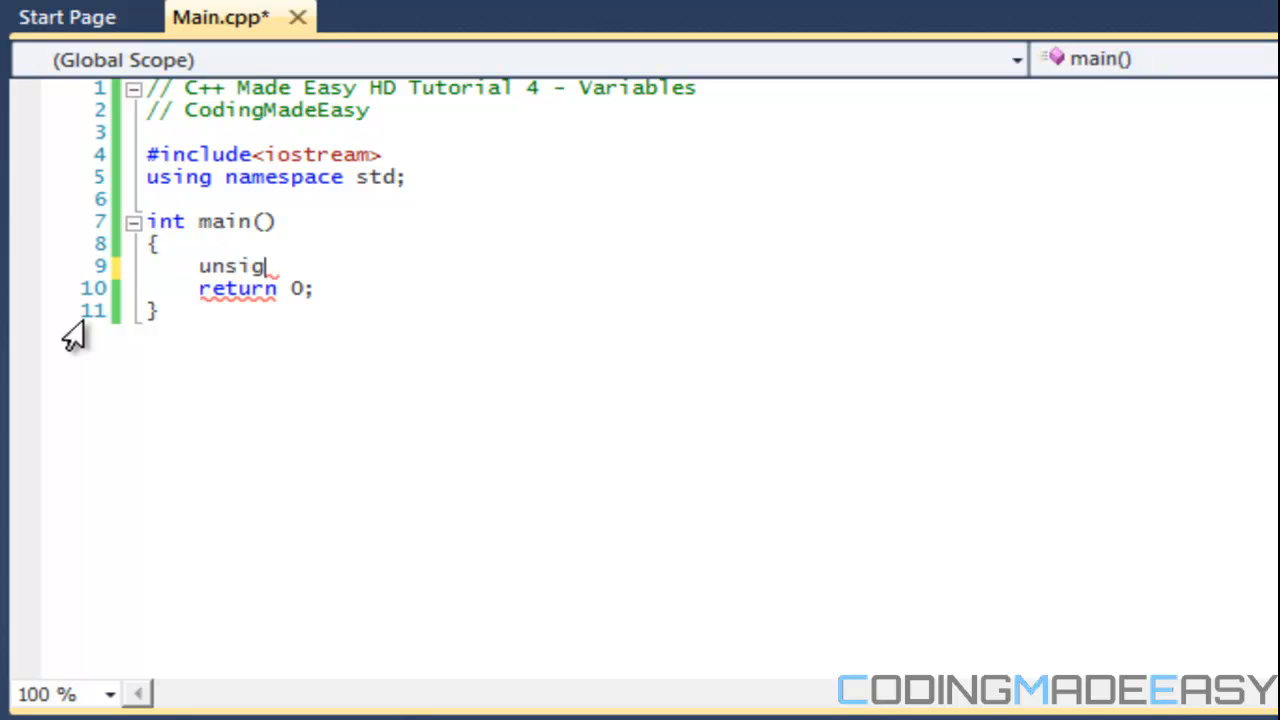
type("ned float")
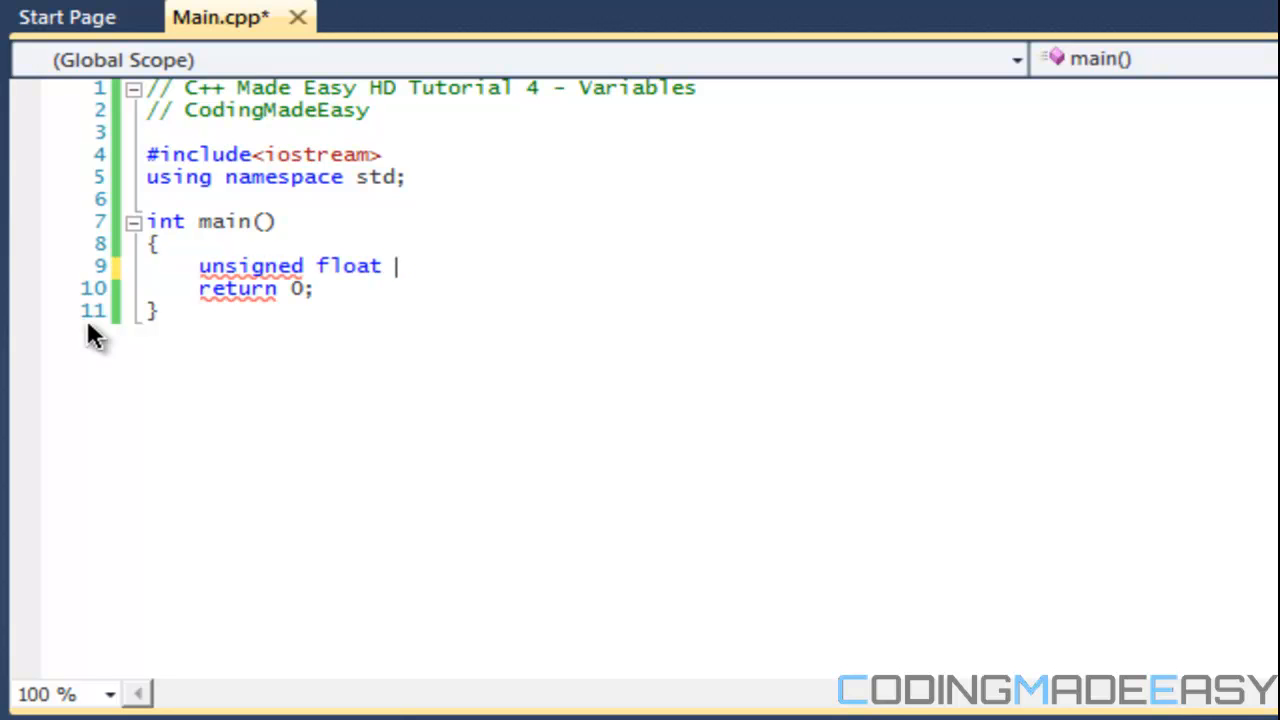
key("Backspace")
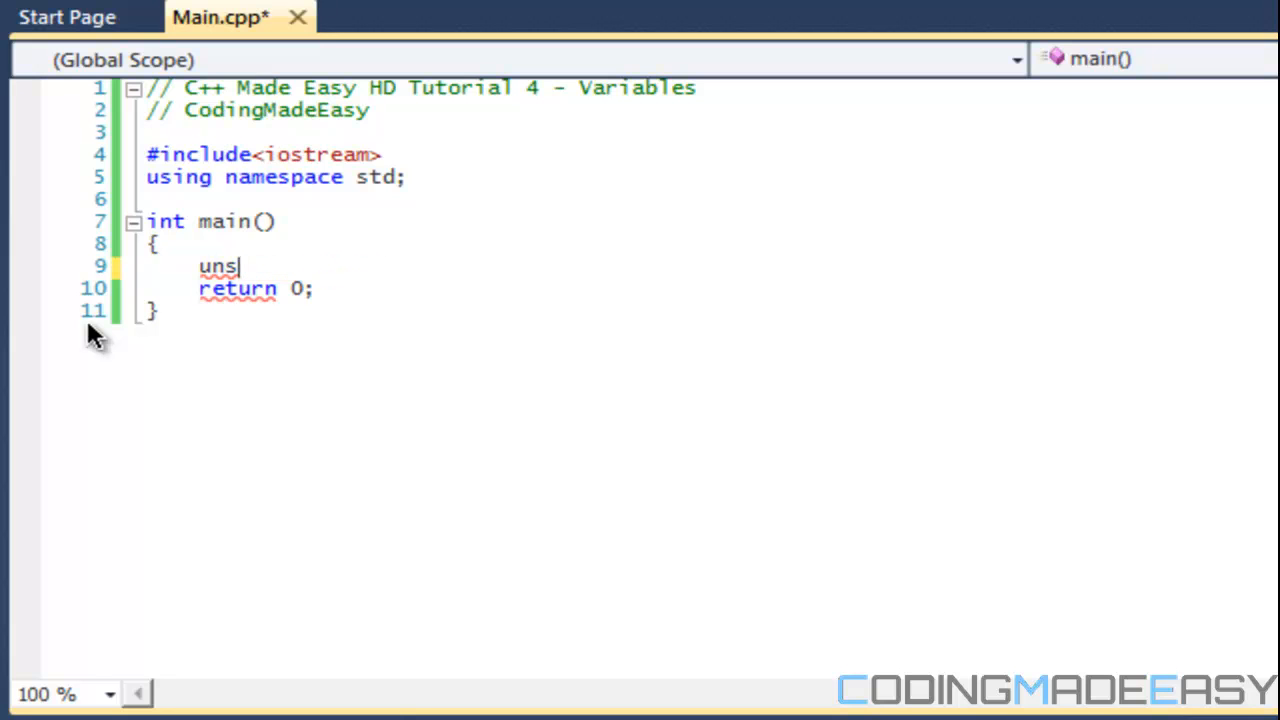
key("Backspace")
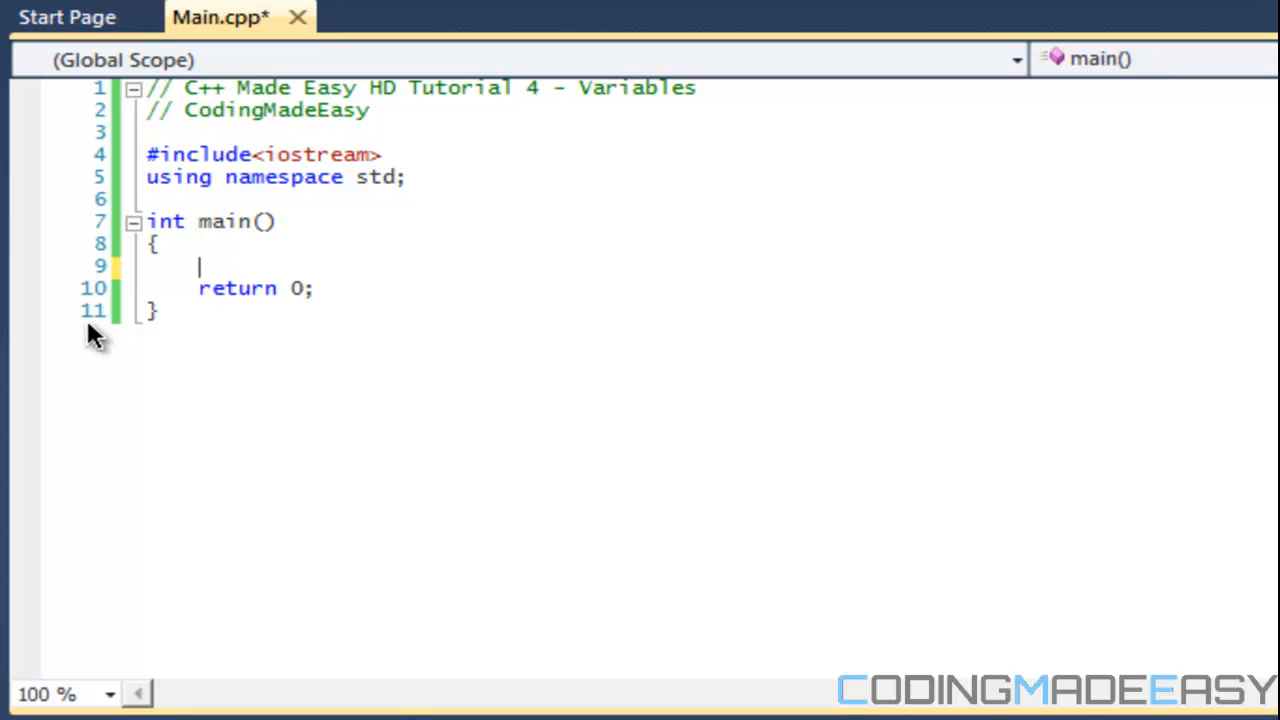
- Test invalid names after float: digit-first, symbol-containing and a long underscore name
type("float 1lkmasd")
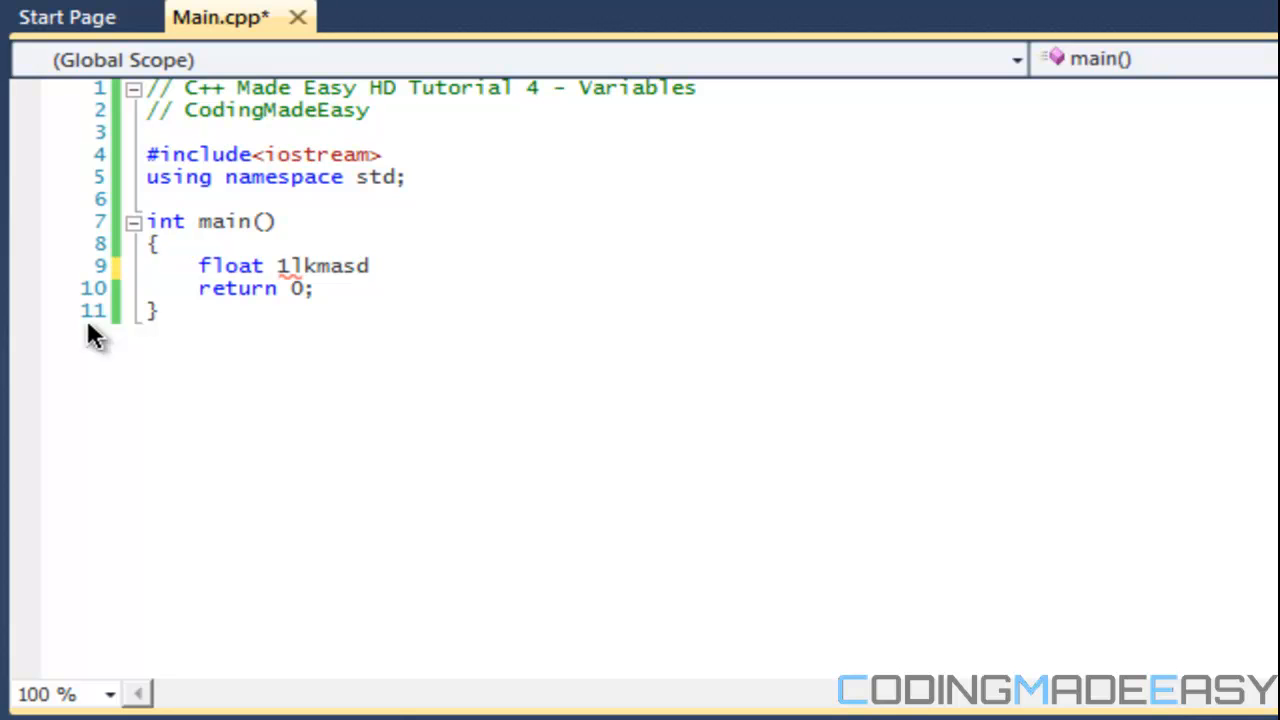
key("Backspace")
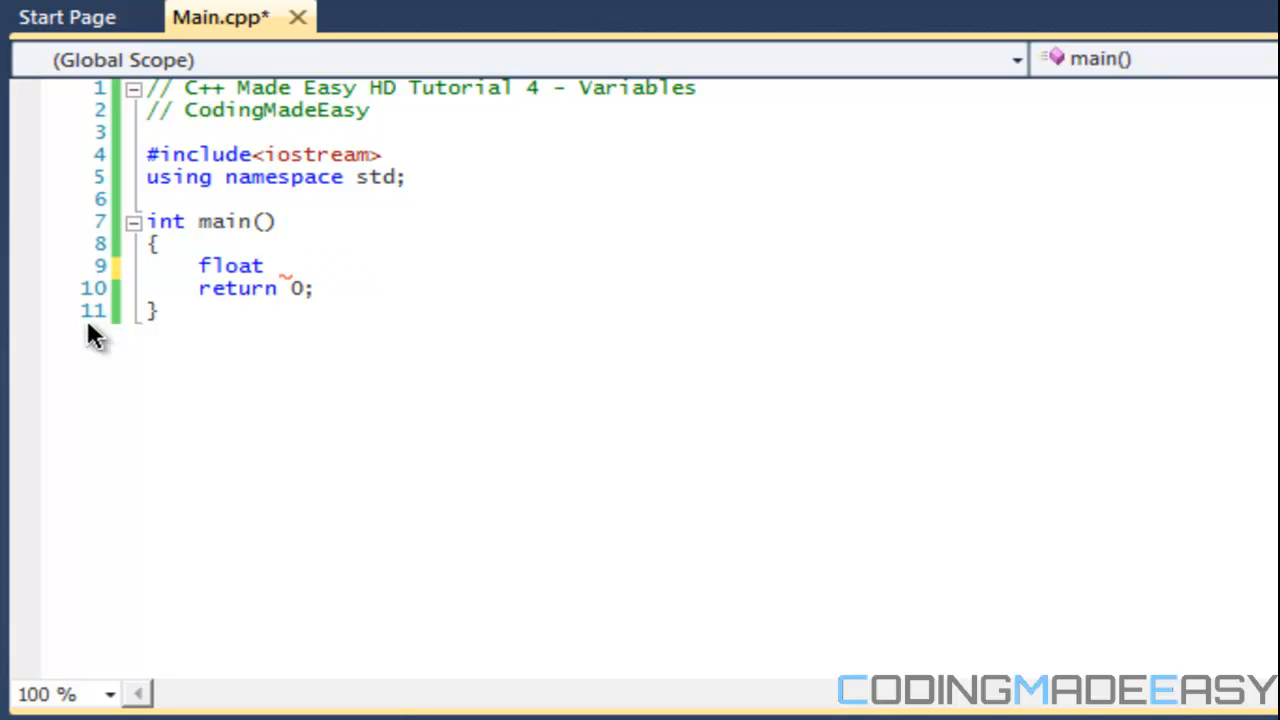
type("!-")
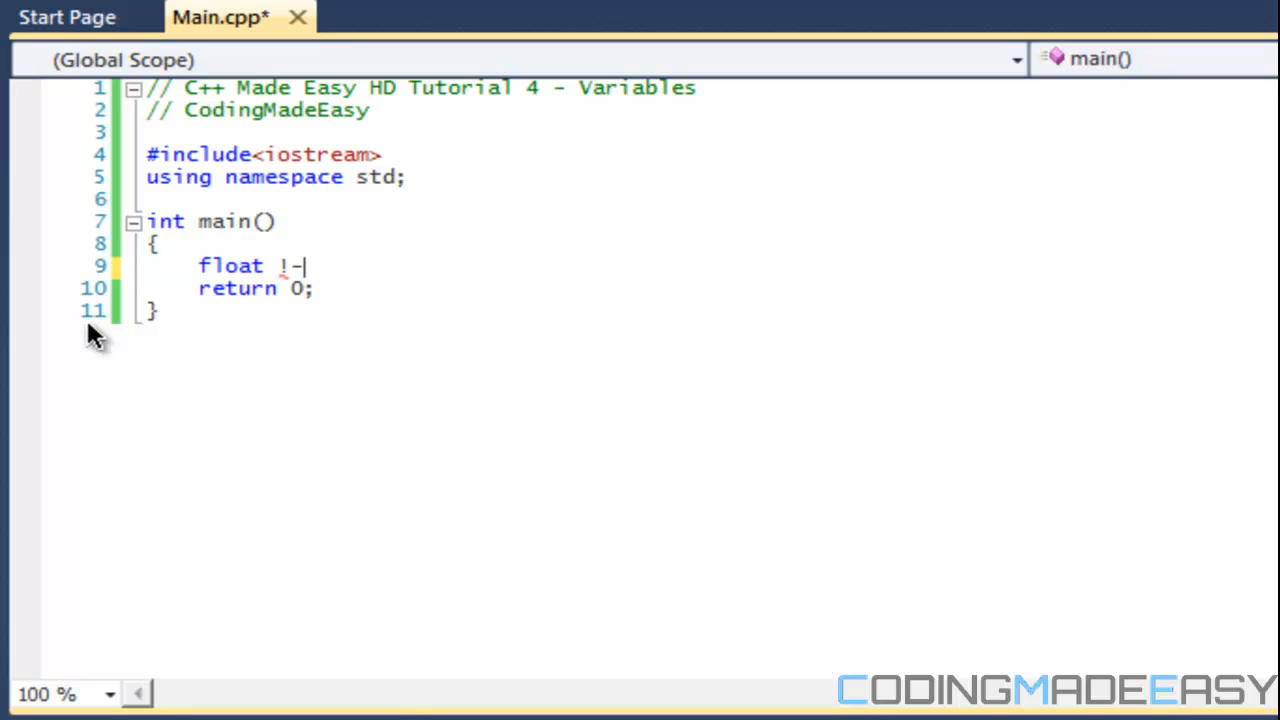
type("m")
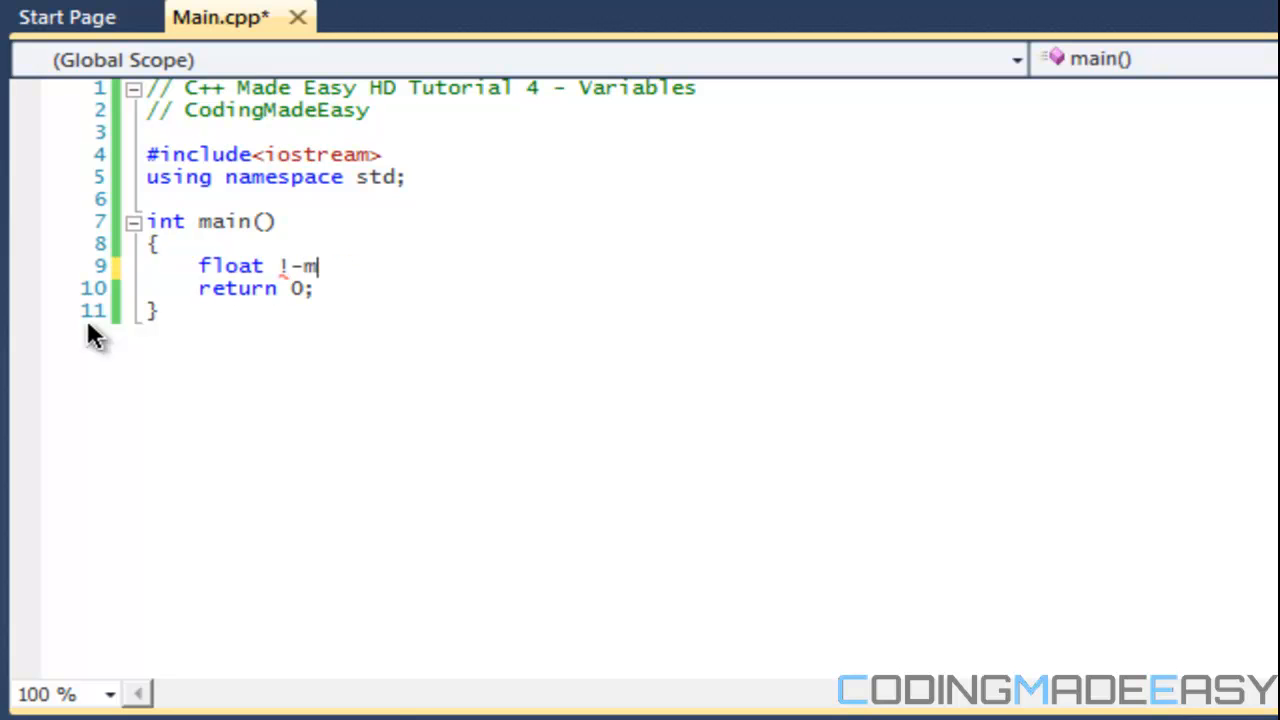
key("Backspace")
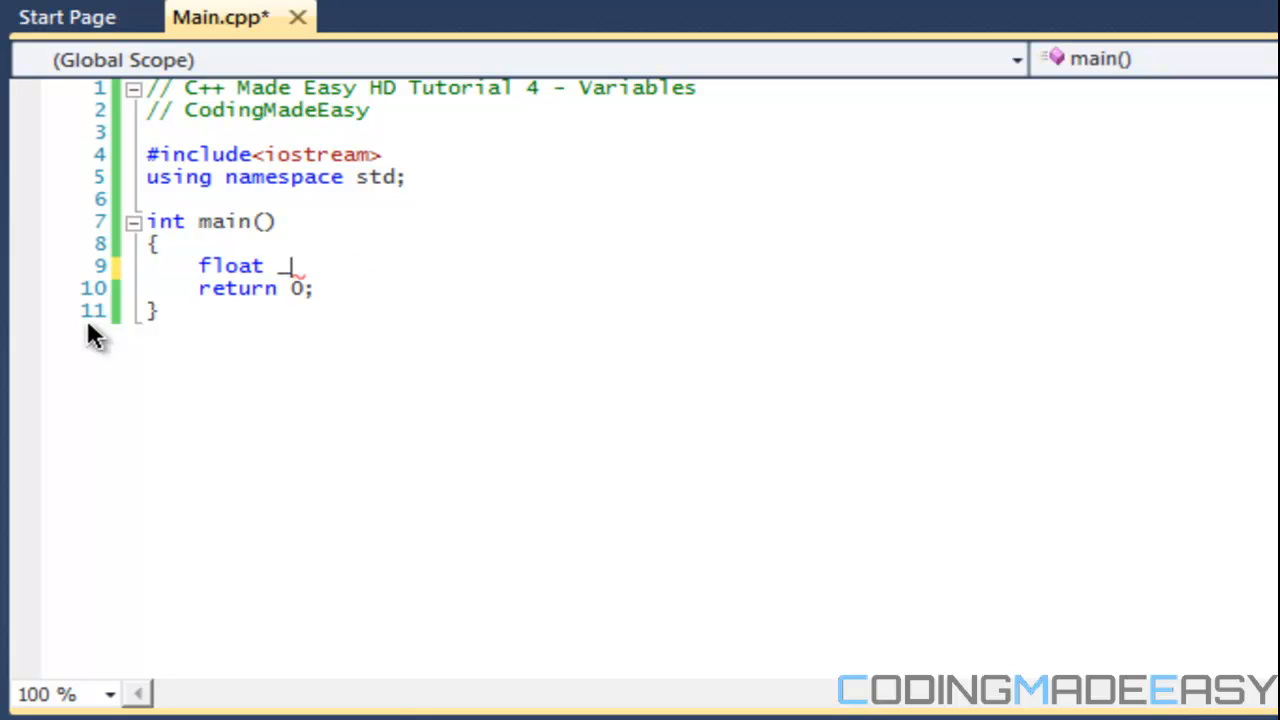
type("_lkmasdkamsdlkmas")
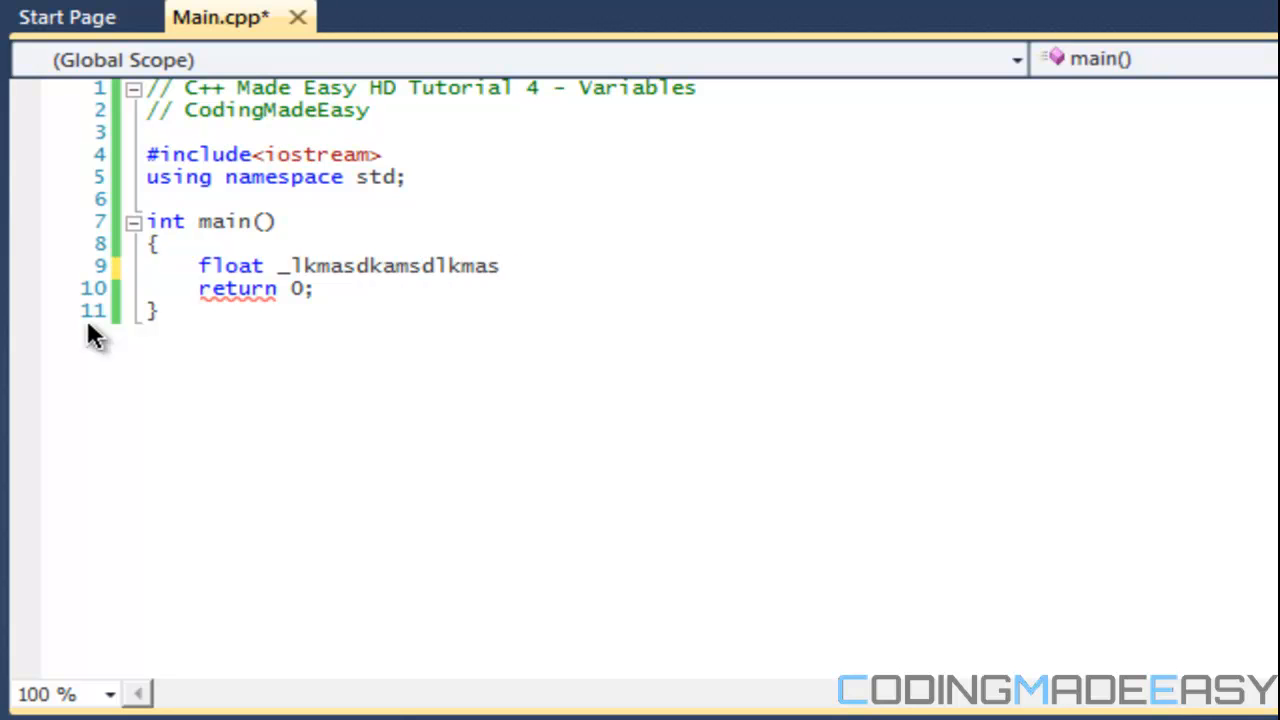
key("BackSpace")
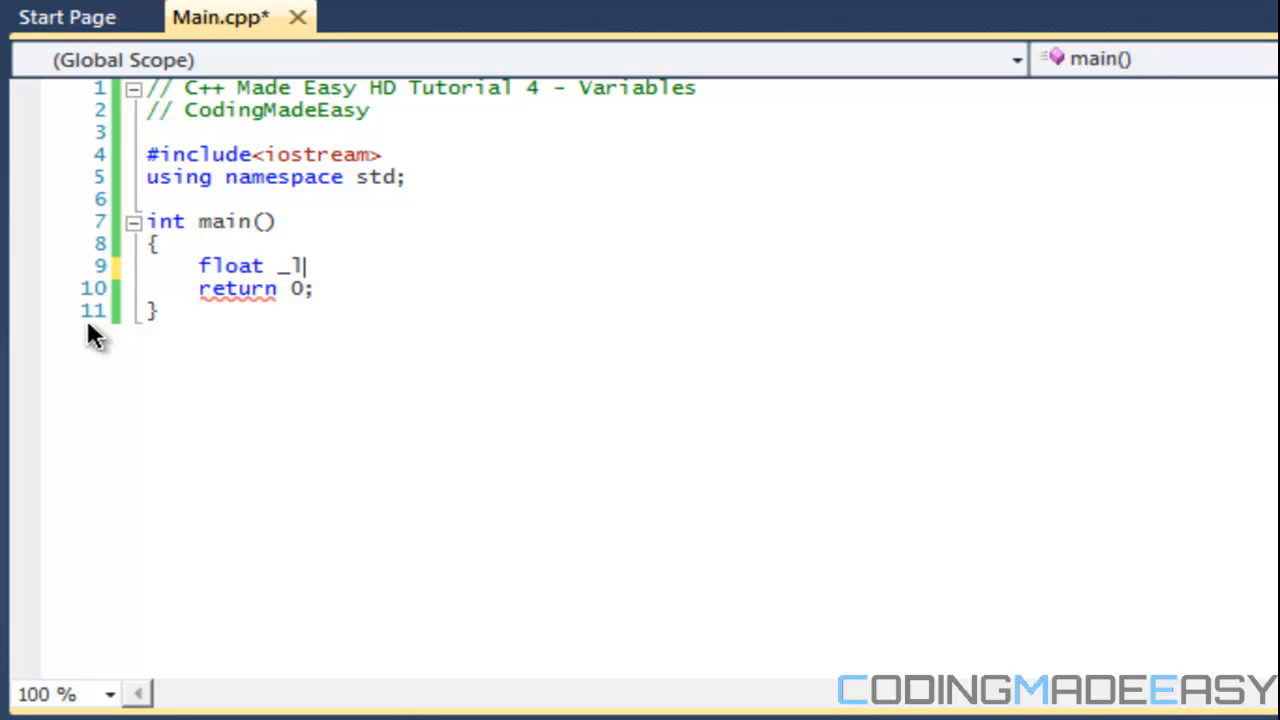
key("Backspace")
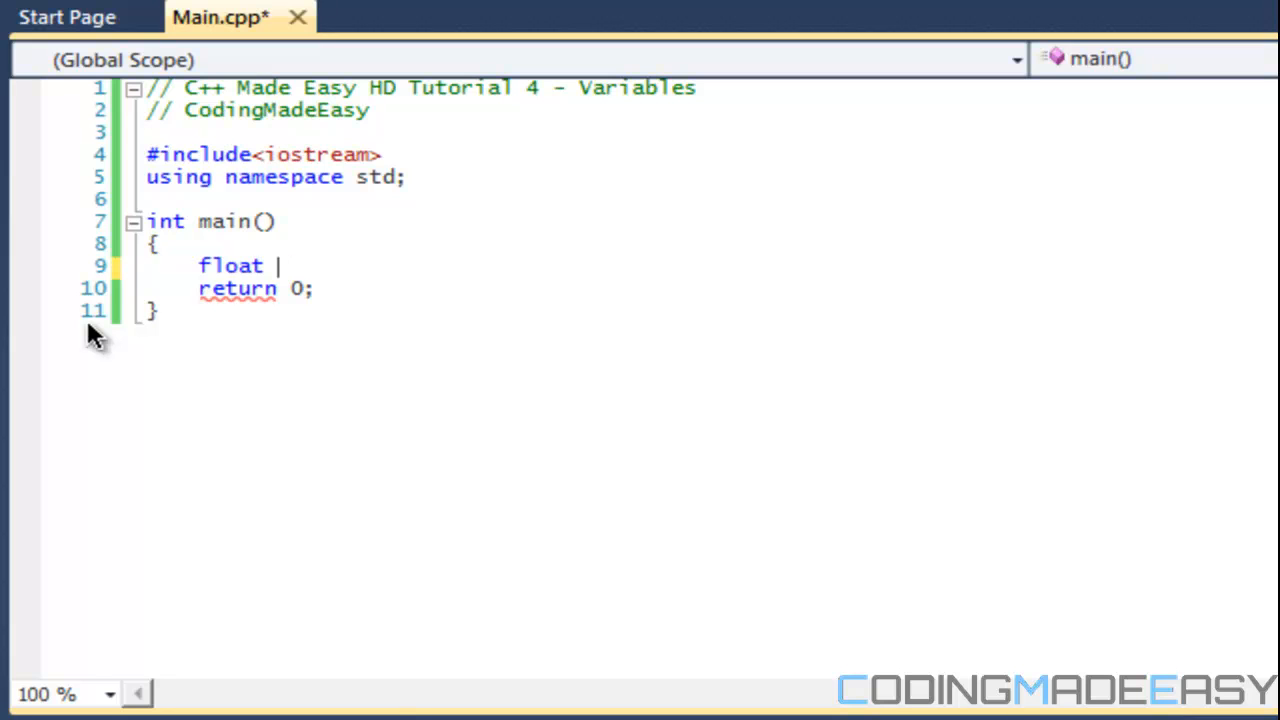
- Try the name 'kml1;', then erase it so only 'float' remains
type("kml1")
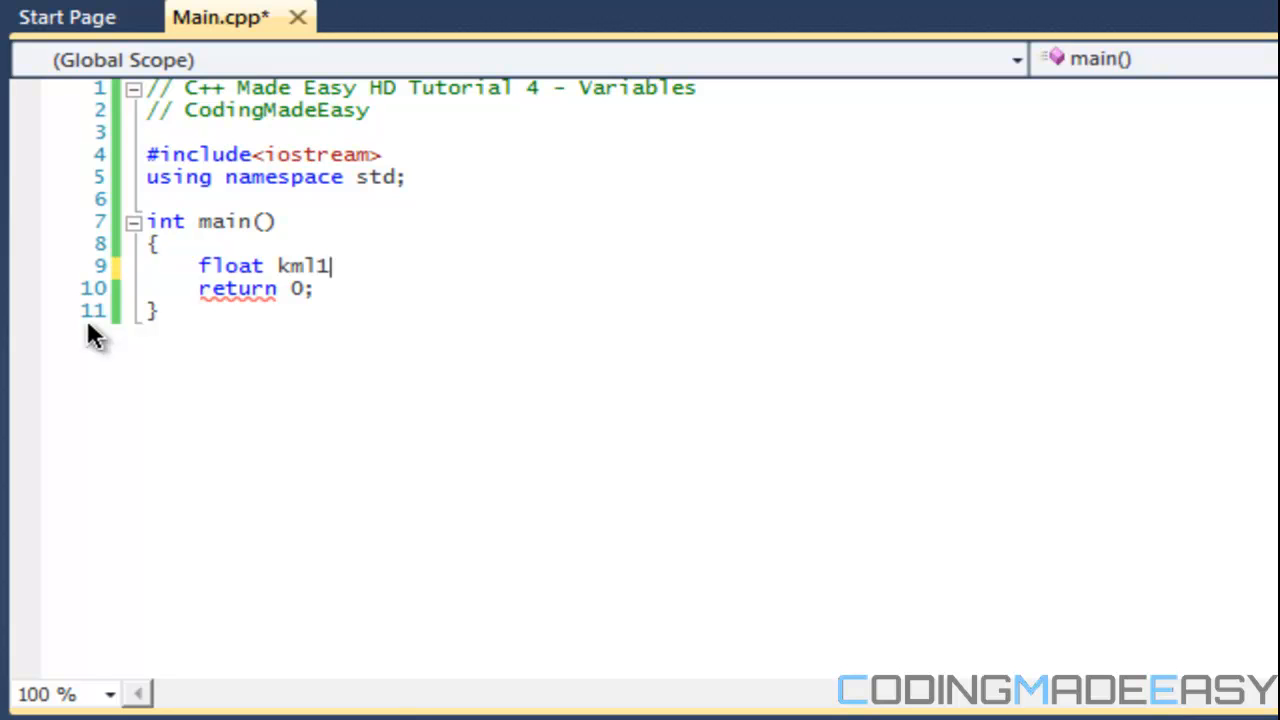
type(";")
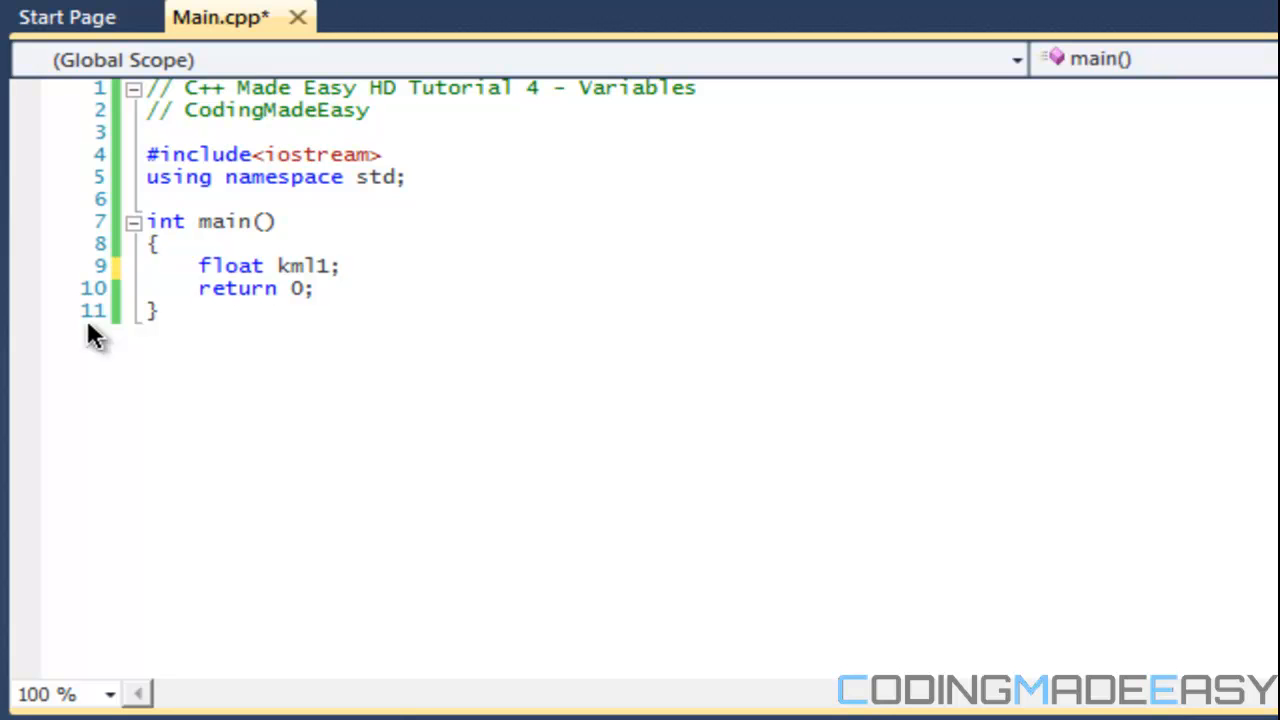
key("BackSpace")
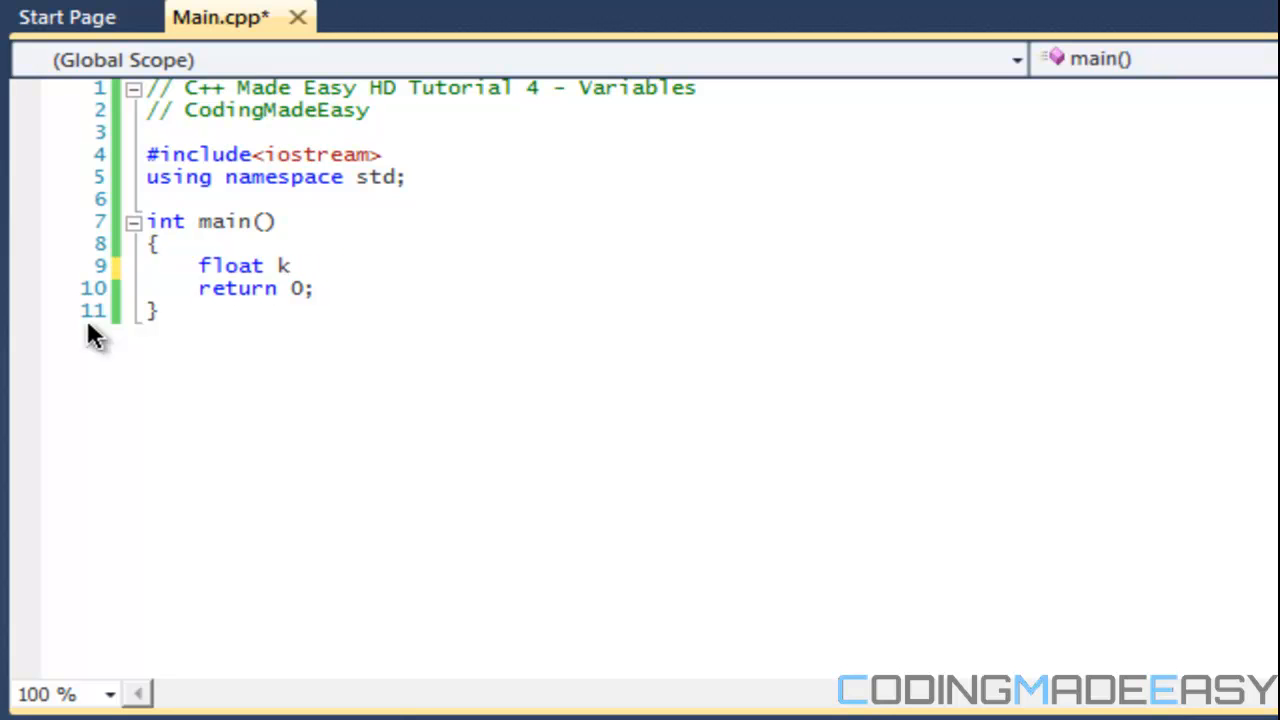
key("Backspace")
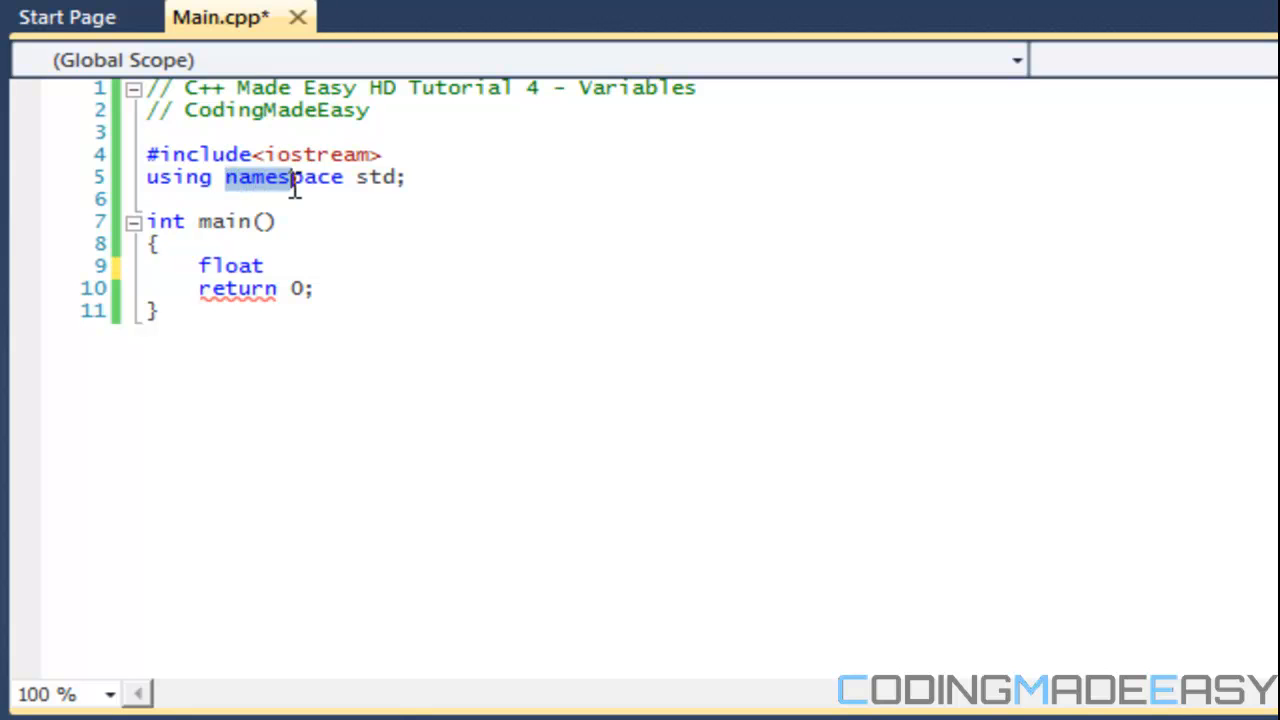
- Try 'namespace;' as the name, then replace float with int on line 9
left_click(310, 243)
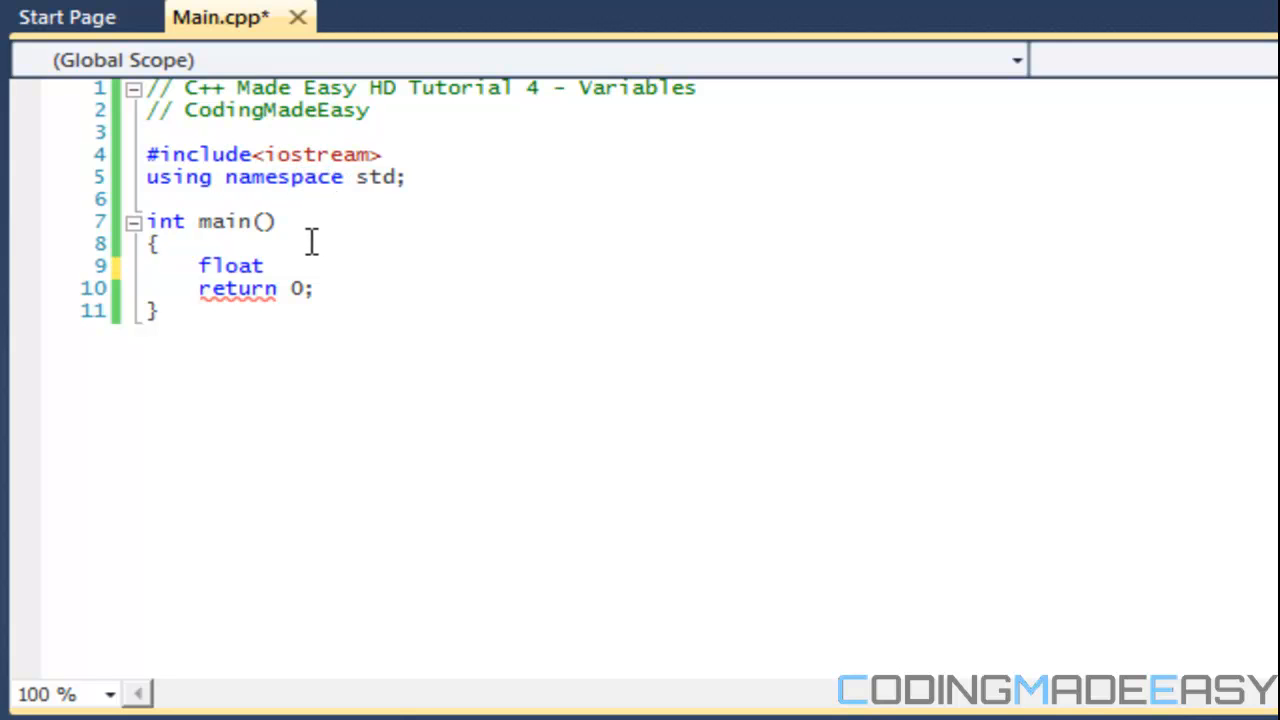
type("namesa")
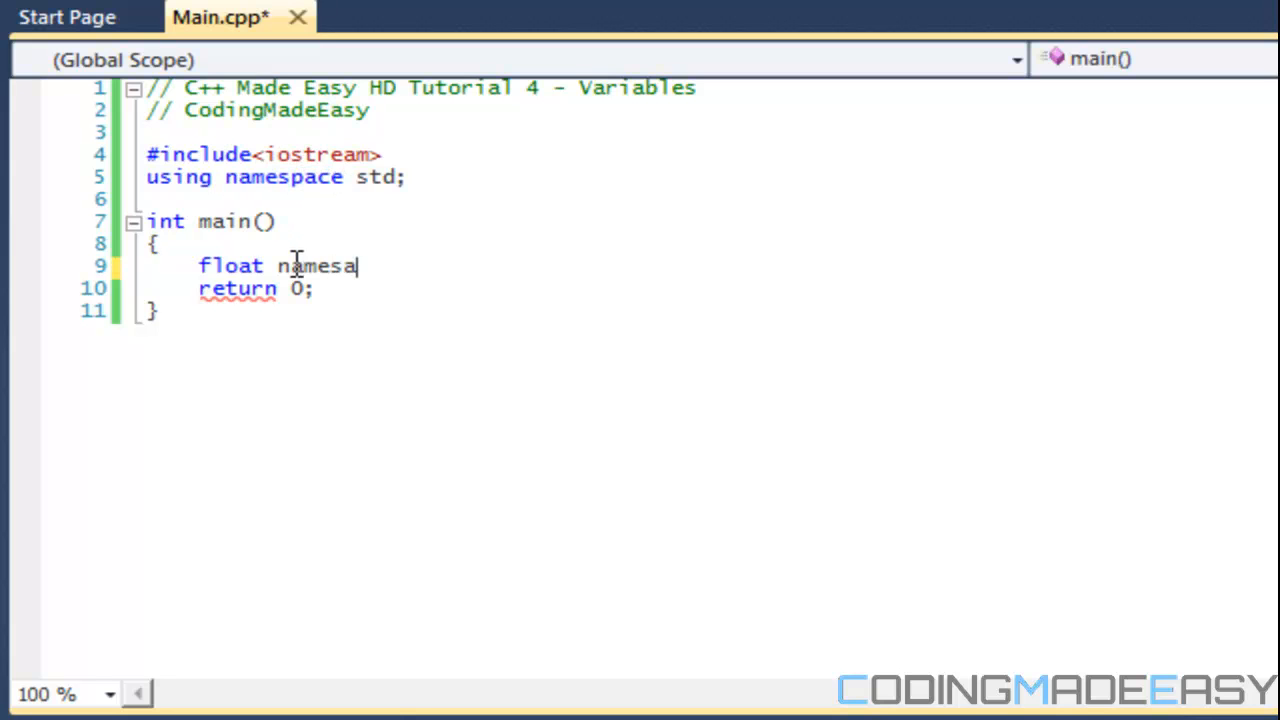
type("pace;")
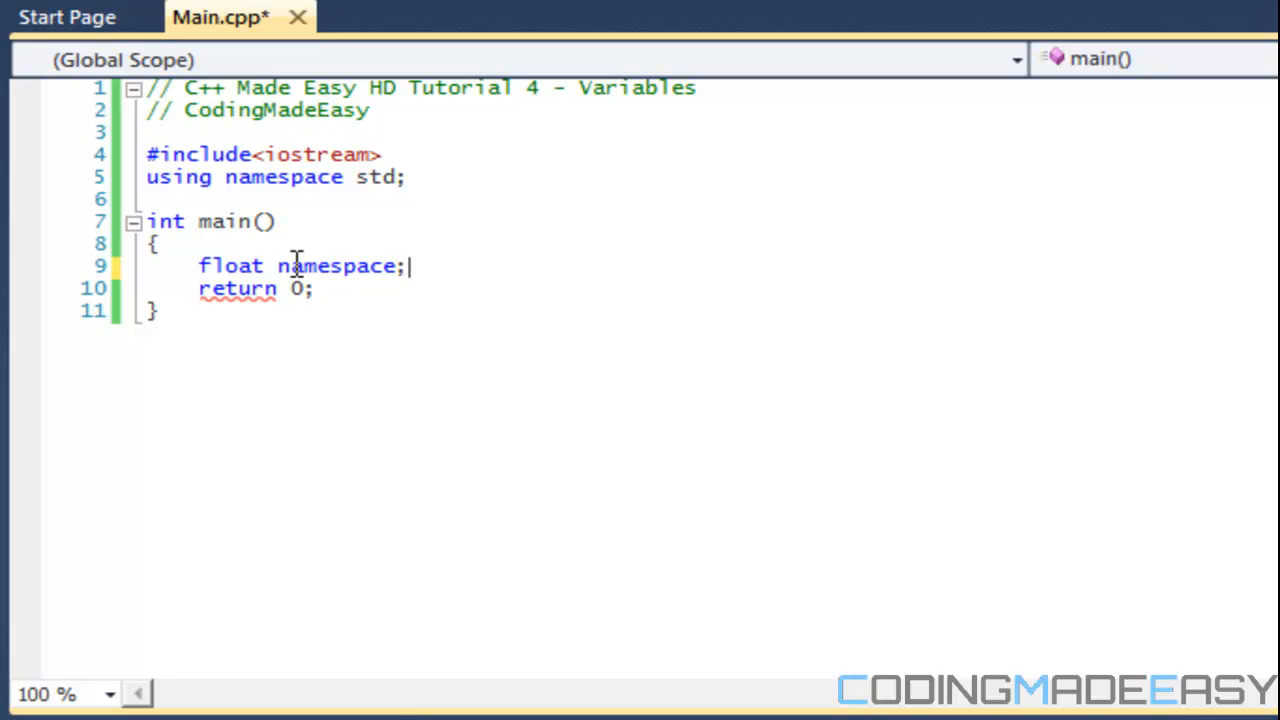
key("Backspace")
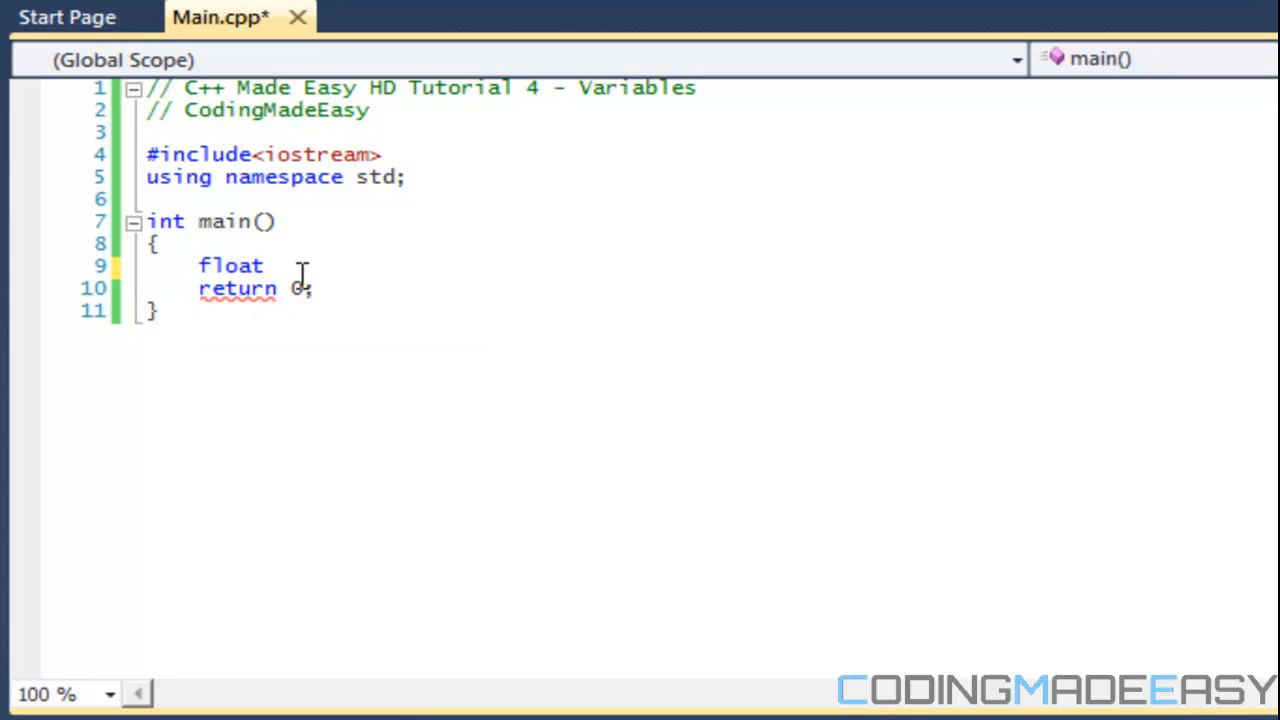
key("Backspace")
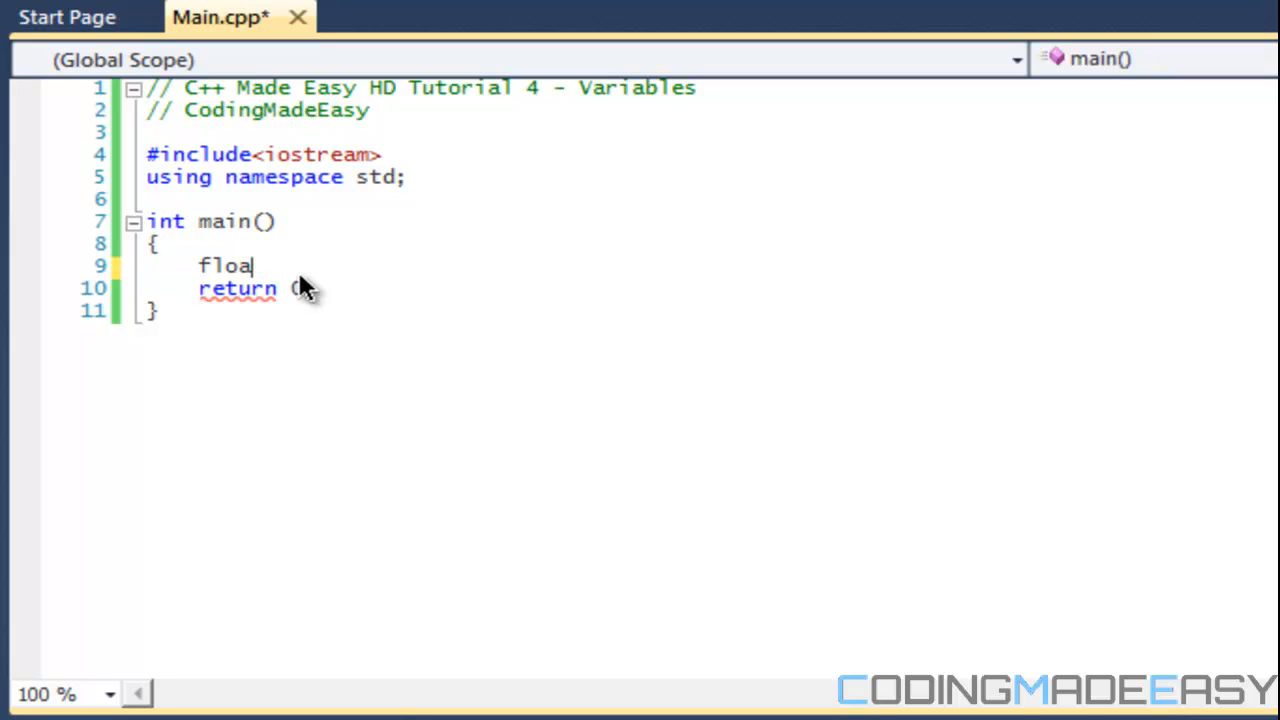
type("int")
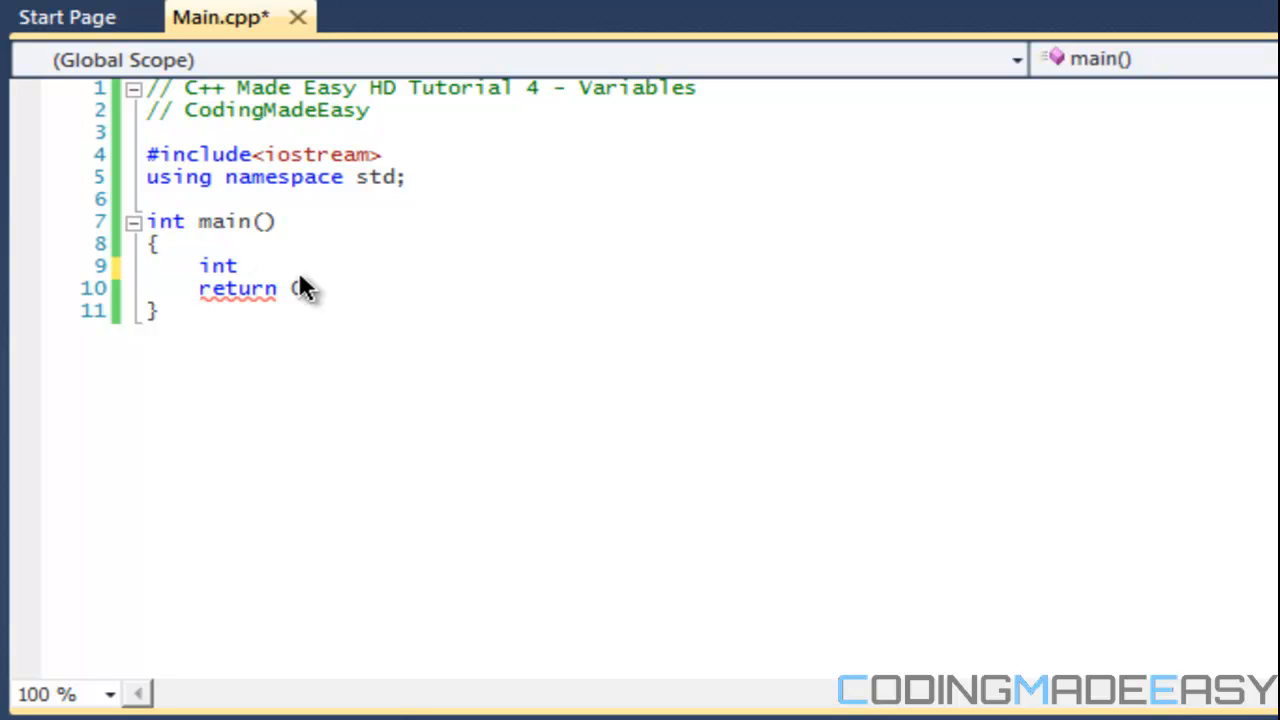
- Finish 'int number1;' and type 'float number2;' on the line below
type("number1")
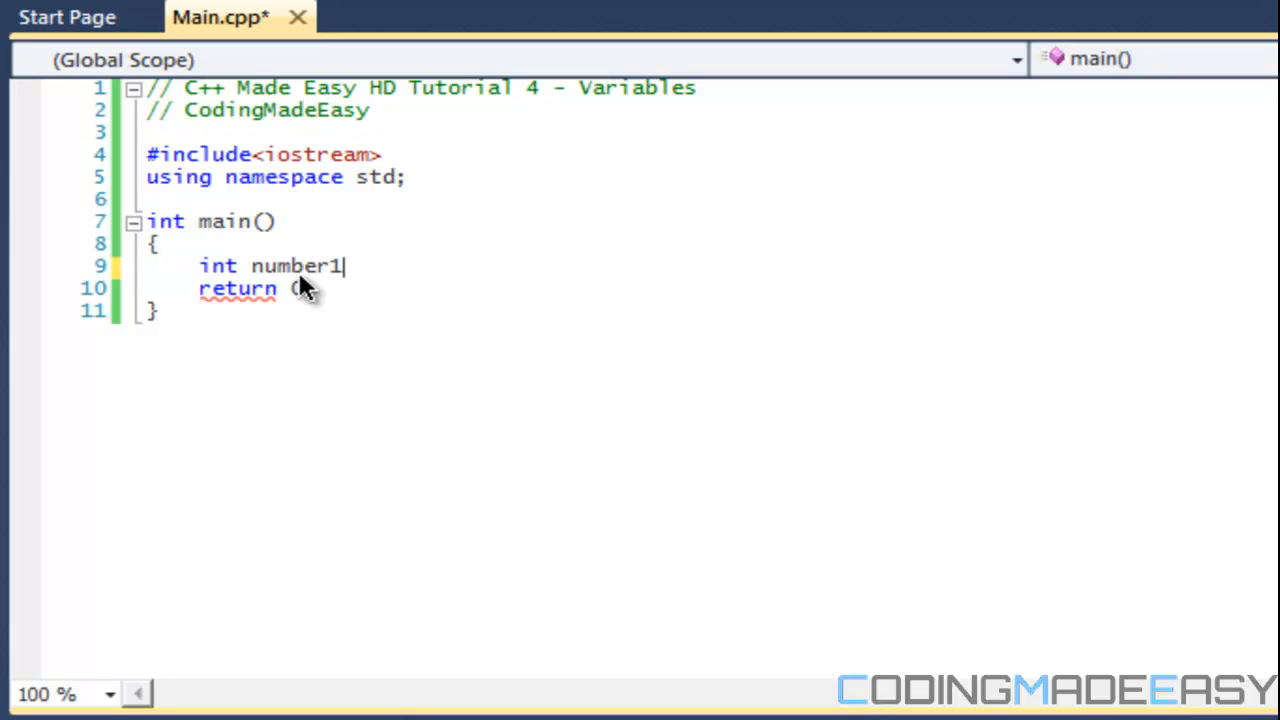
type(";")
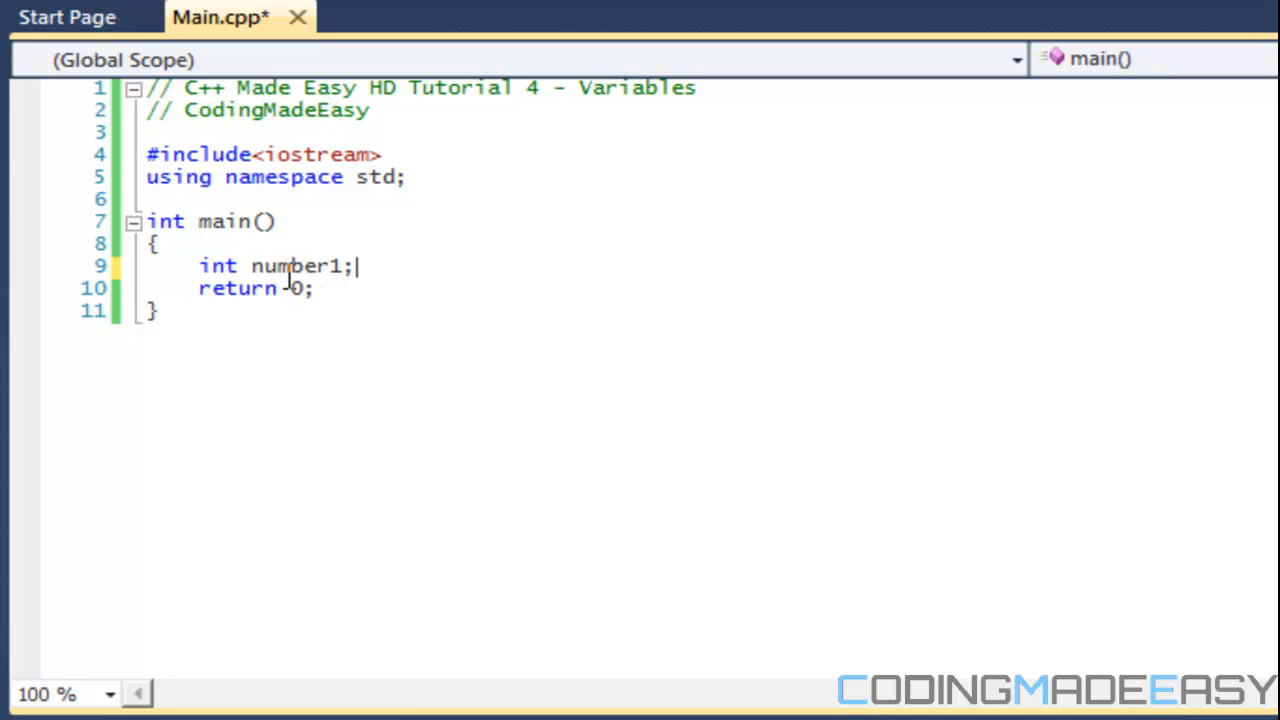
mouse_move(300, 267)
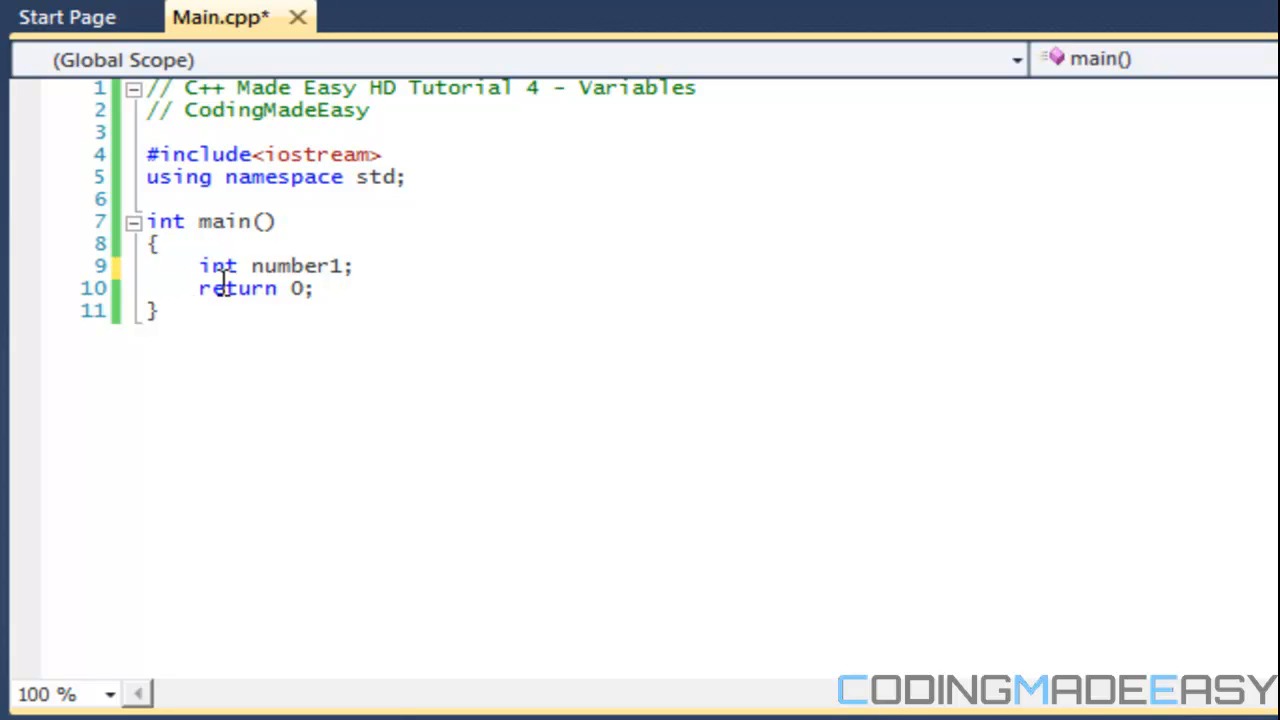
mouse_move(375, 283)
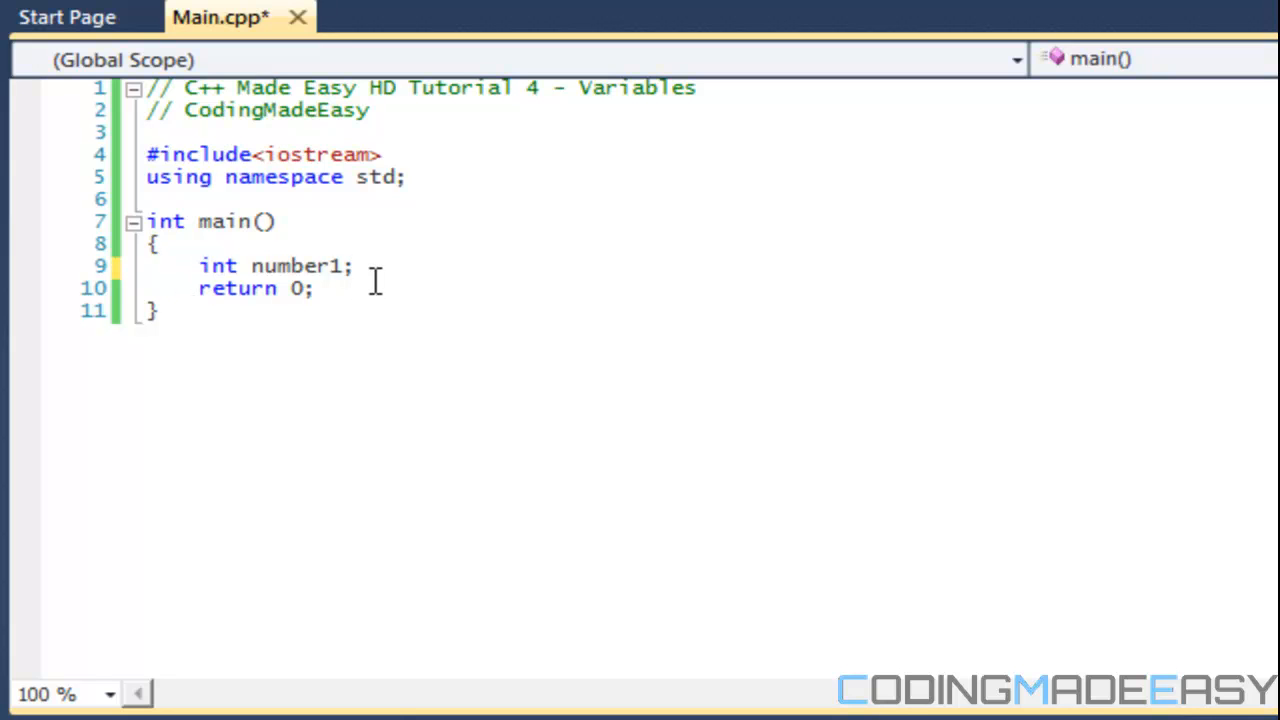
type("f")
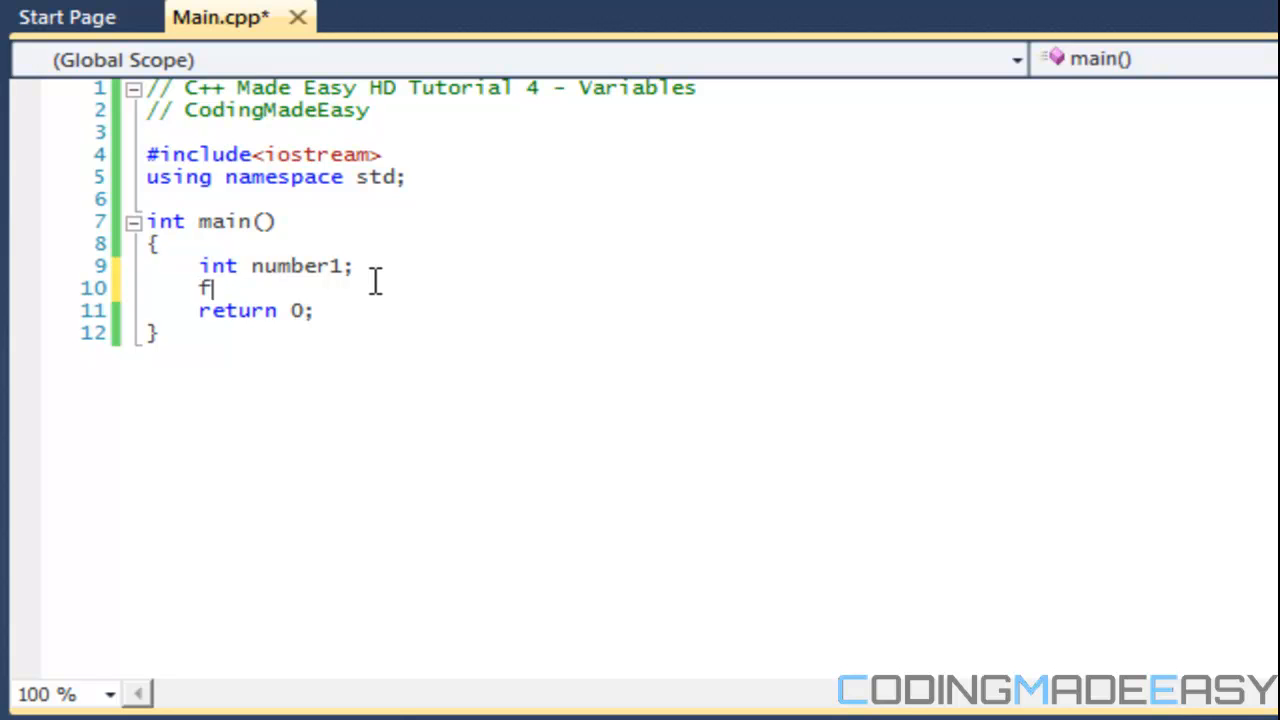
type("loat nu")
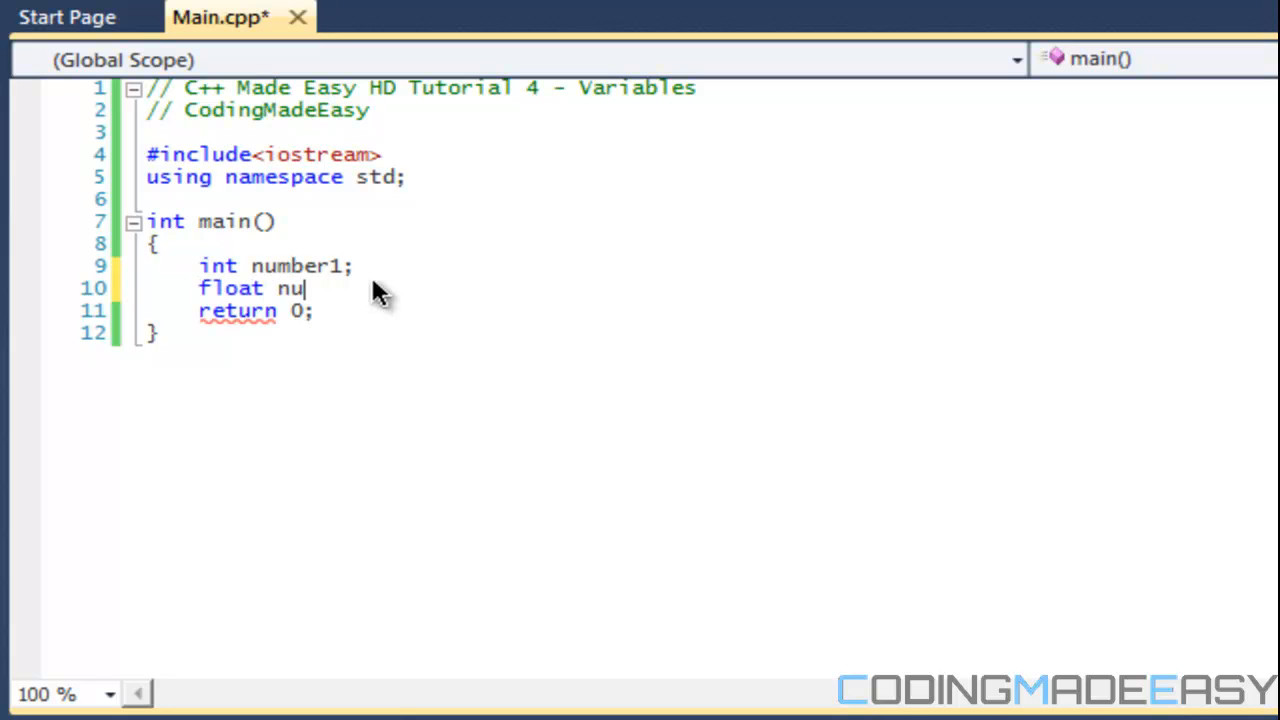
type("m")
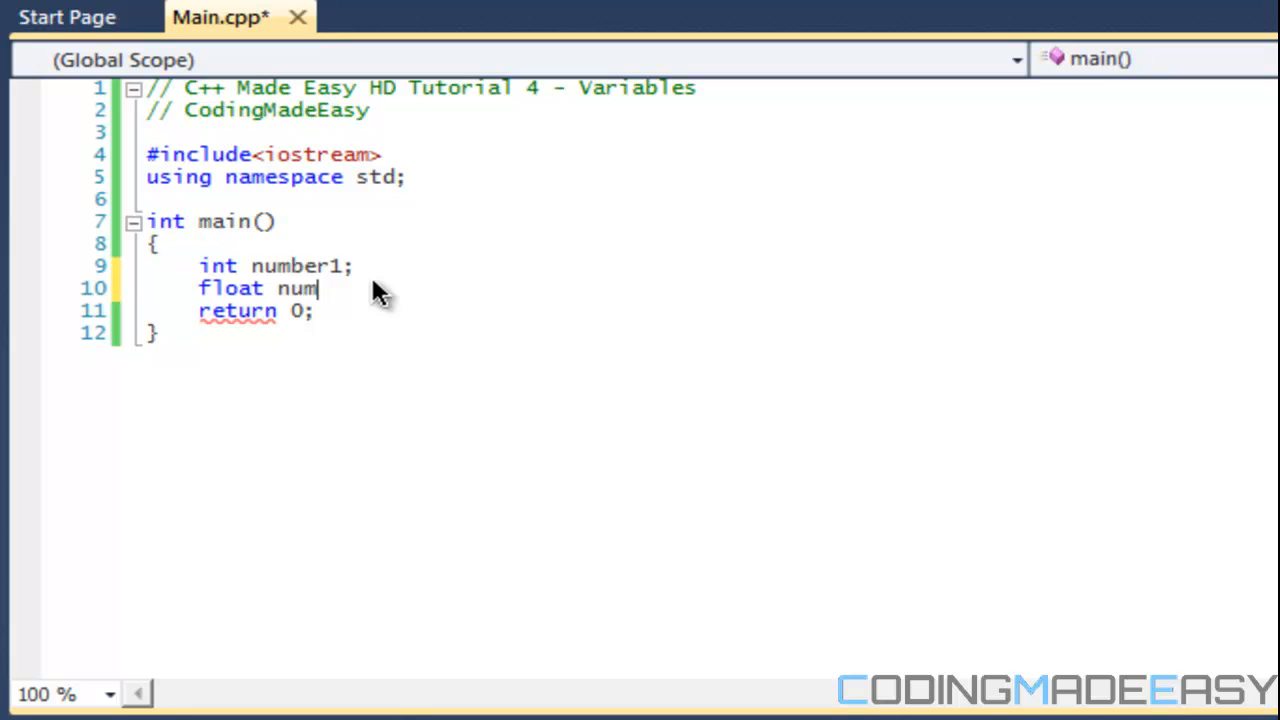
type("ber")
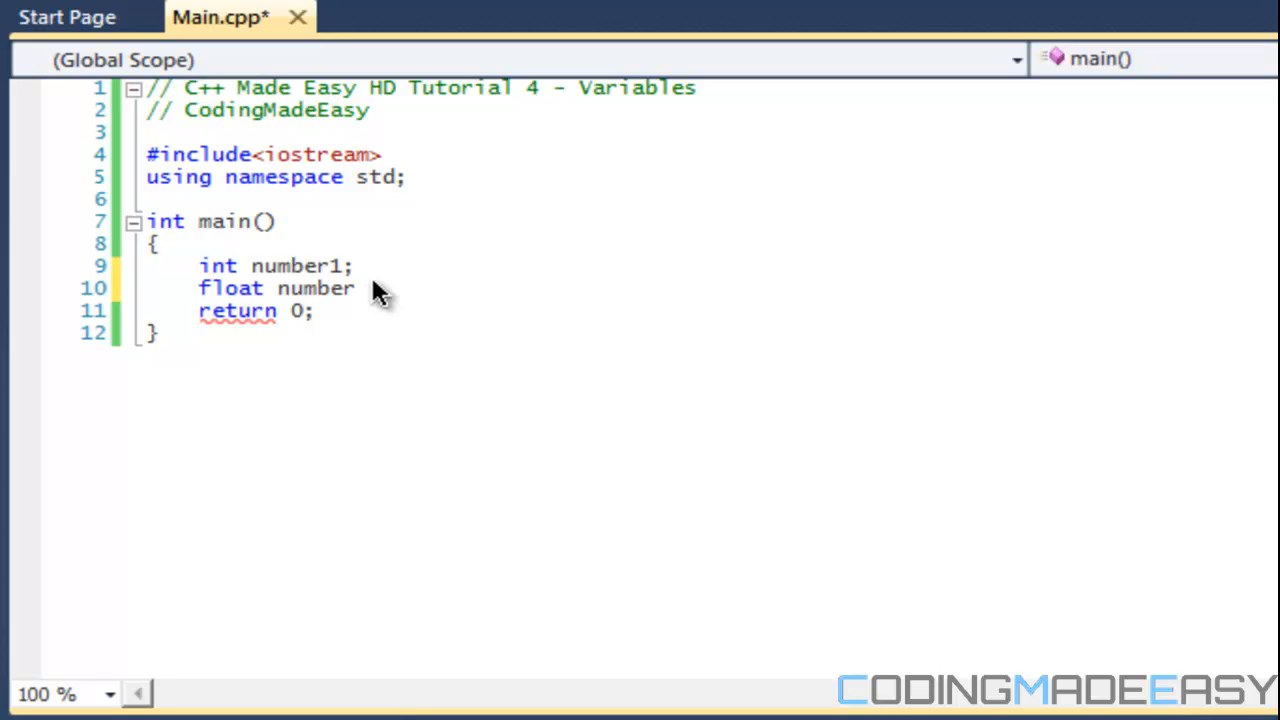
type("2;")
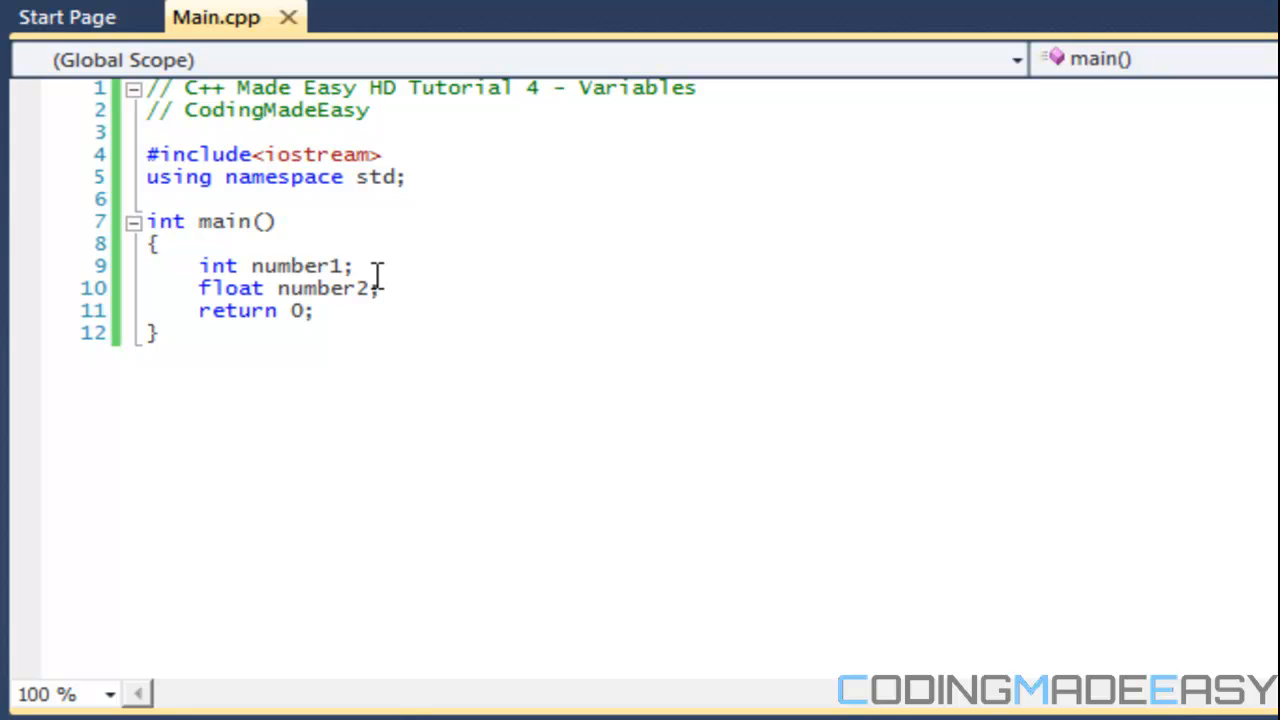
- Try '= 2.' after number1, erase it, and type 'number1;' again
key("Backspace")
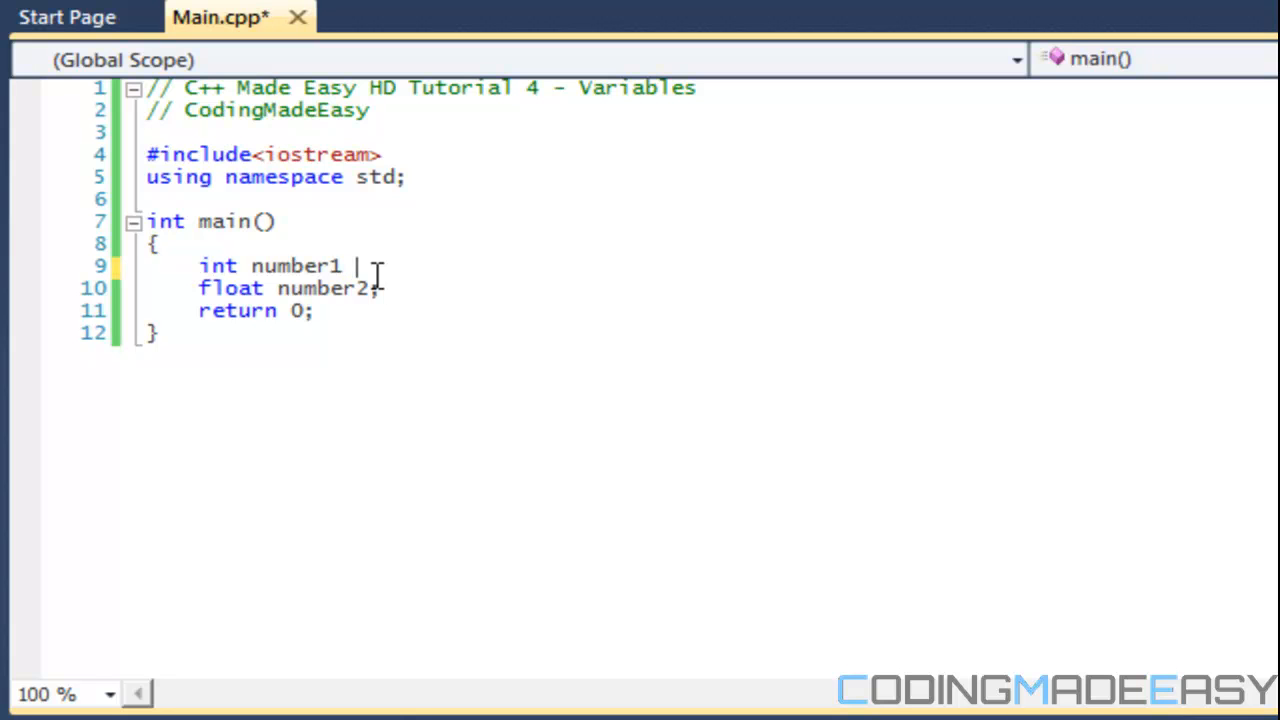
type("= 2.")
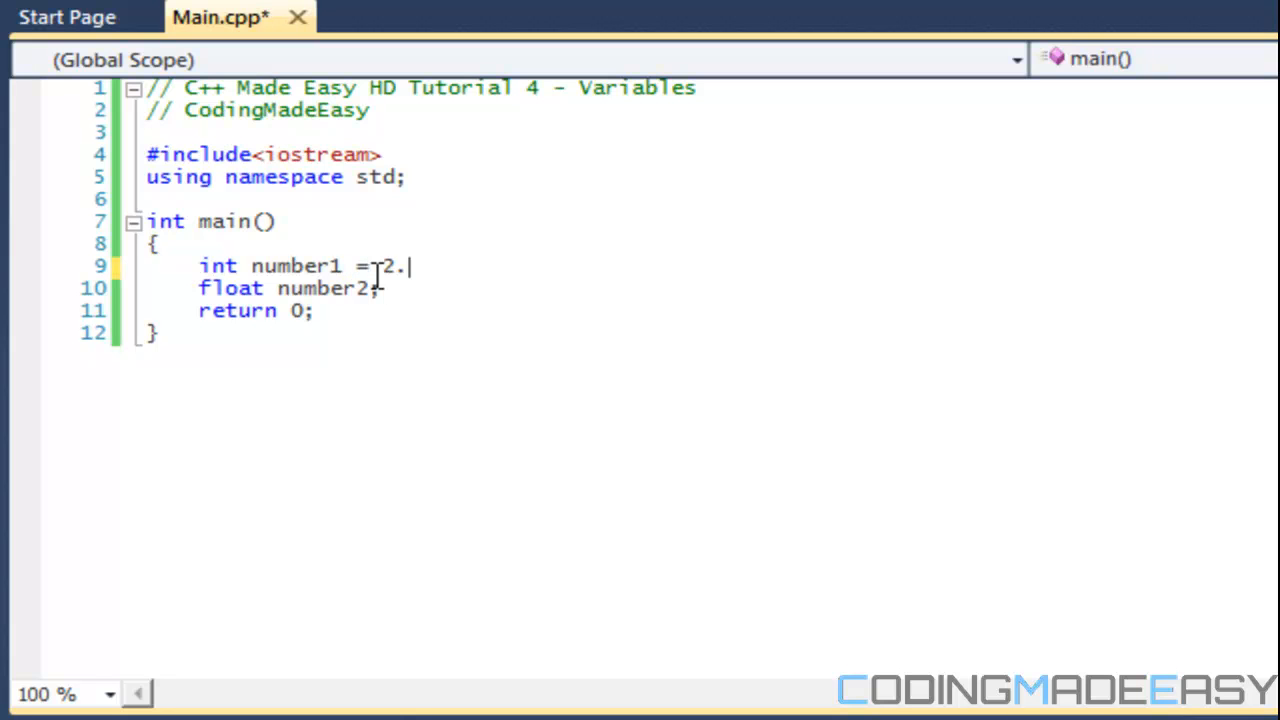
key("BackSpace")
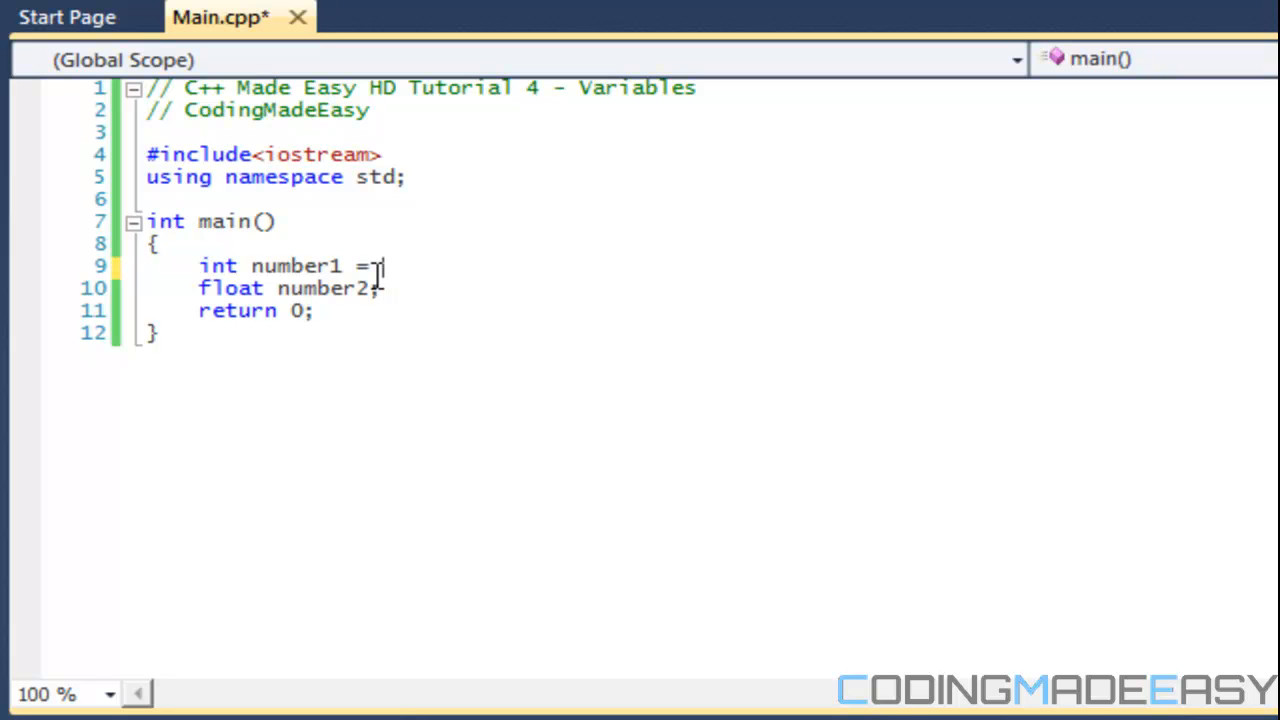
key("BackSpace")
type(";")
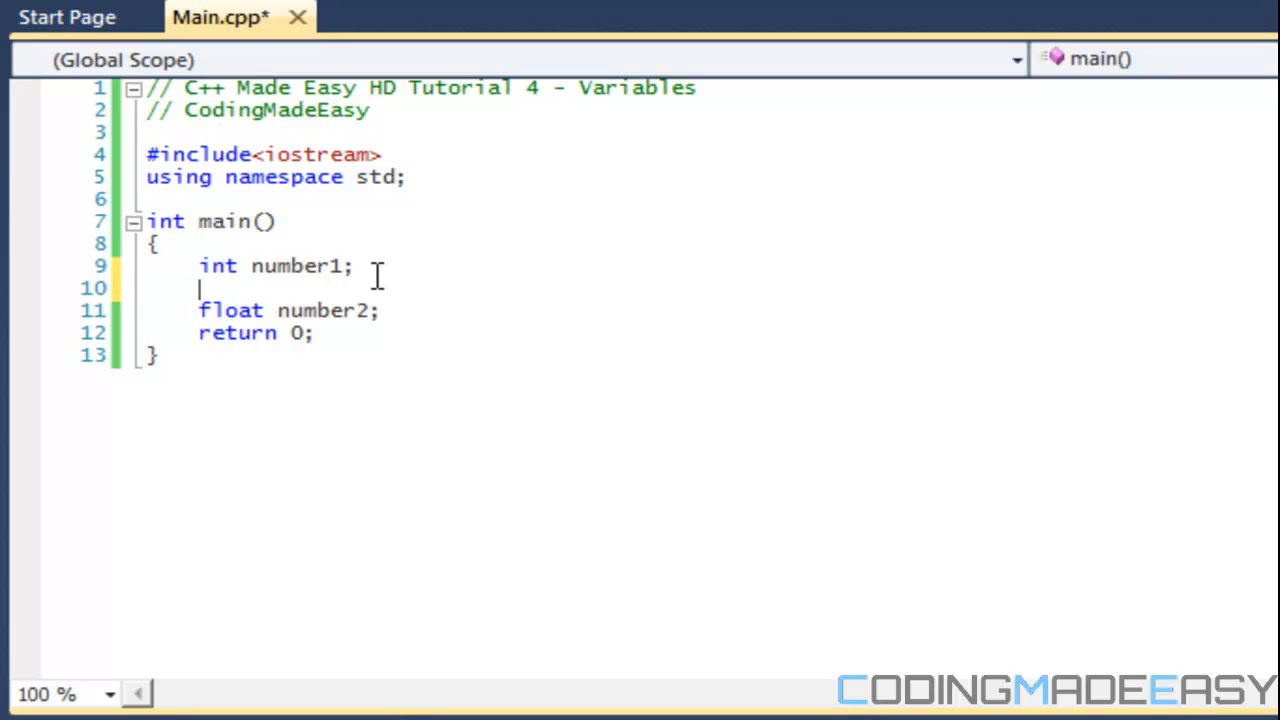
type("number1 = lkmasd")
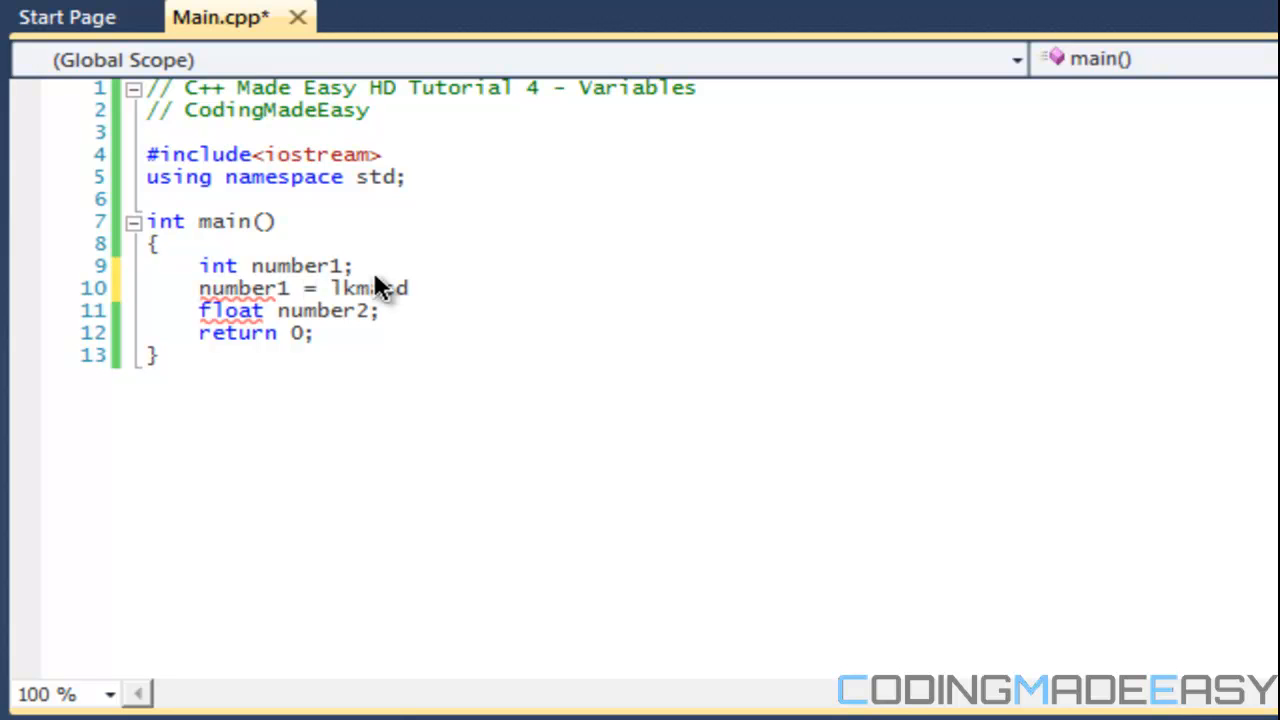
type("1")
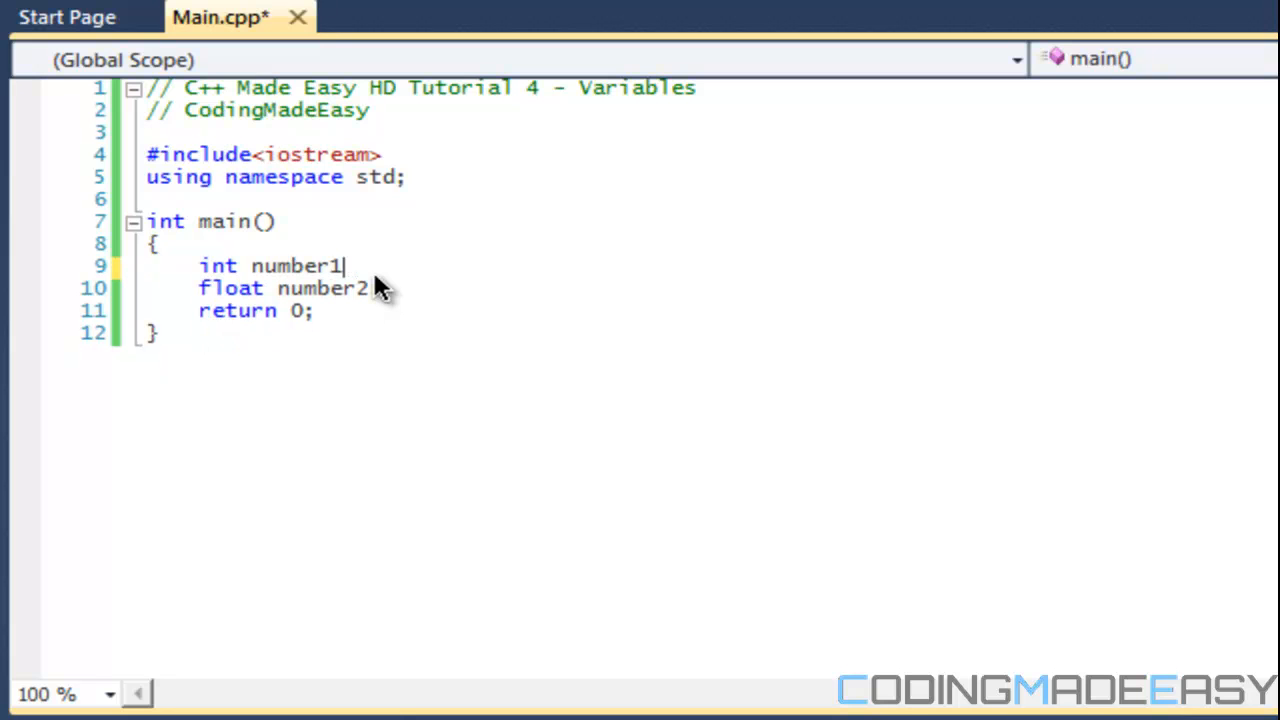
type(";")
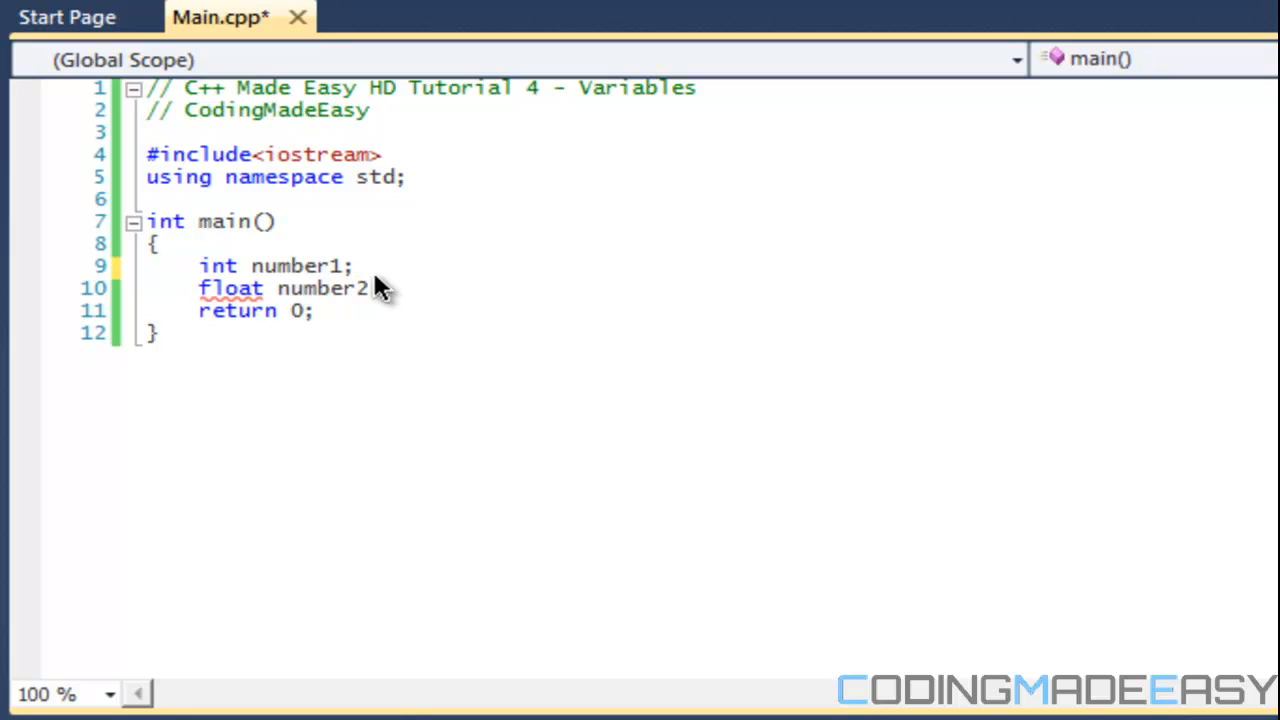
- Add a separate 'number = 1;' line below number1, then select it for removal
left_click(360, 266)
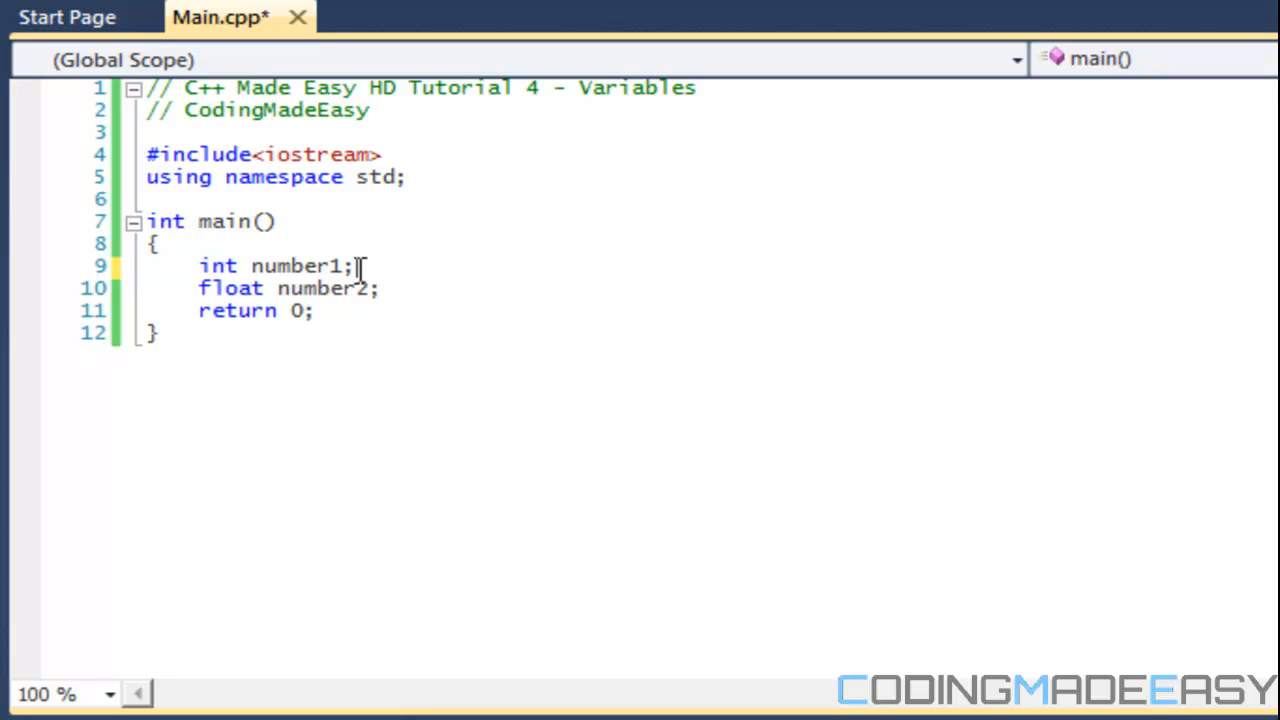
key("Return")
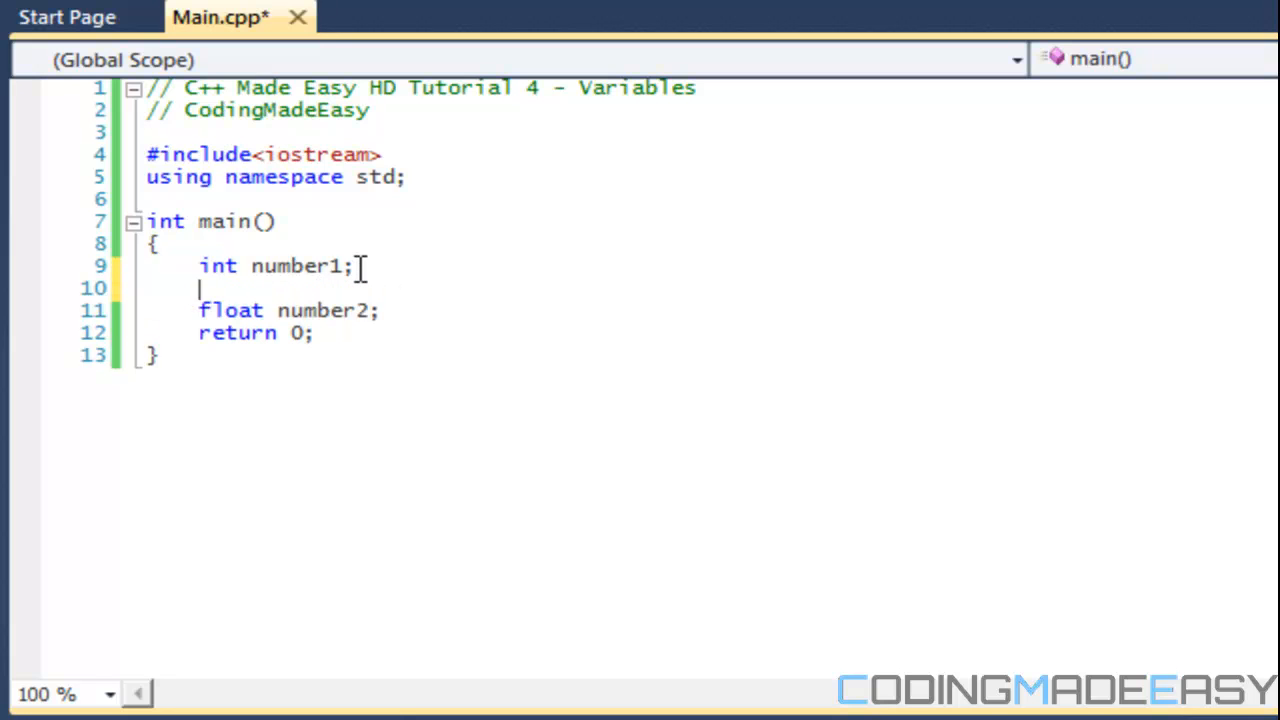
type("number")
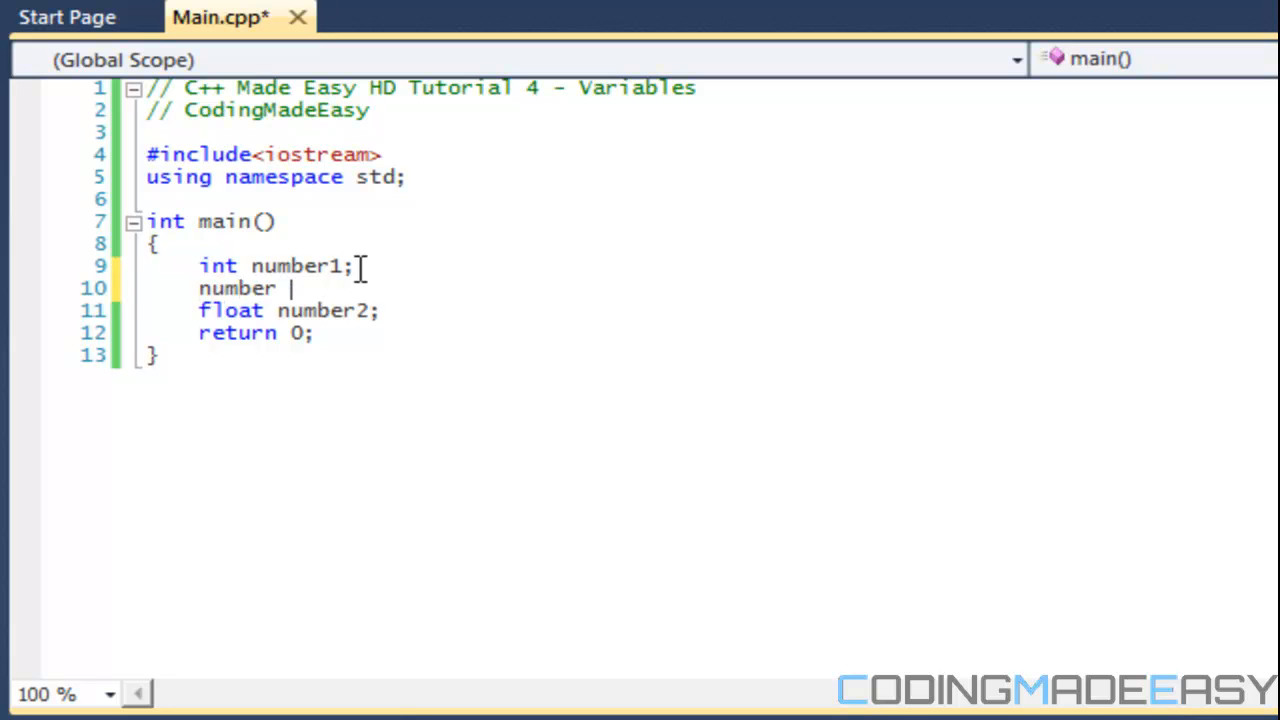
type("= 1;")
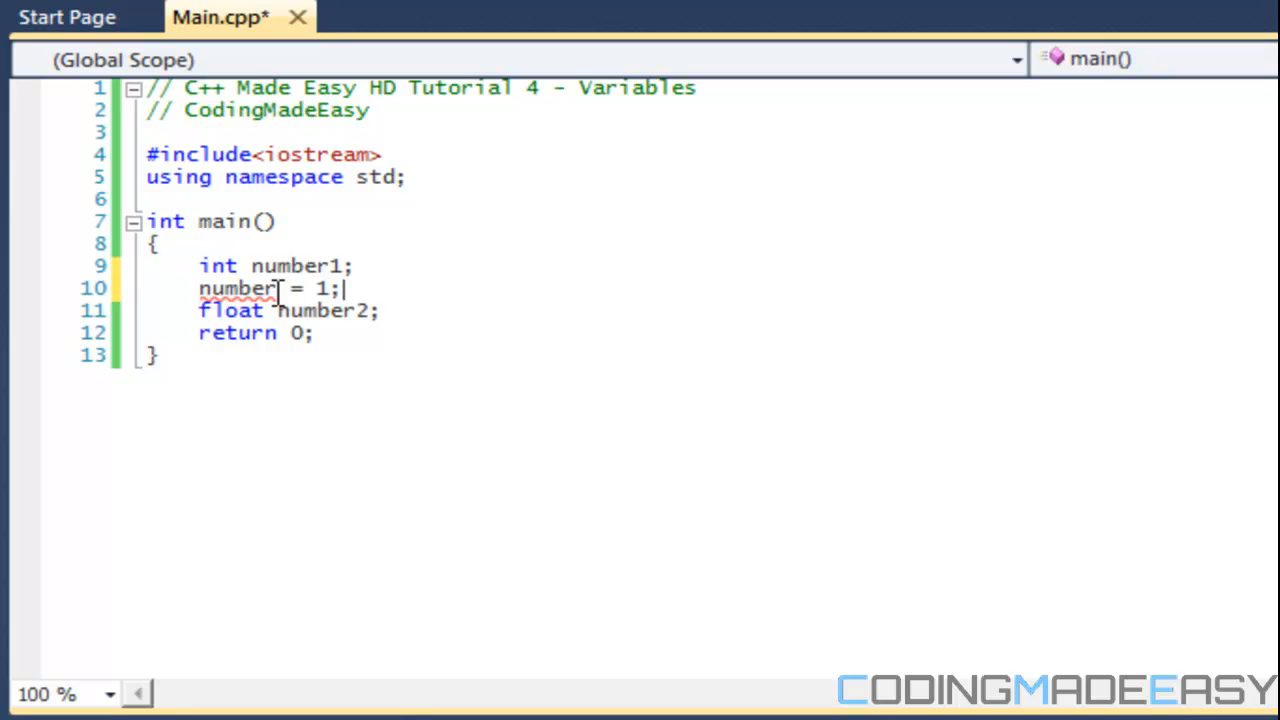
left_click_drag(347, 287, 147, 266)
type(" =")
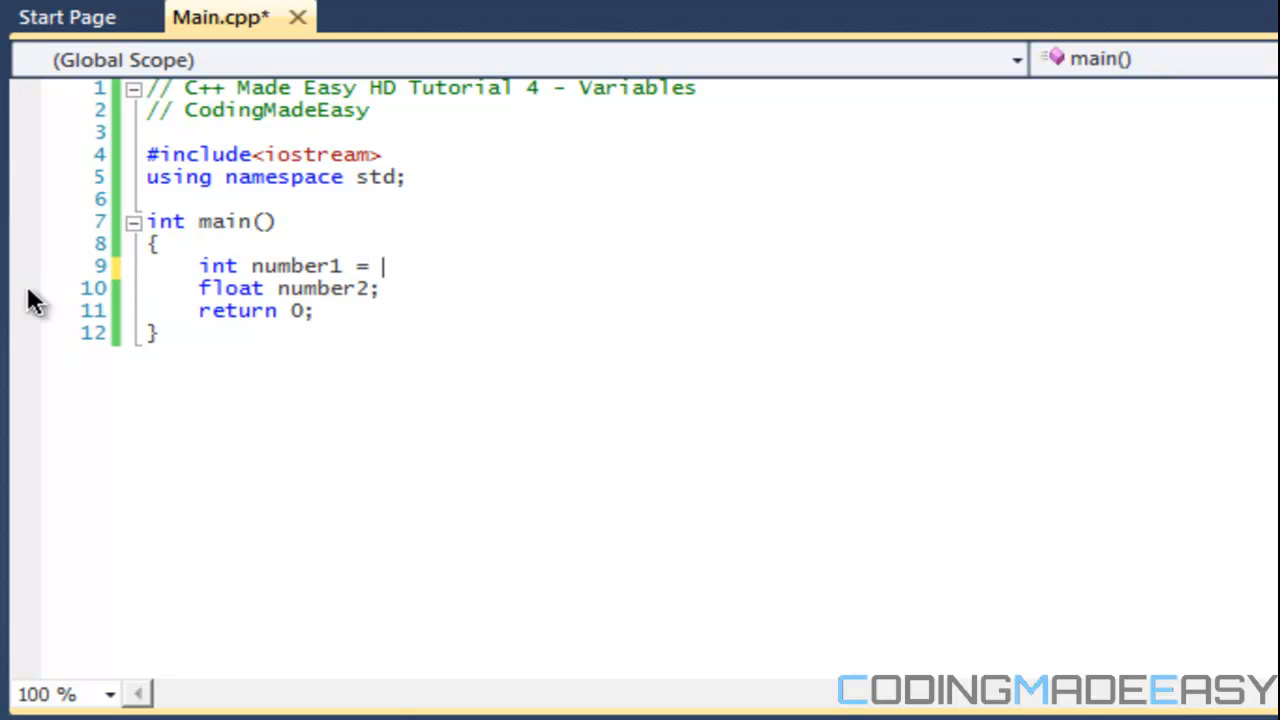
- Initialise number1 to 2.5 and number2 to 0.5 in their declarations
type("2.5;")
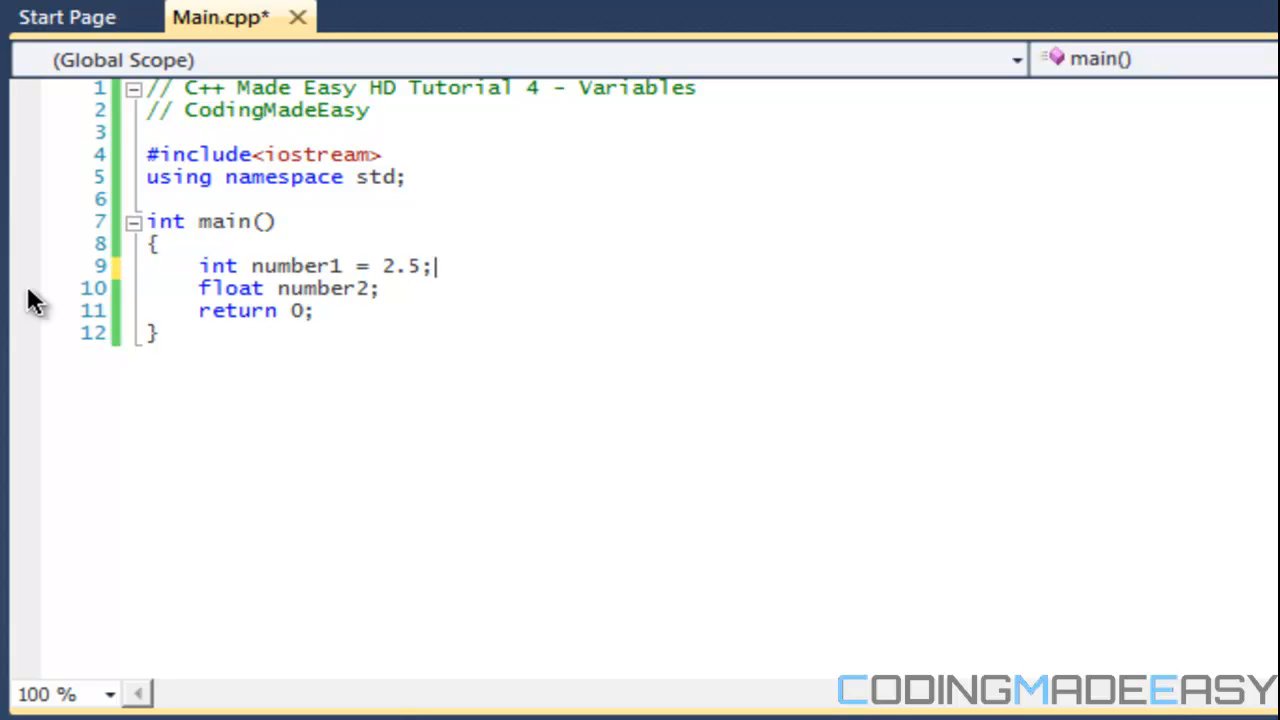
key("Backspace")
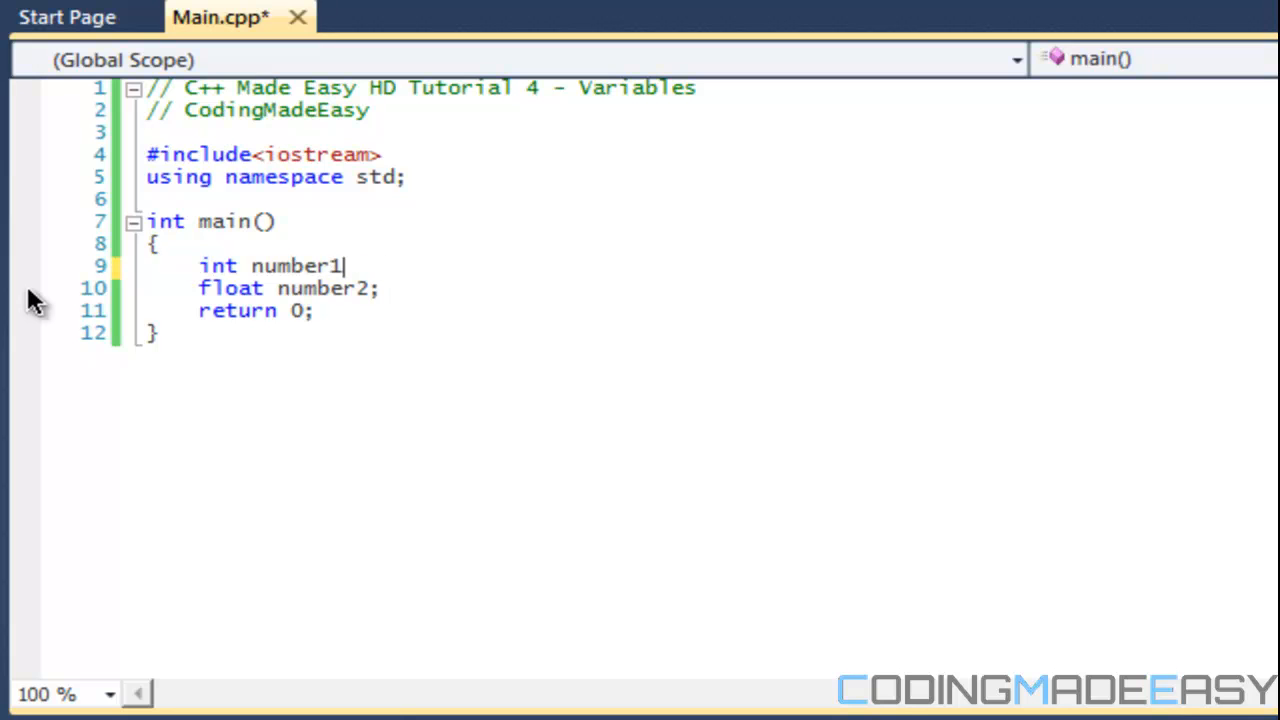
type(";")
left_click(708, 288)
type(" =")
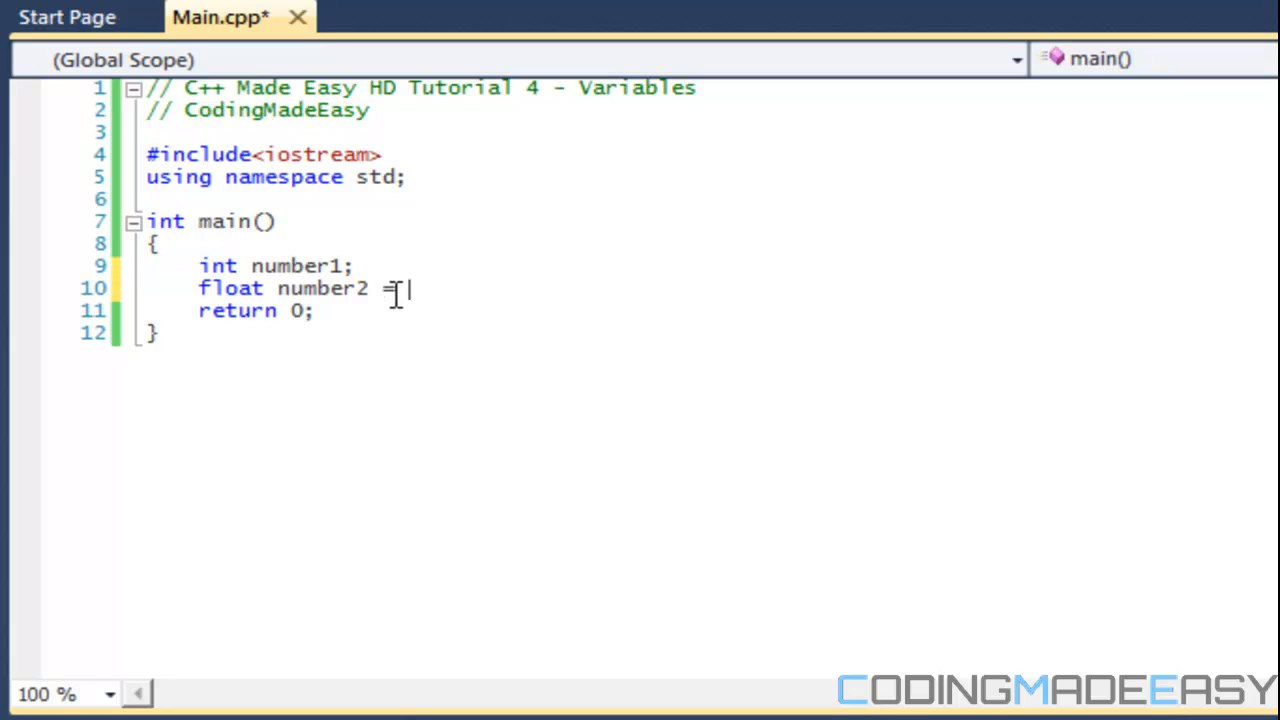
type("05.")
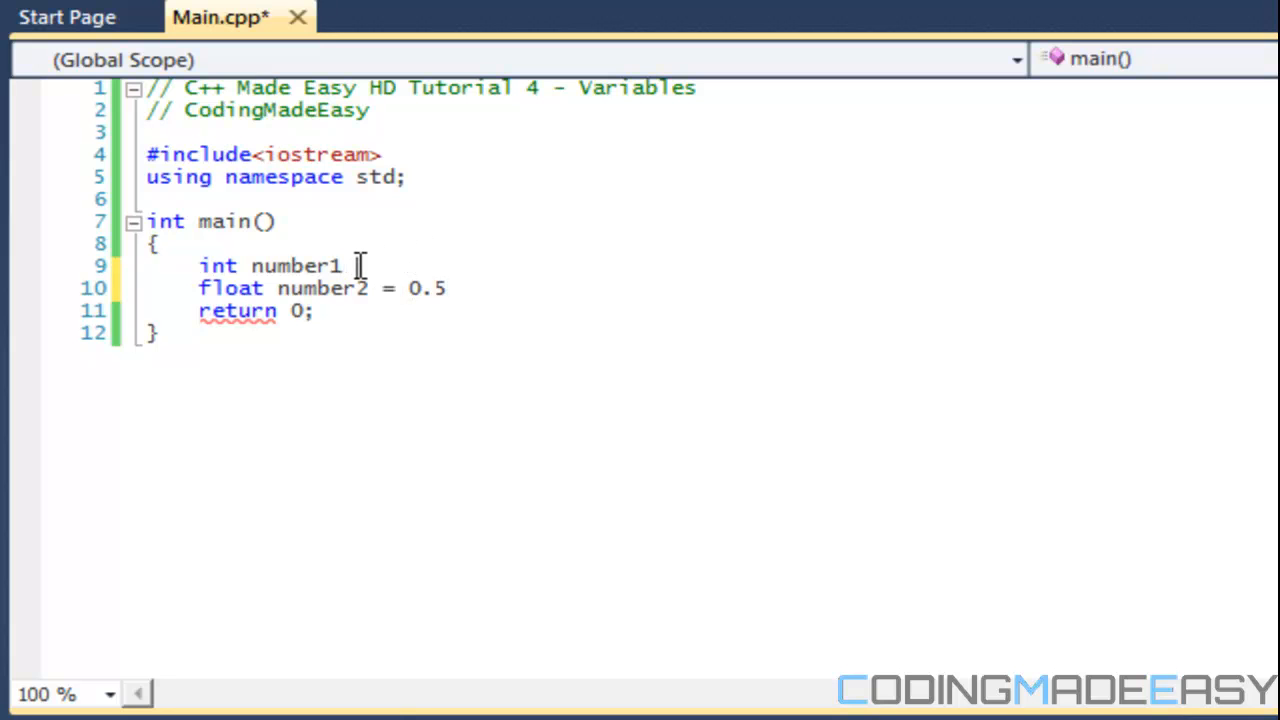
type("= 2.5;")
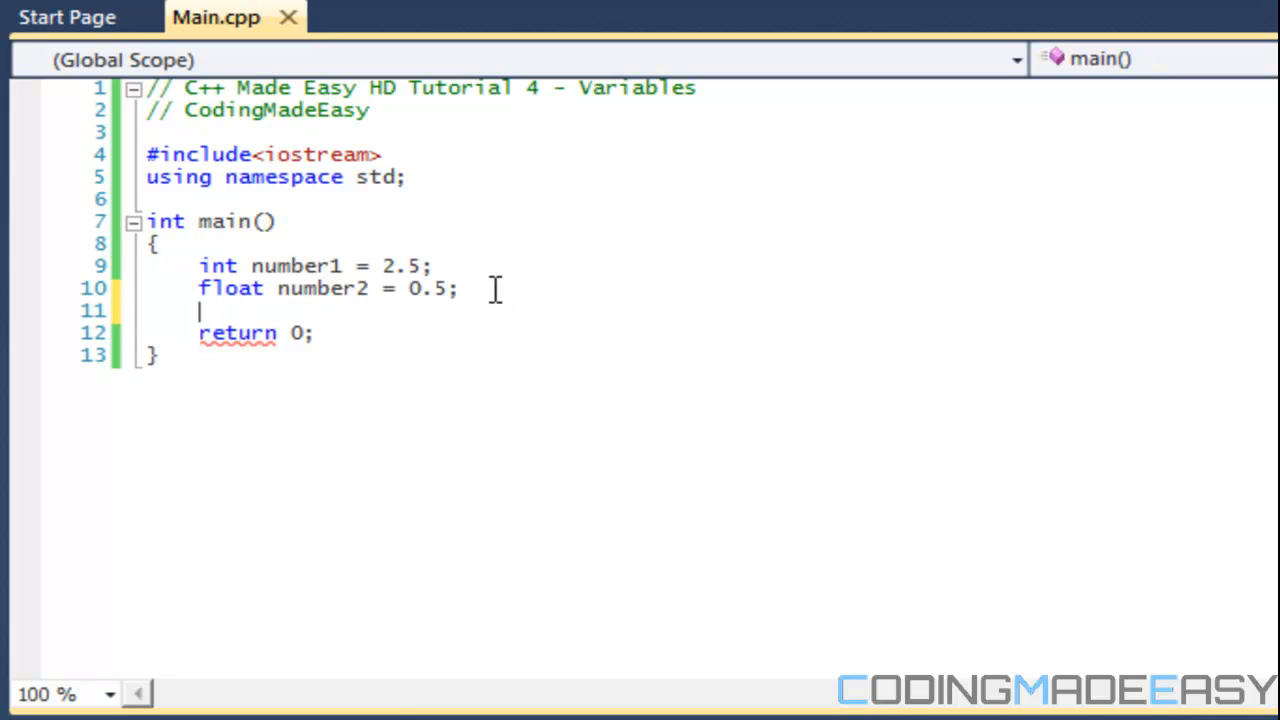
- Type 'cout << number1 + number2 << endl;', fixing the mistyped endl
type("co")
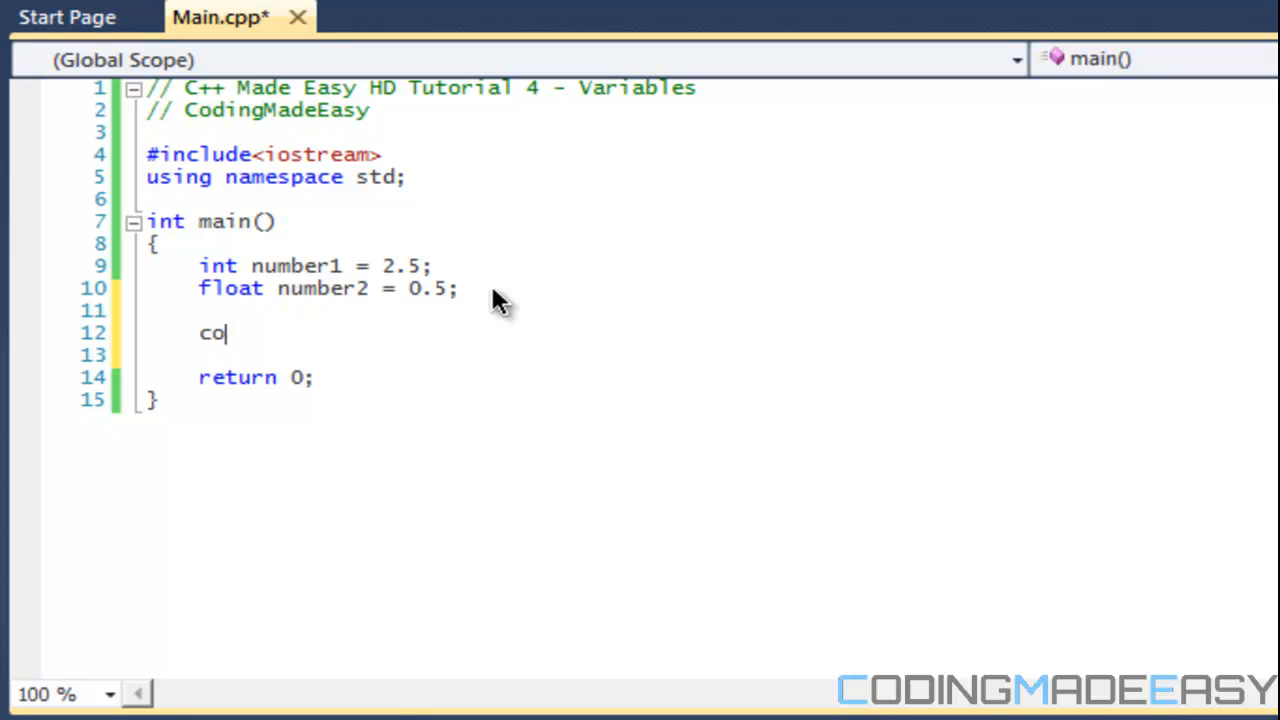
type("ut << number1")
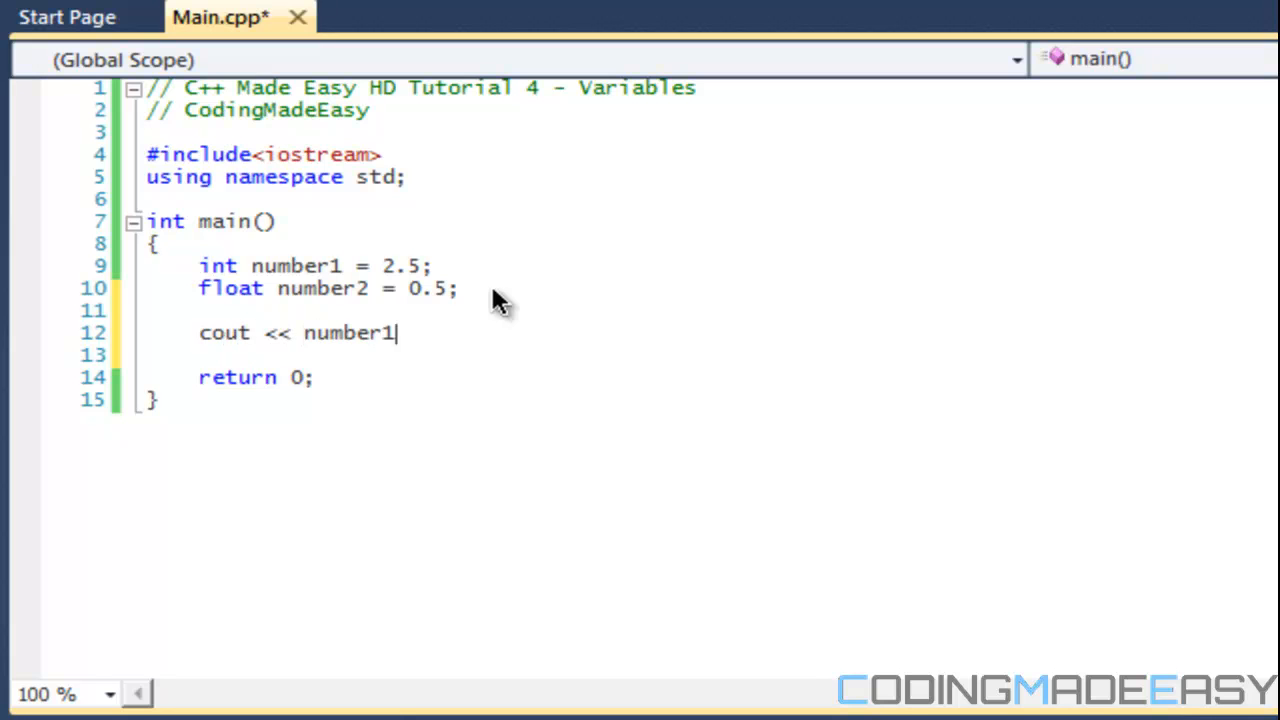
type("+ number1")
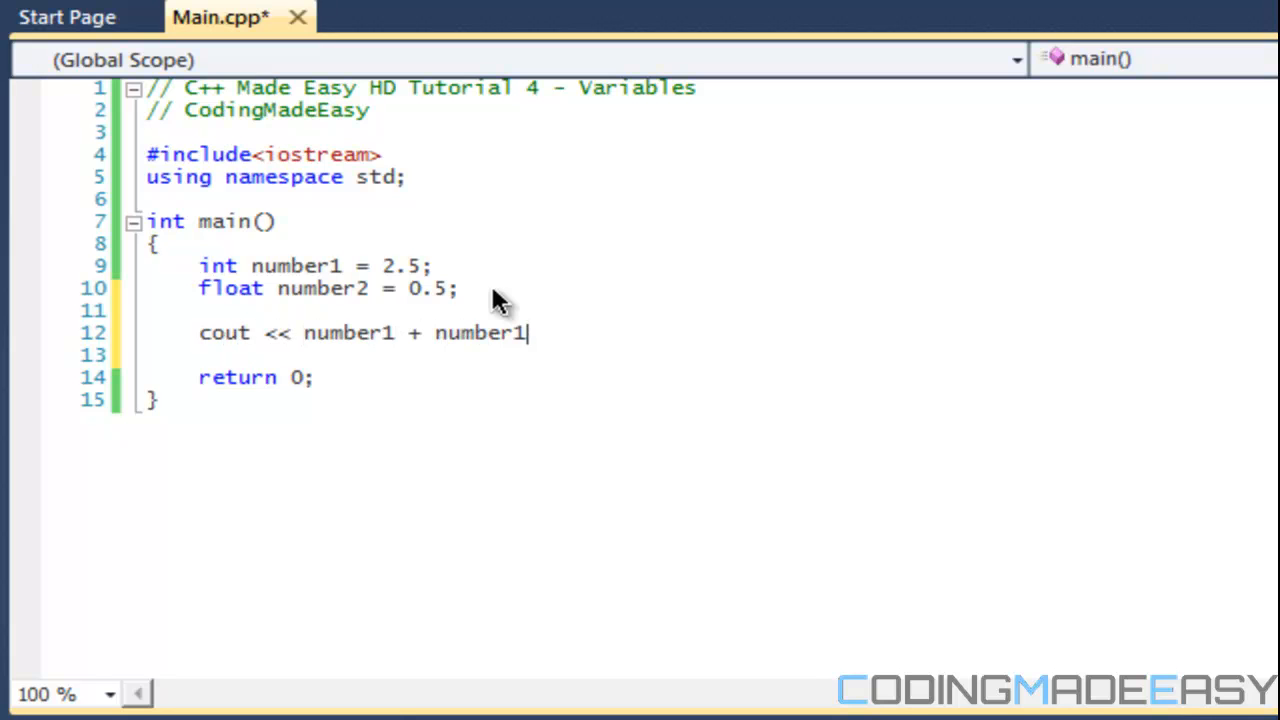
type("2; endl")
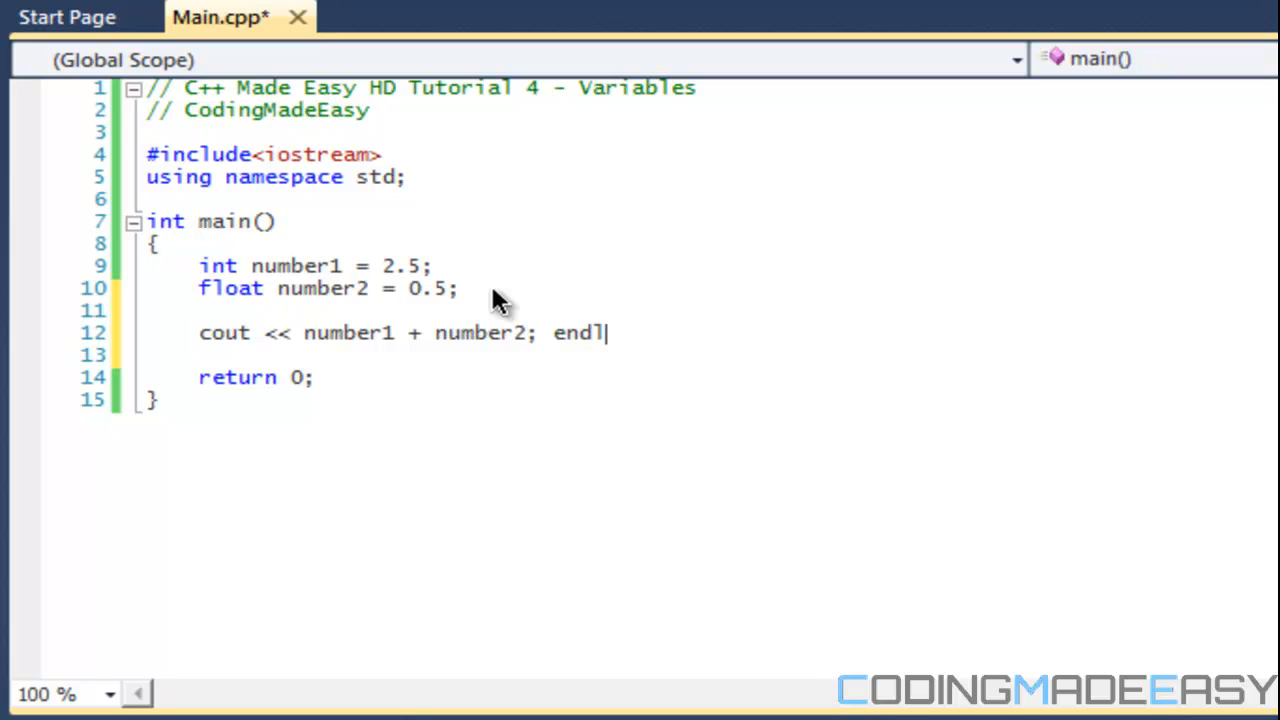
key("BackSpace")
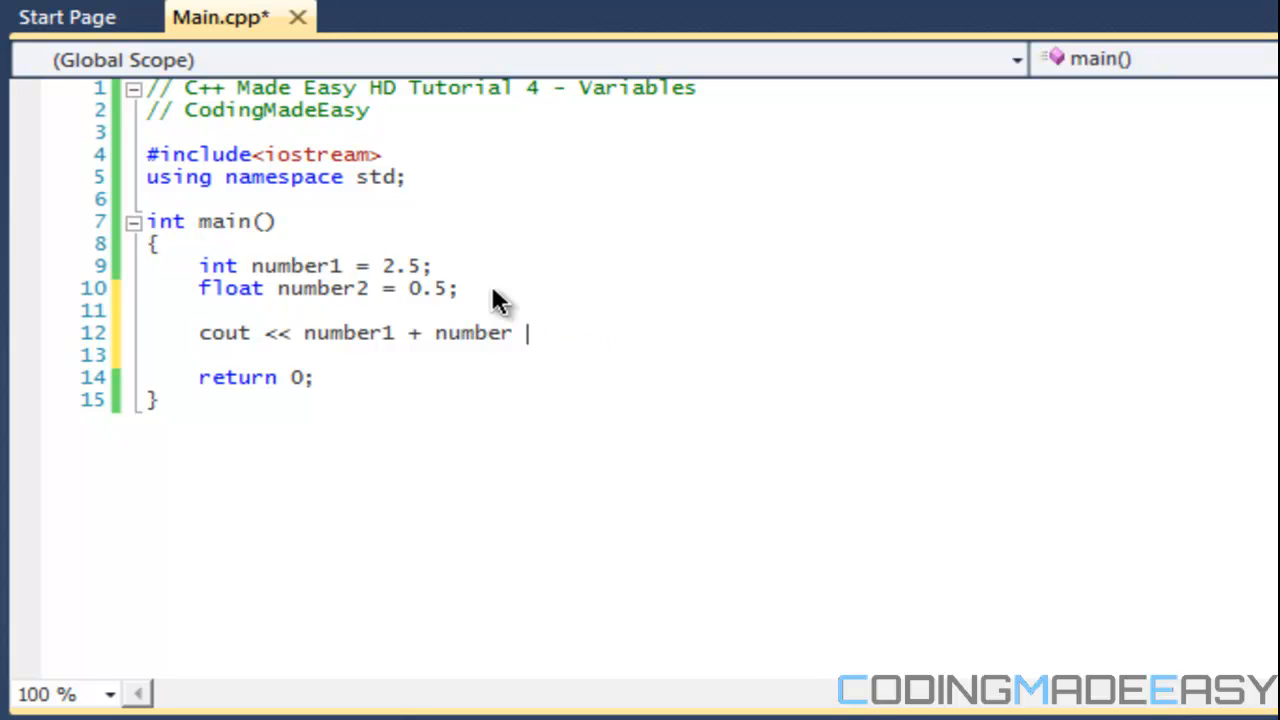
type("2 << ed")
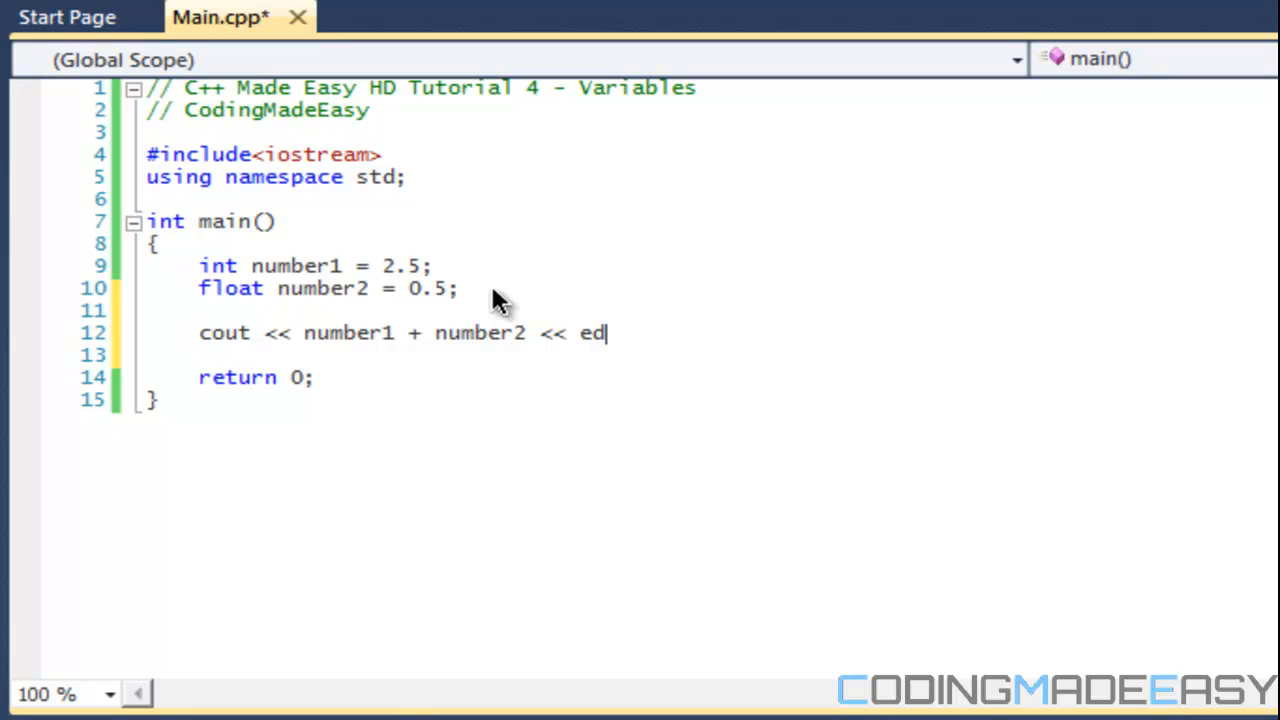
type("l;")
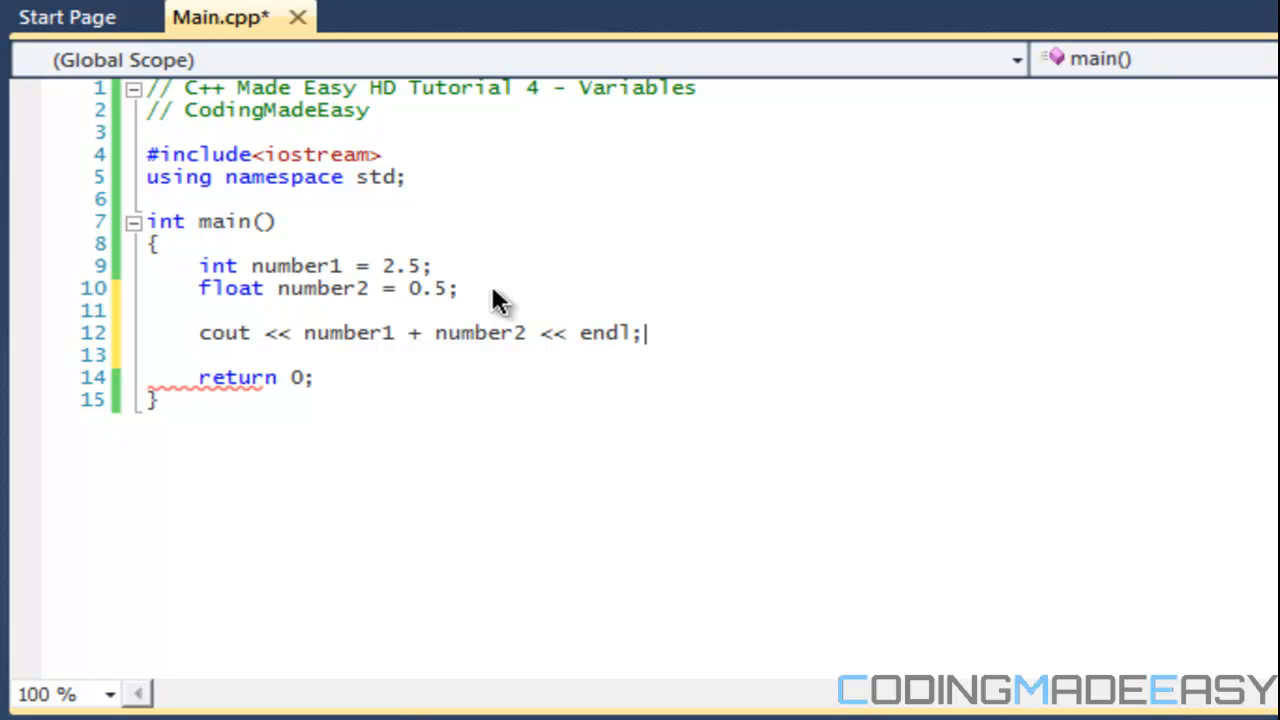
type(";")
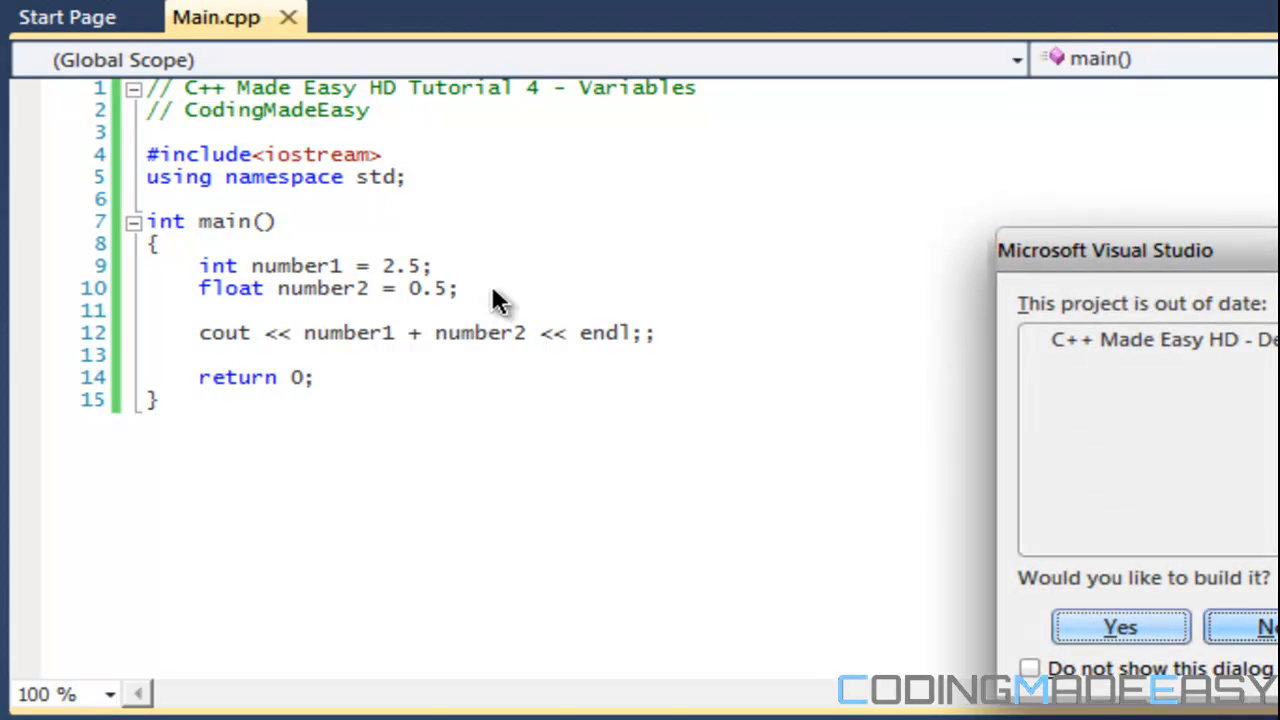
- Dismiss the build prompt, add cin.get() after the print, and confirm building to run
left_click(1119, 627)
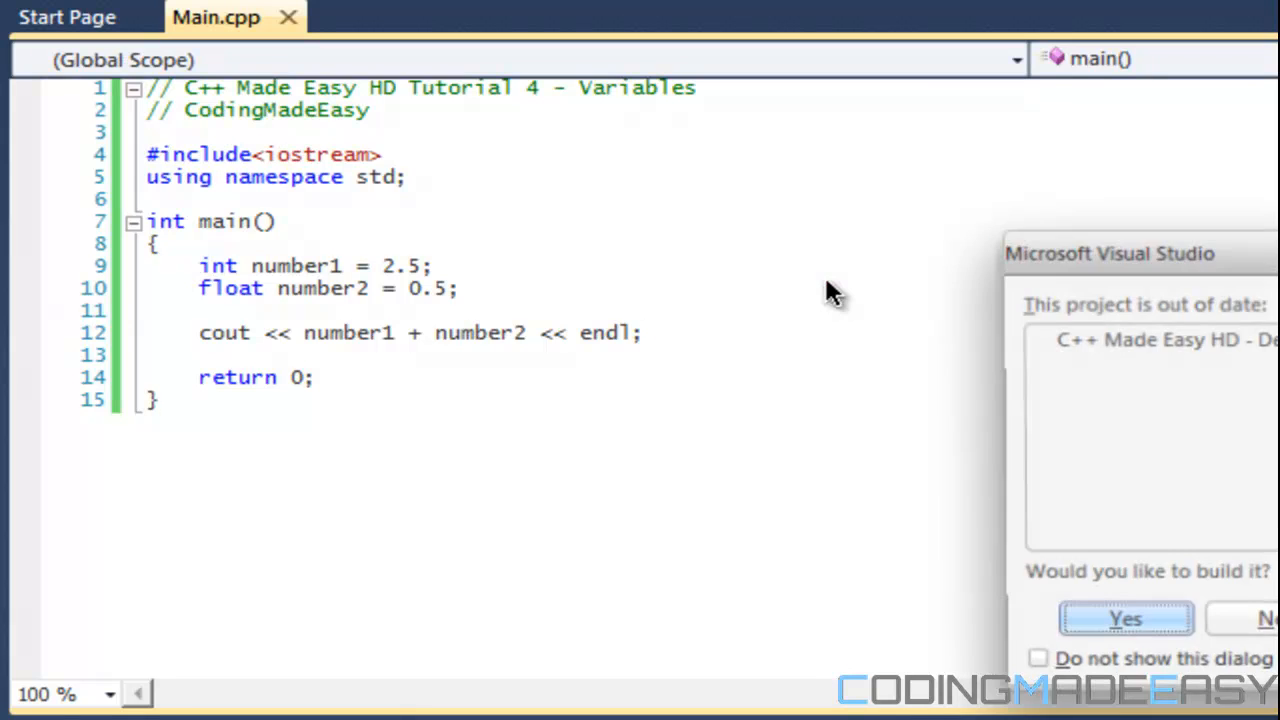
left_click(1125, 618)
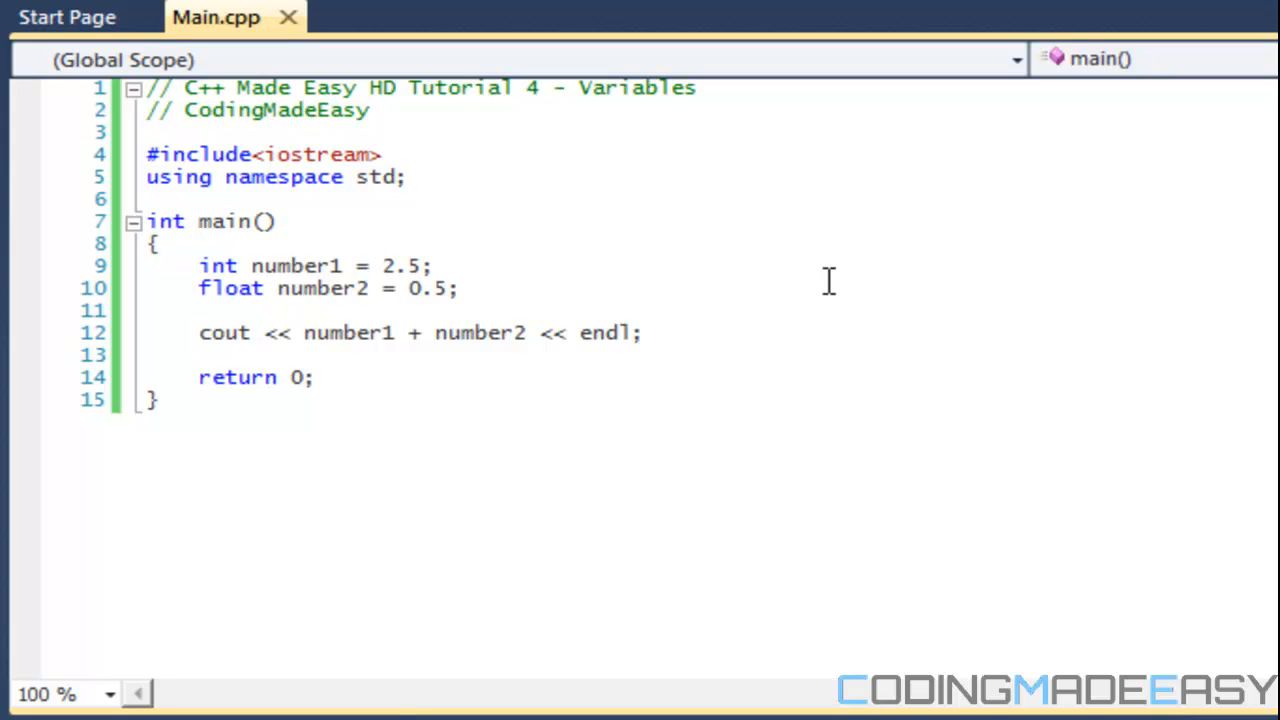
mouse_move(835, 292)
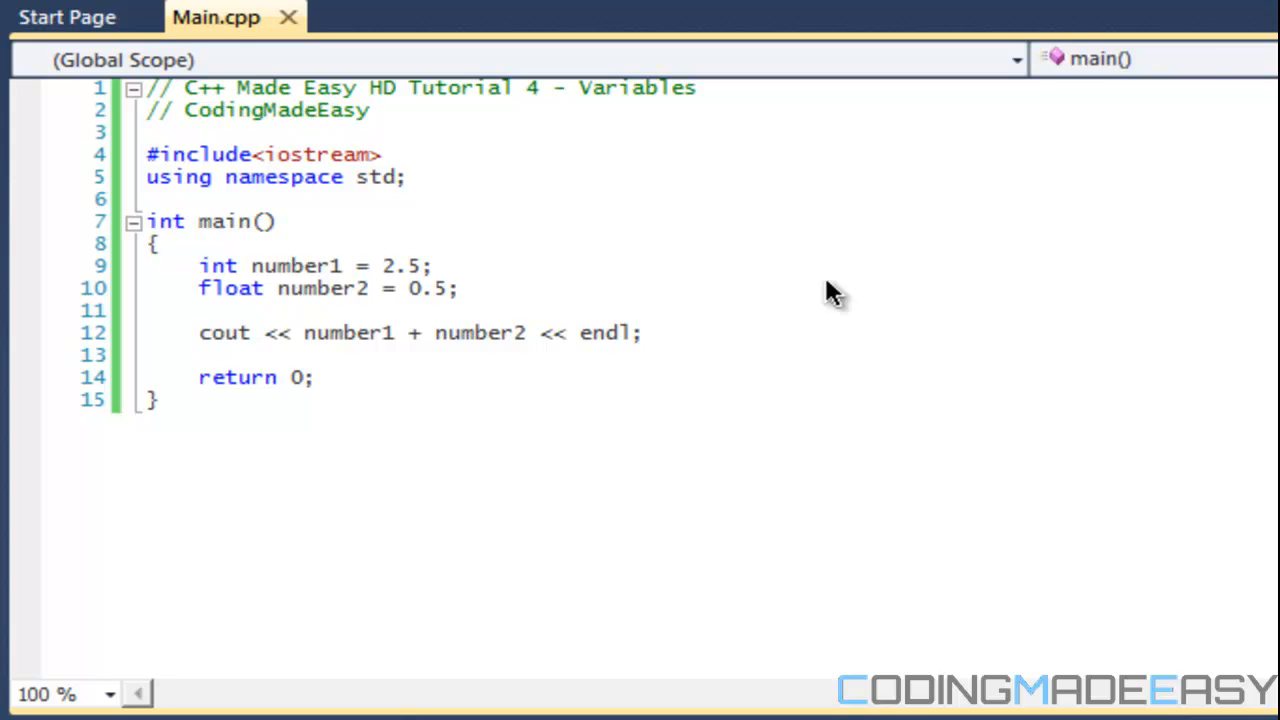
left_click(644, 333)
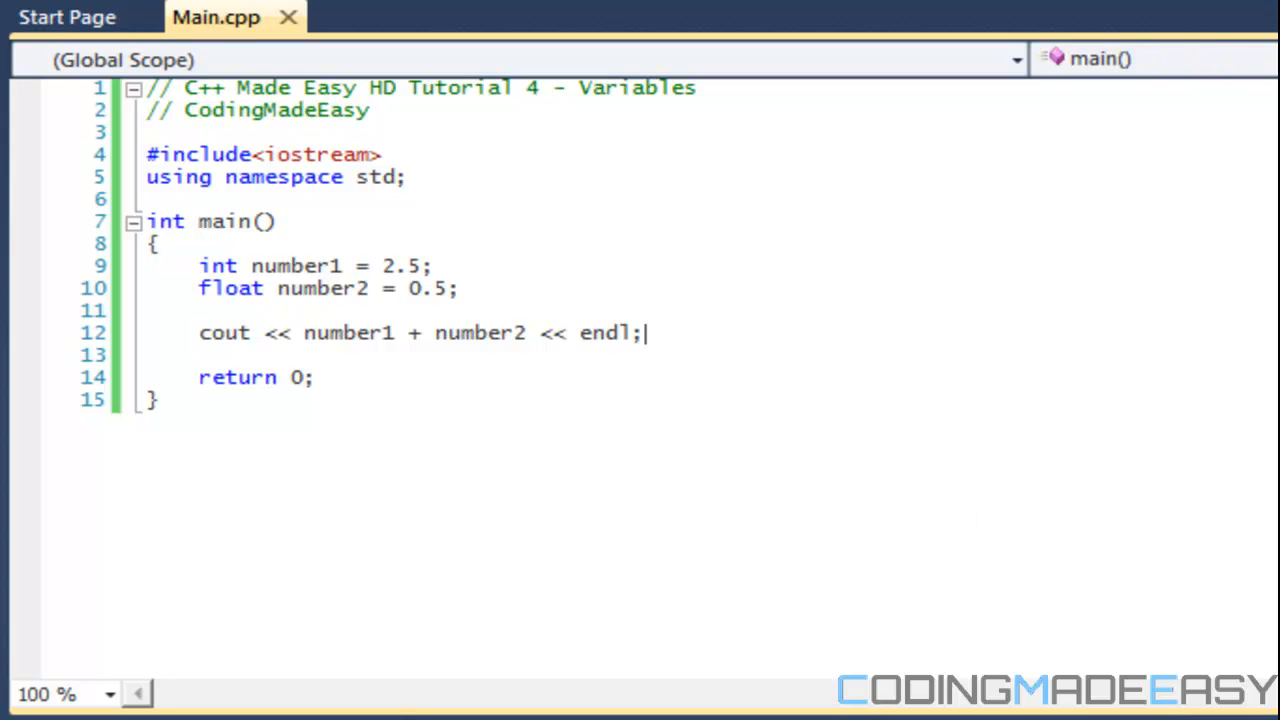
mouse_move(673, 360)
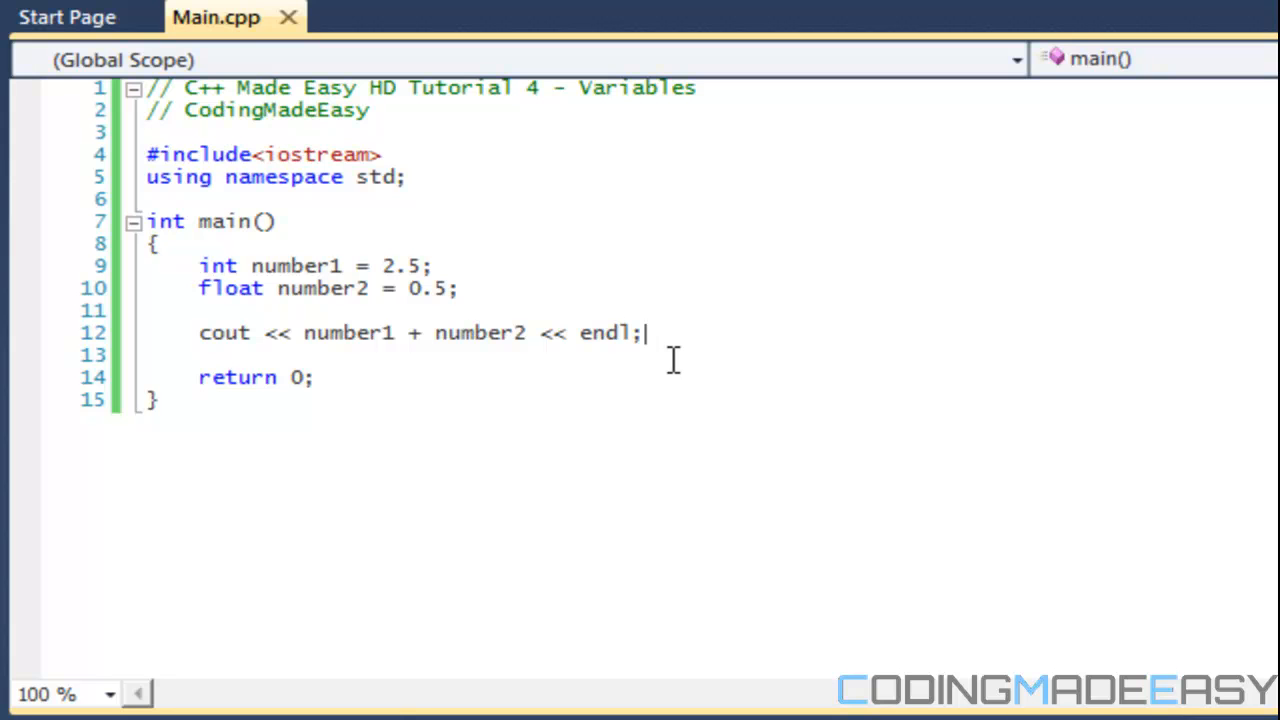
type("cin.get();")
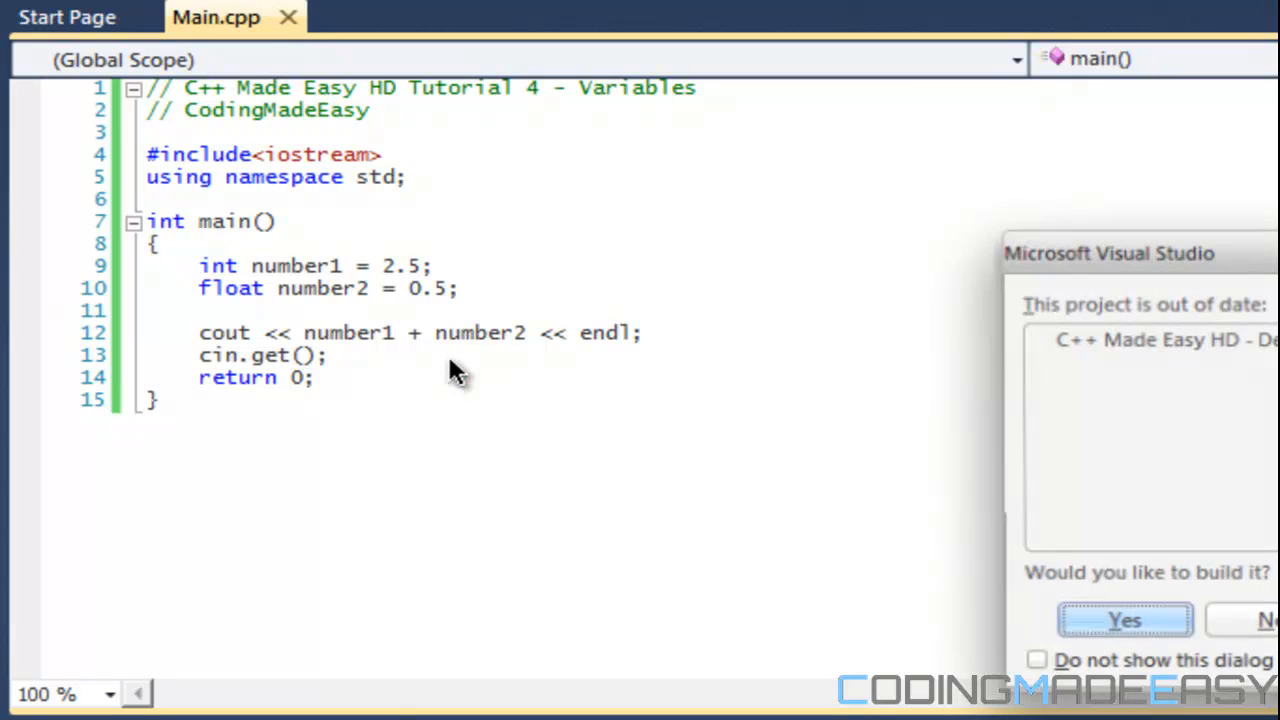
left_click(1124, 620)
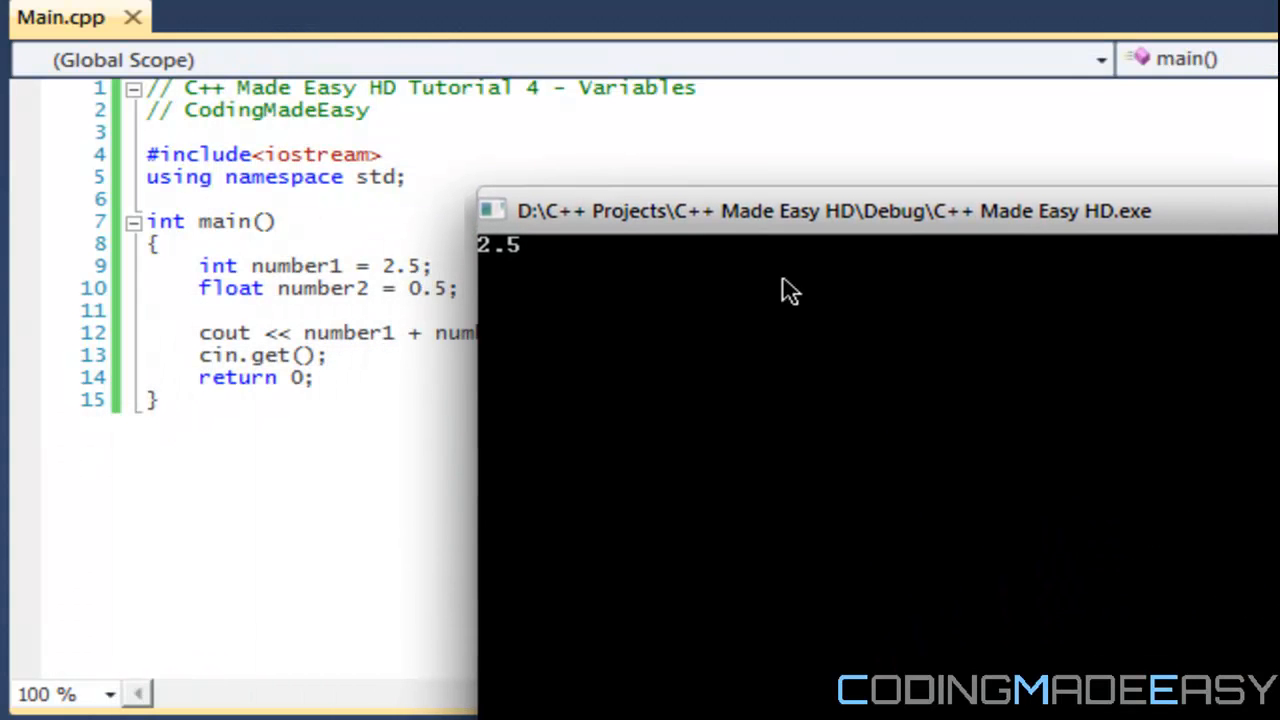
mouse_move(395, 280)
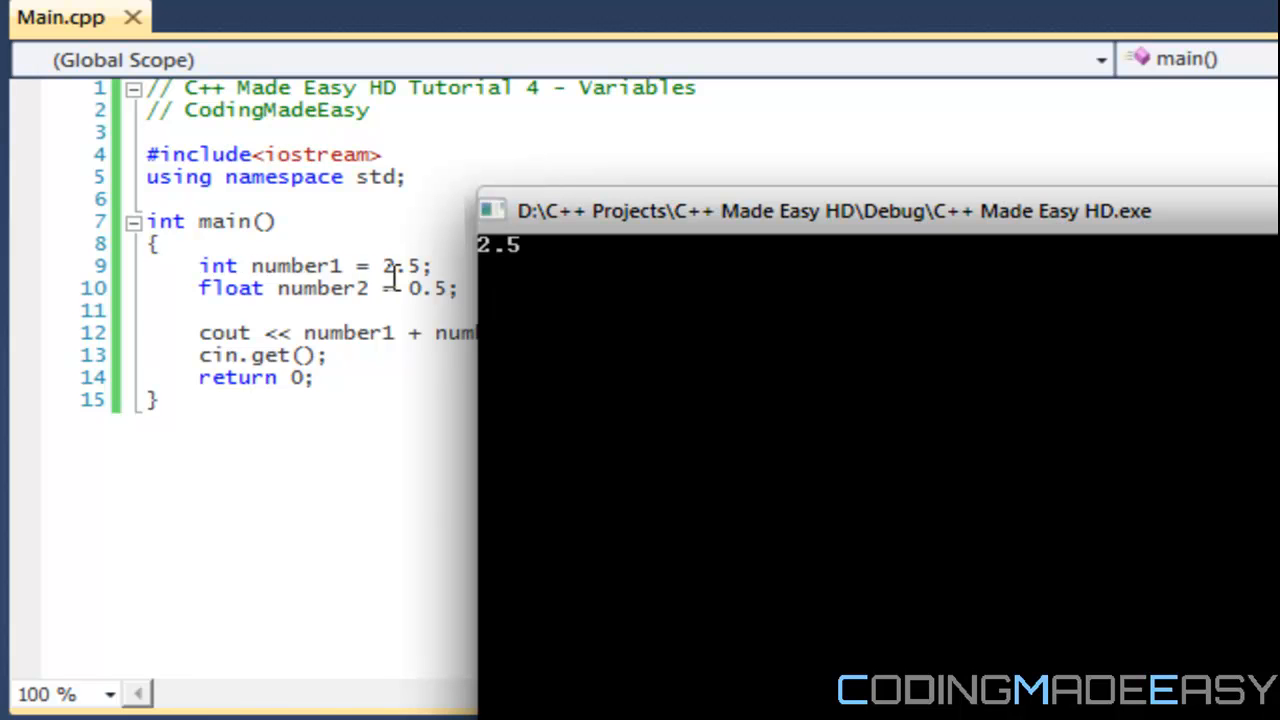
mouse_move(432, 332)
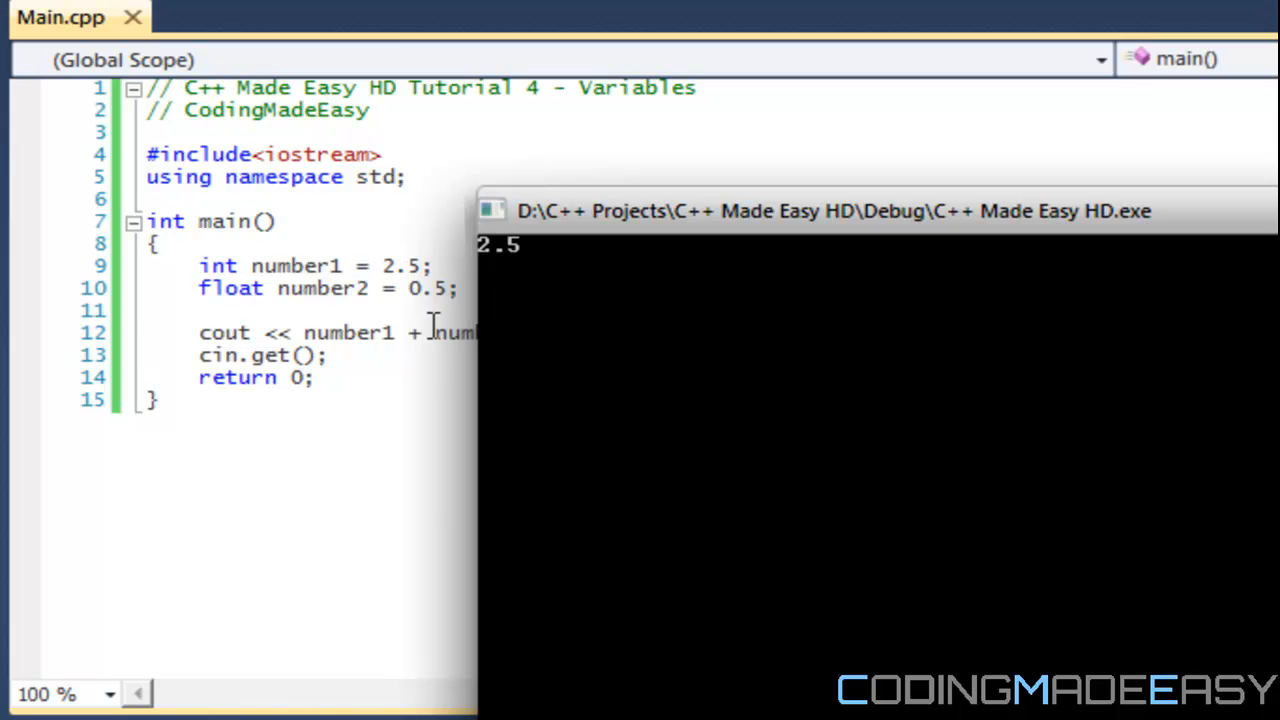
mouse_move(345, 318)
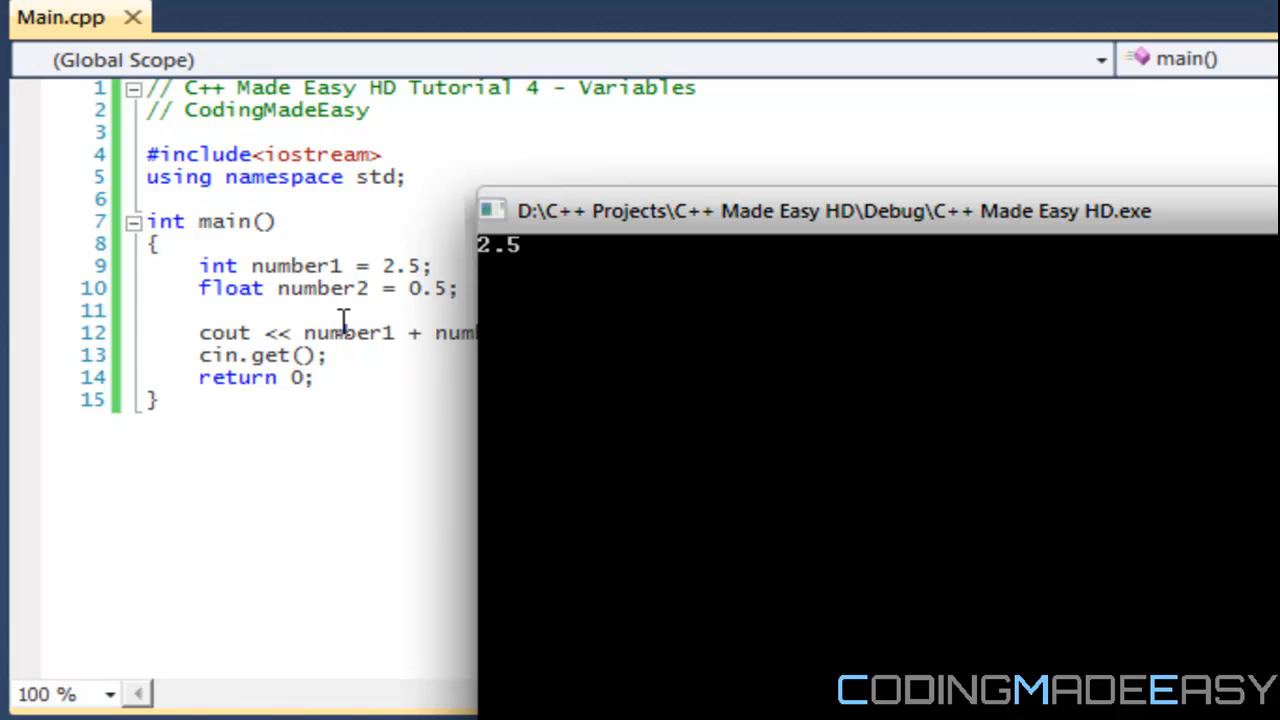
mouse_move(465, 349)
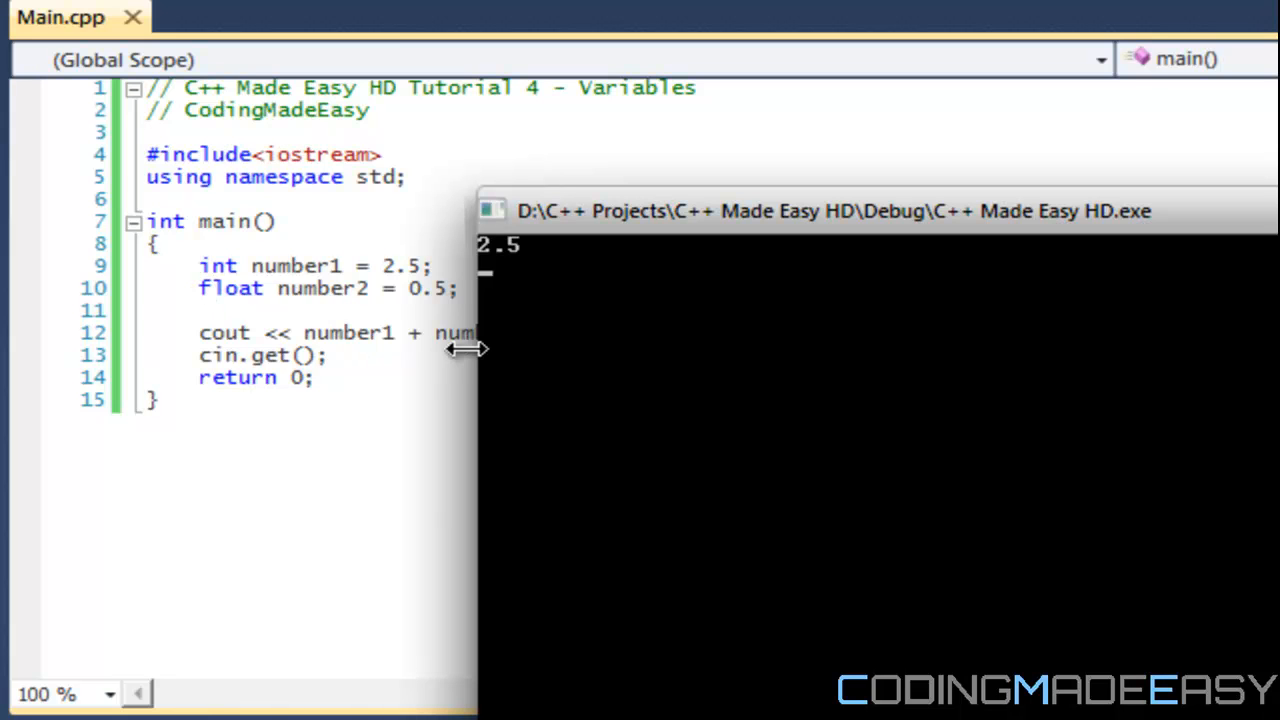
mouse_move(365, 325)
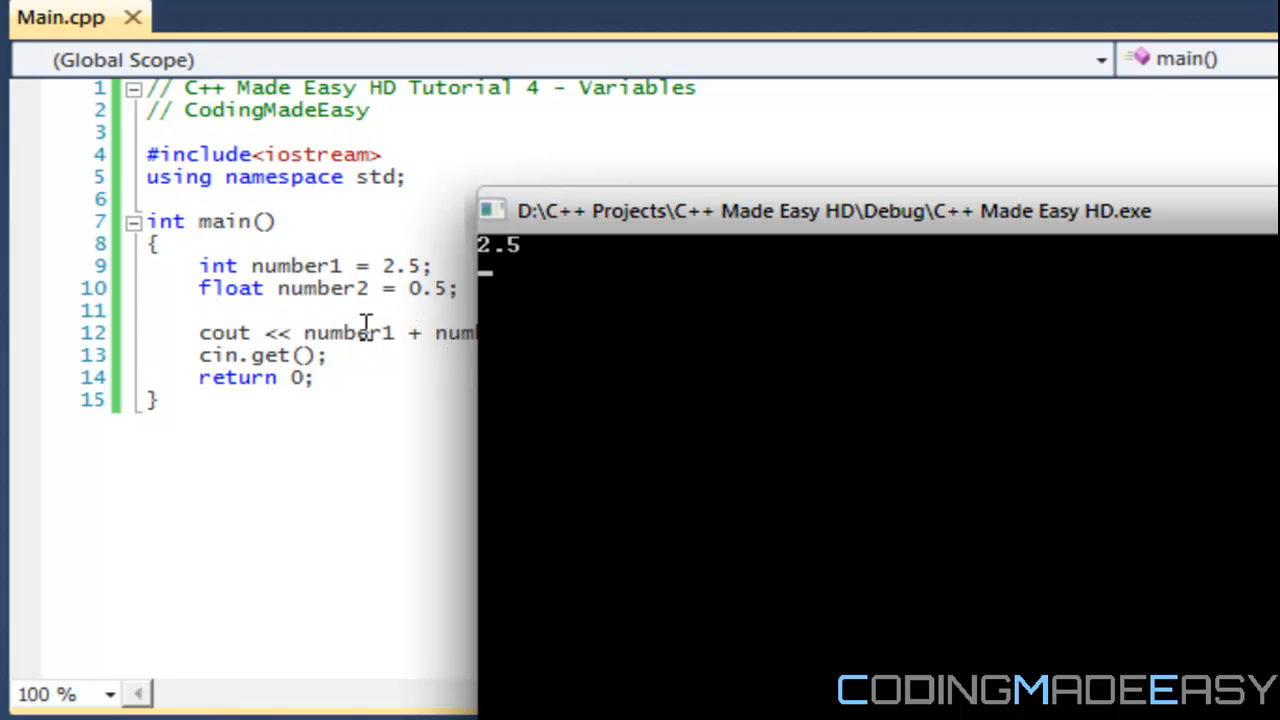
mouse_move(408, 349)
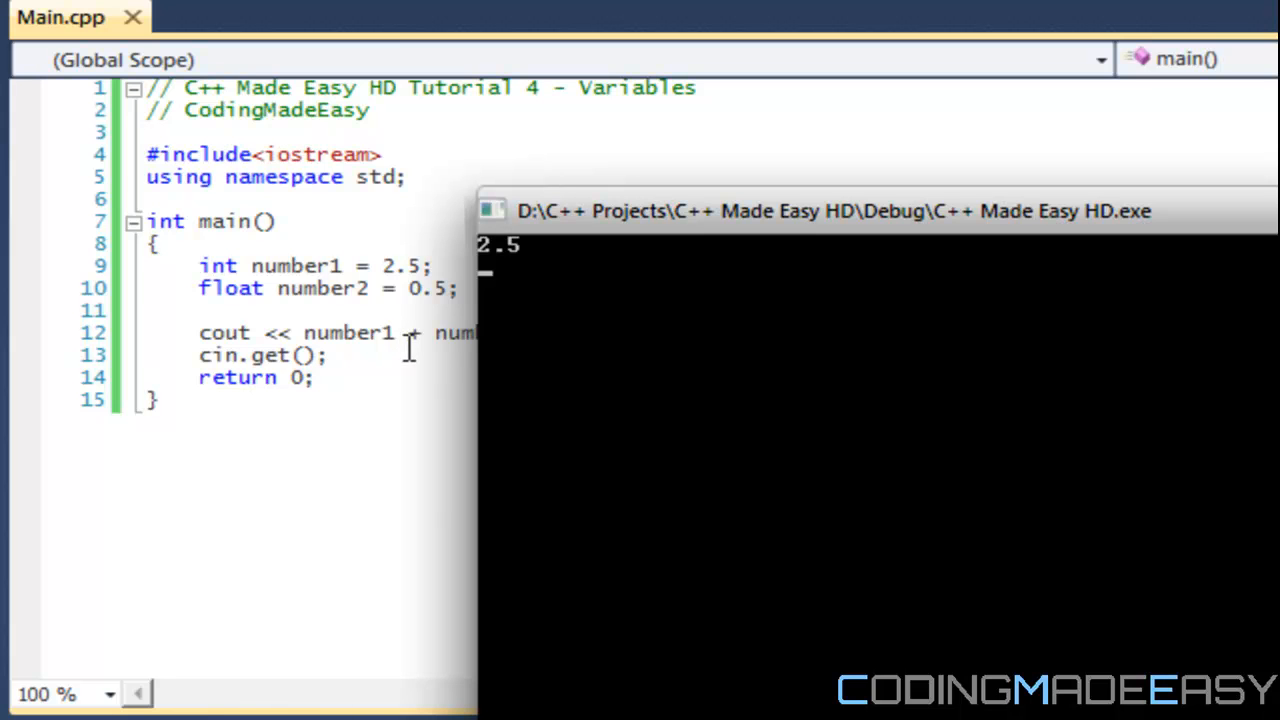
mouse_move(505, 267)
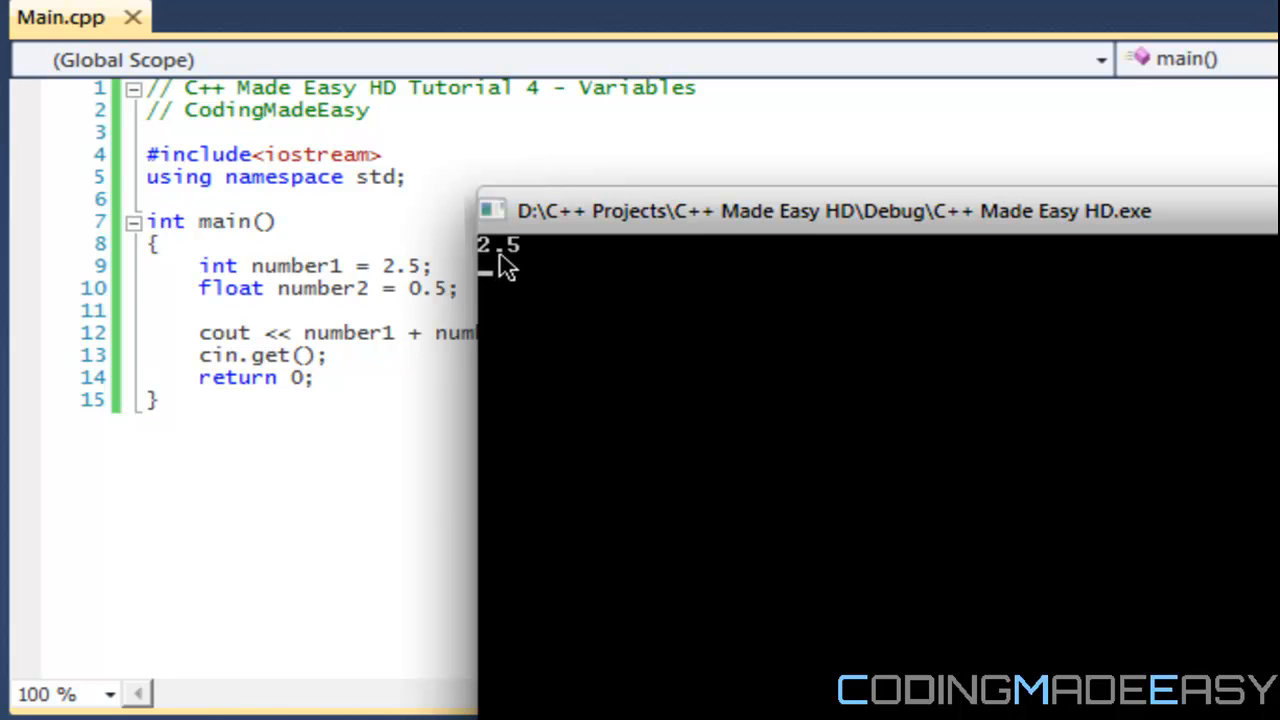
mouse_move(490, 275)
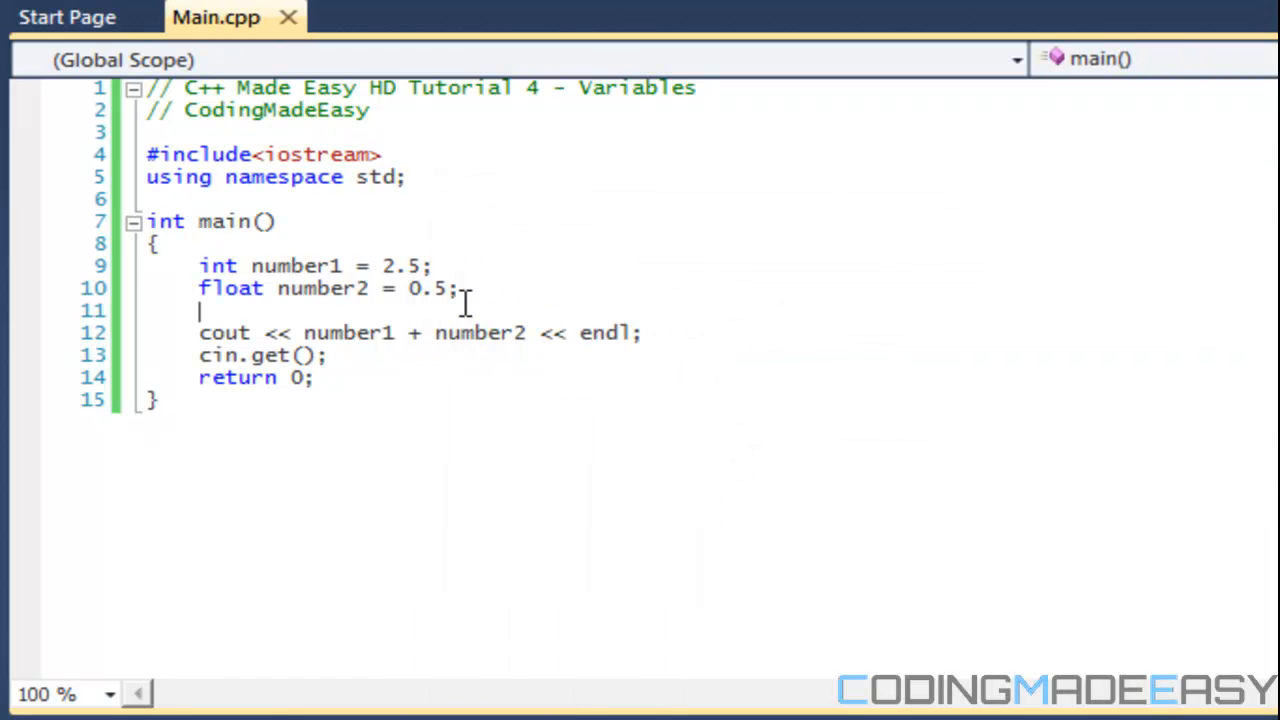
- Change number2's declaration to 'int number2 = 2;' and confirm the rebuild
left_click(462, 288)
type("1")
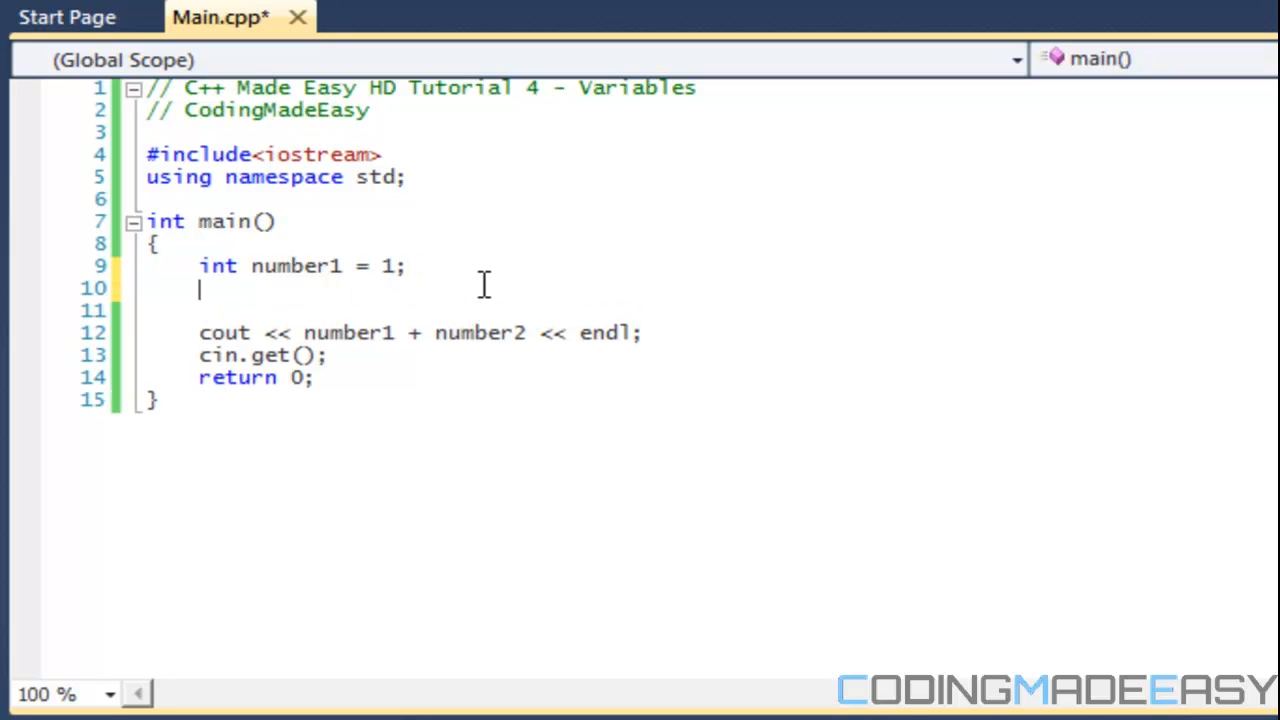
type("int numbe")
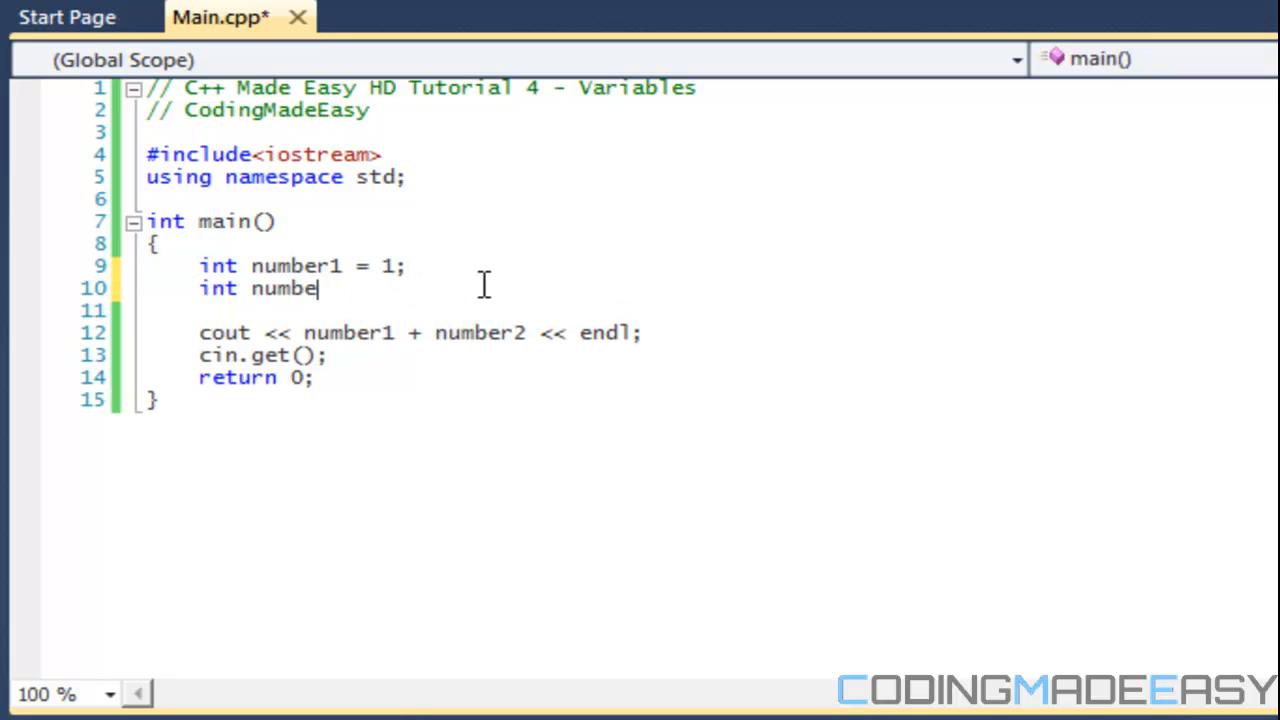
type("r2 = 2;")
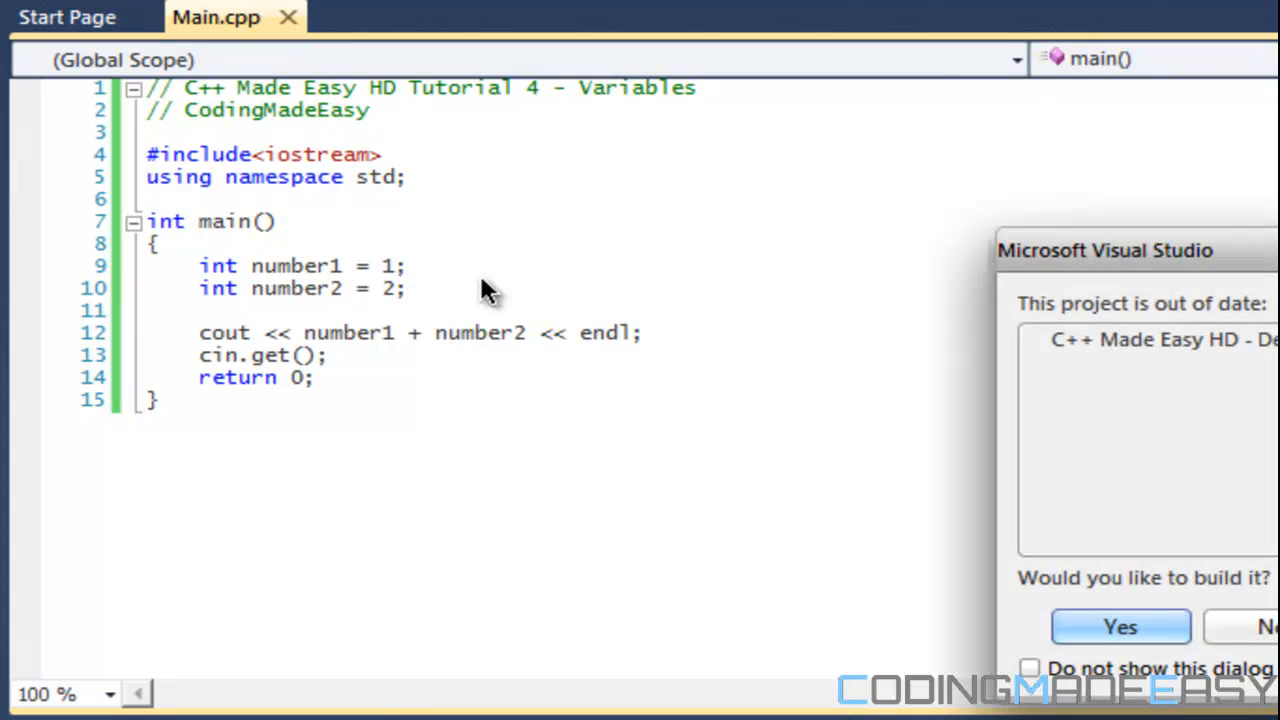
left_click(1119, 627)
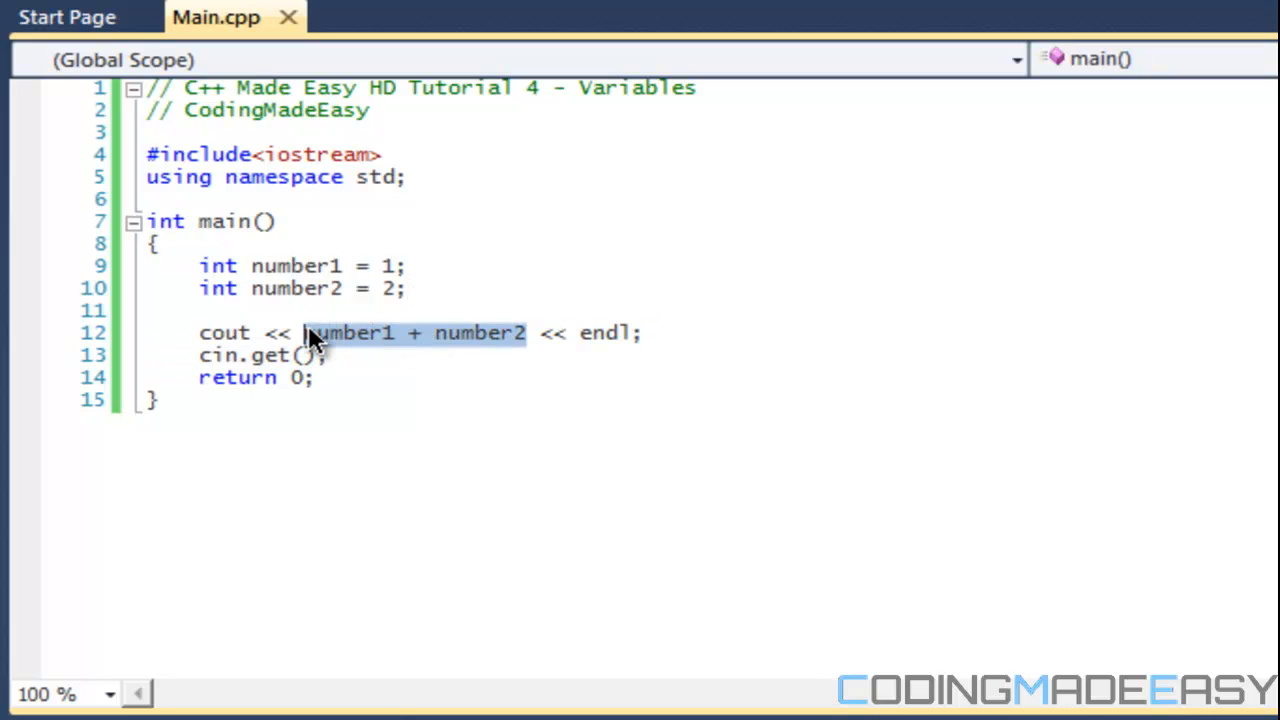
mouse_move(437, 297)
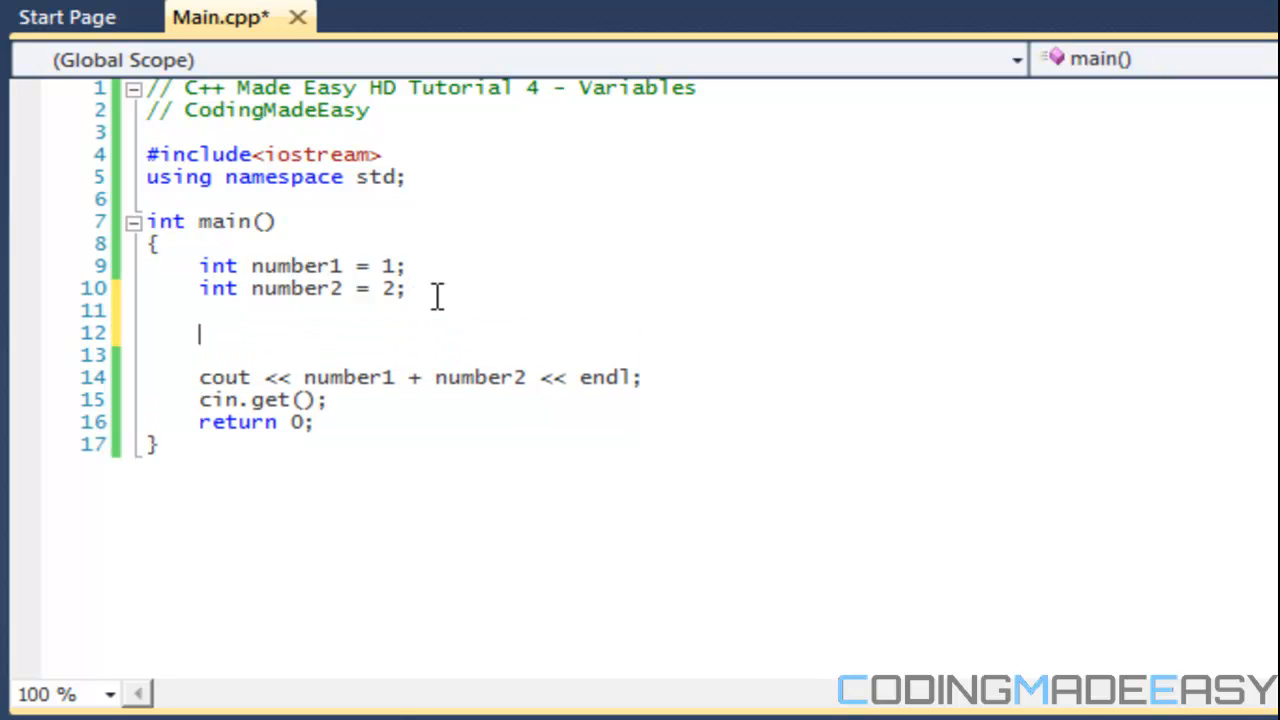
- Declare 'int result = number1 + number2;', make cout print result, and save
type("int result")
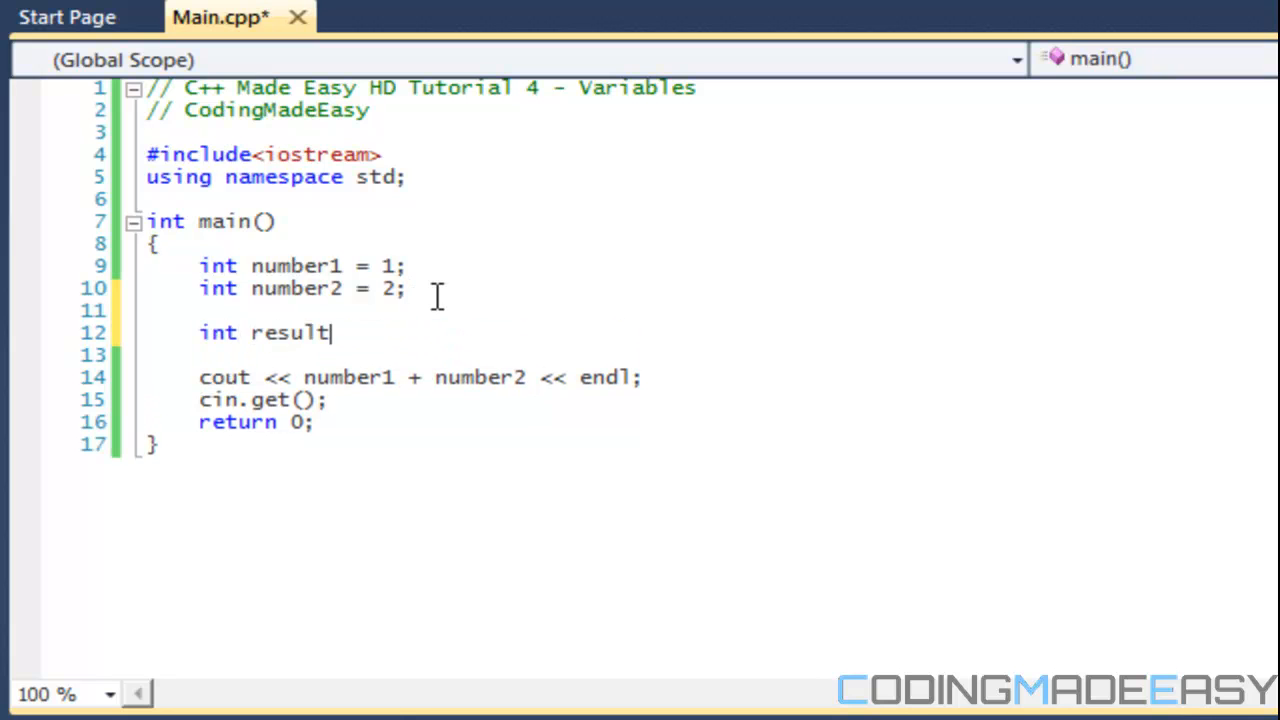
mouse_move(440, 308)
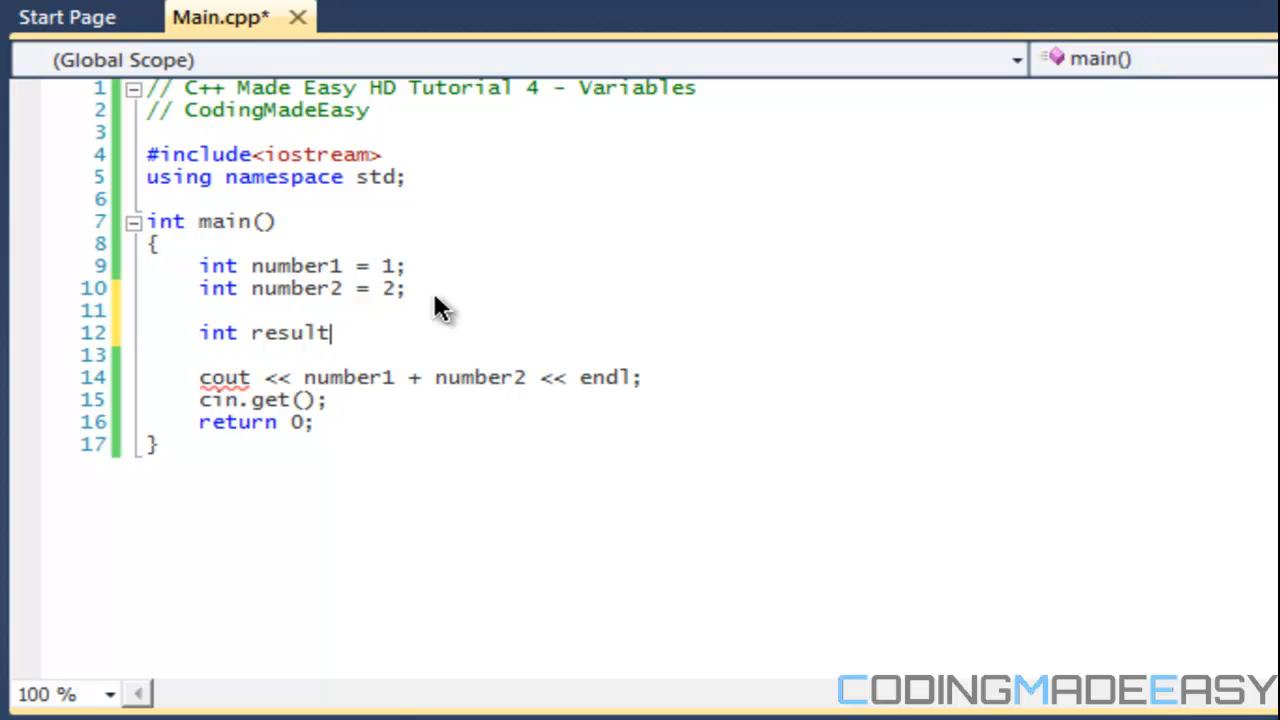
type("= number")
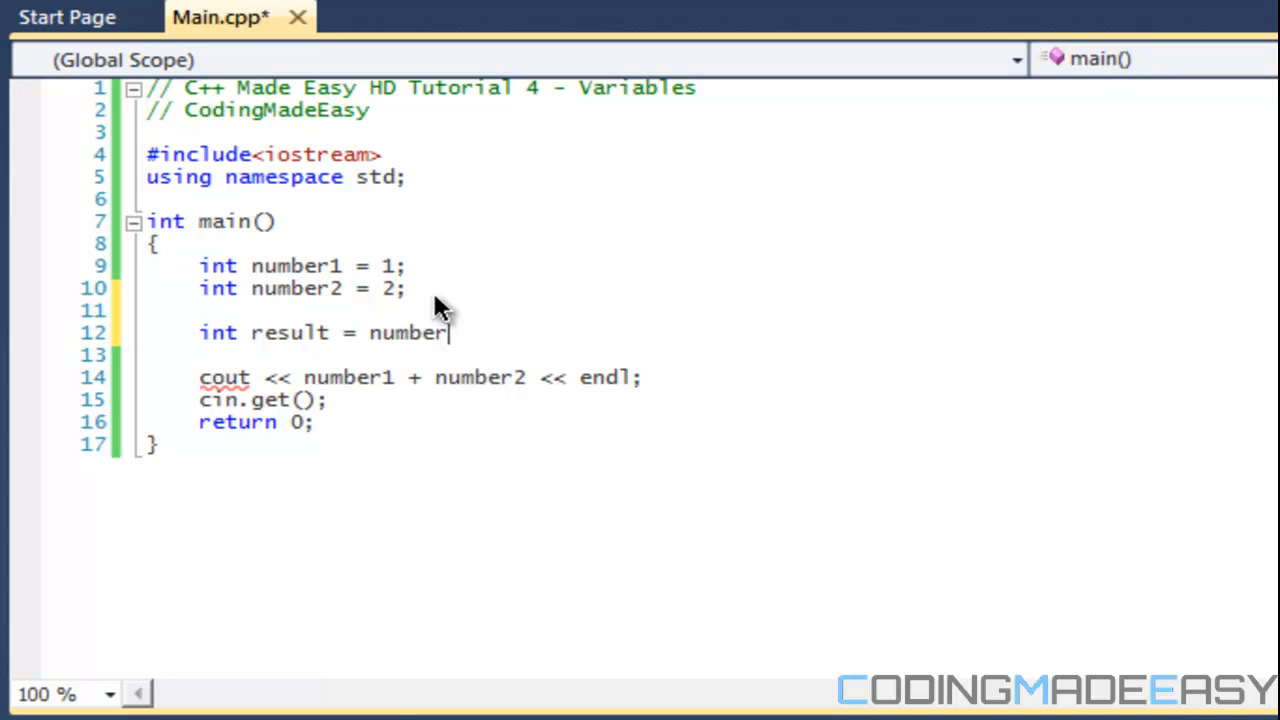
type("1")
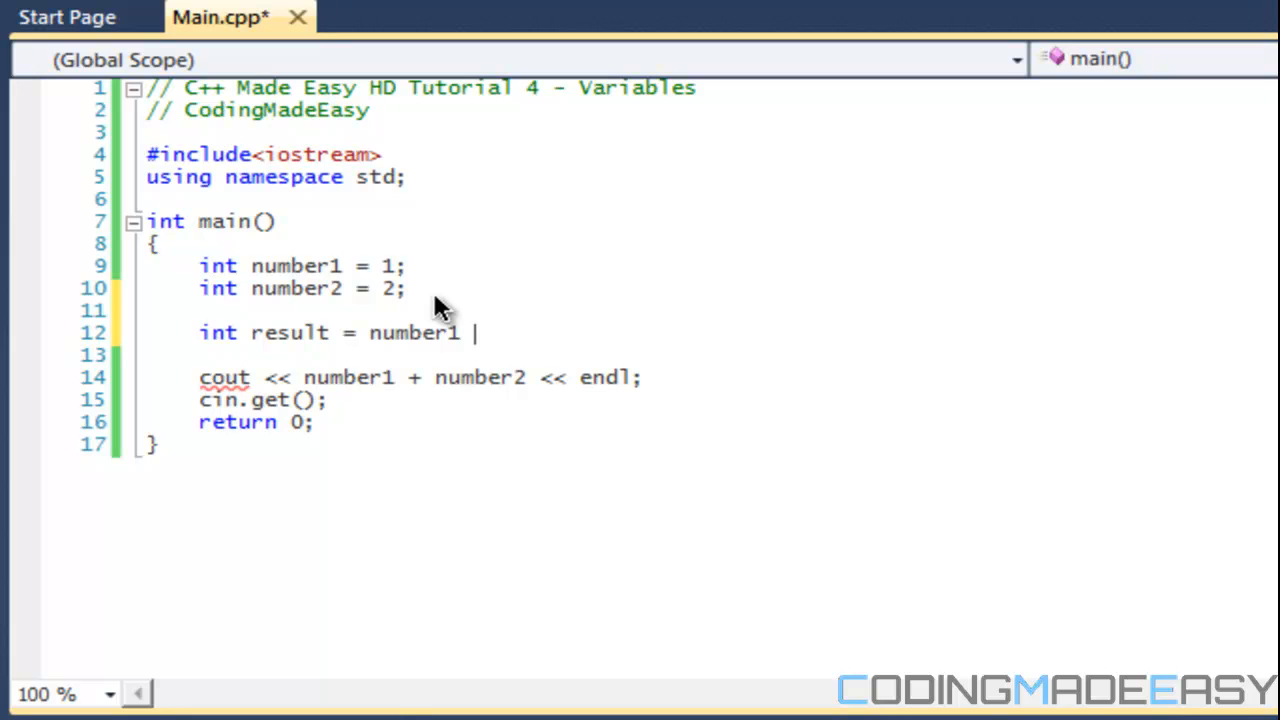
type("+ number2;")
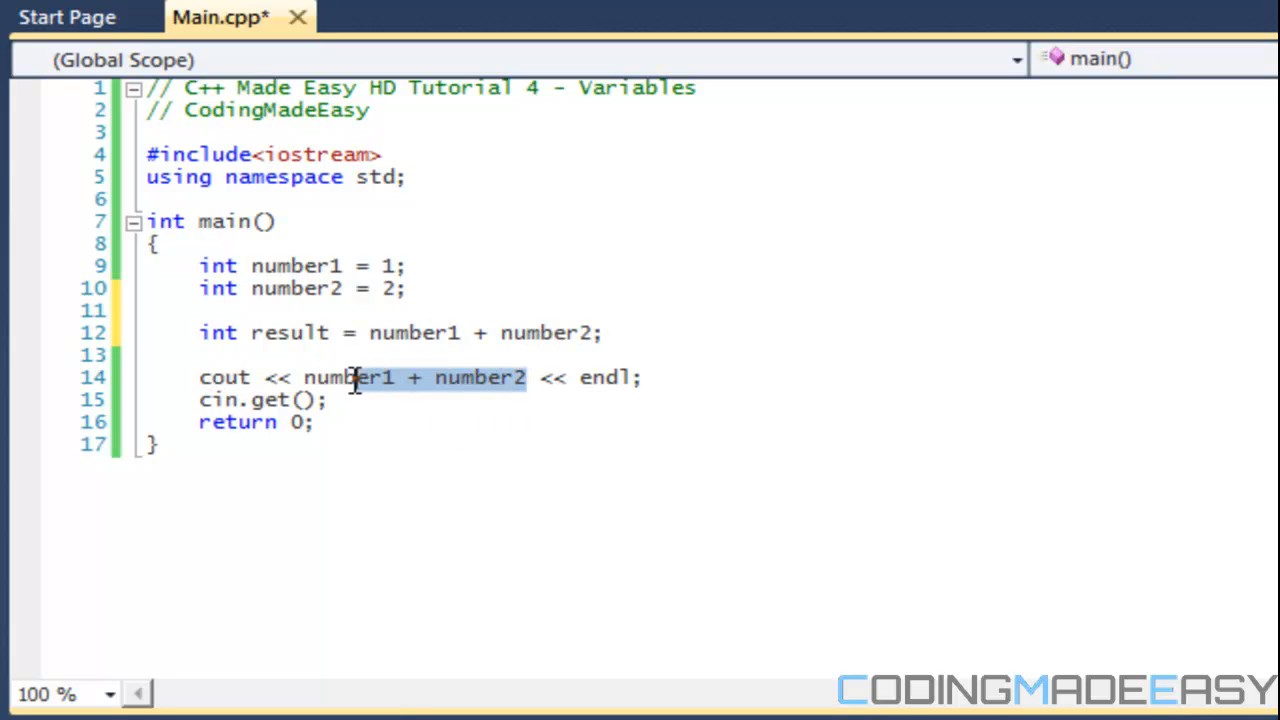
type("result")
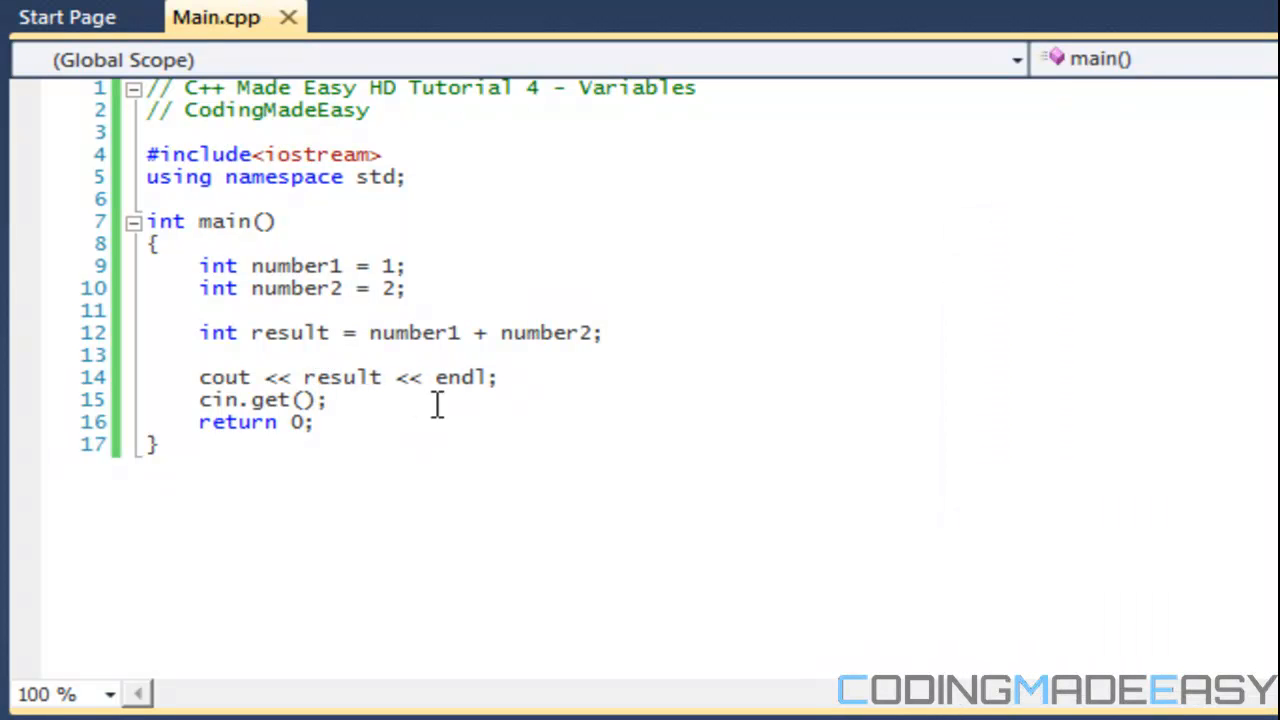
key("F5")
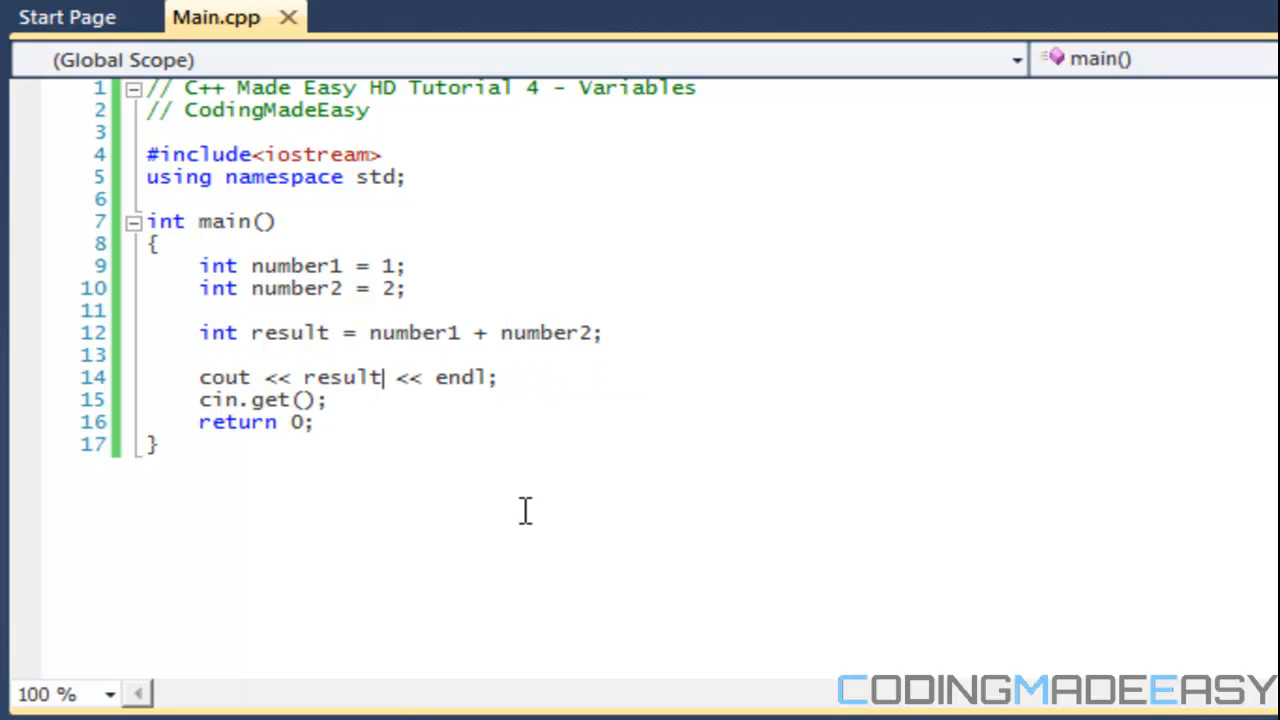
mouse_move(640, 335)
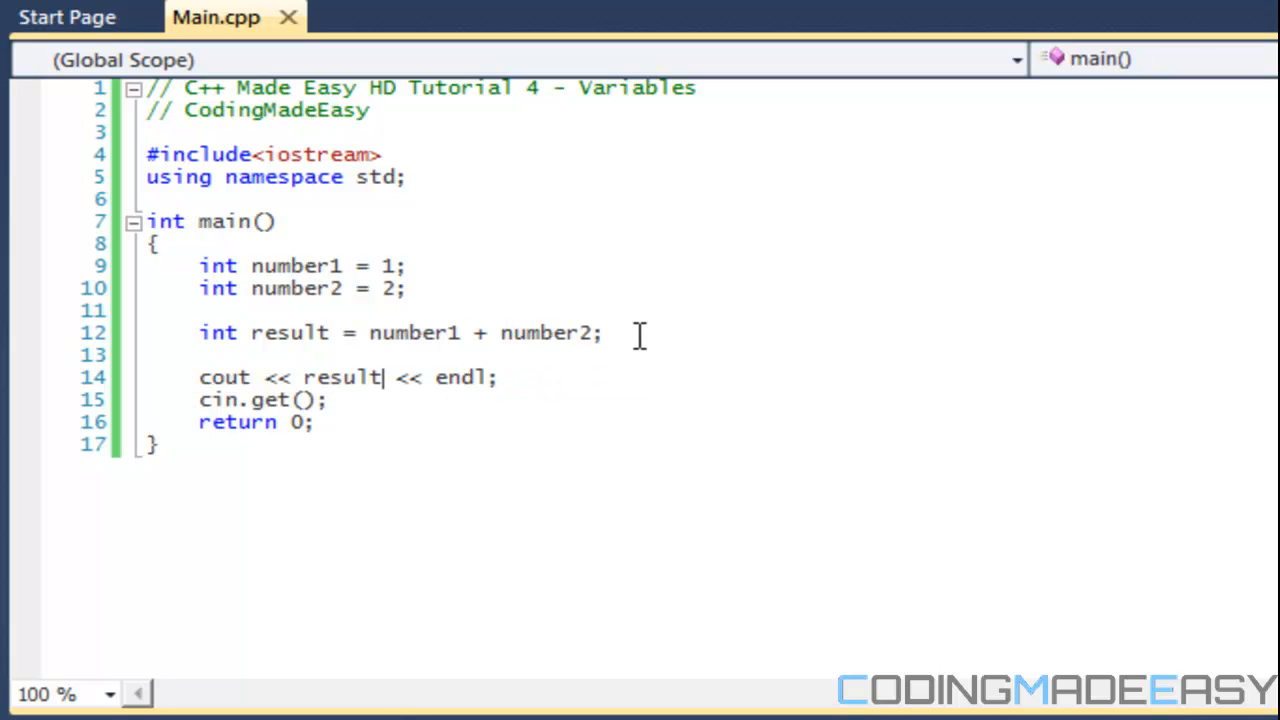
type("bool")
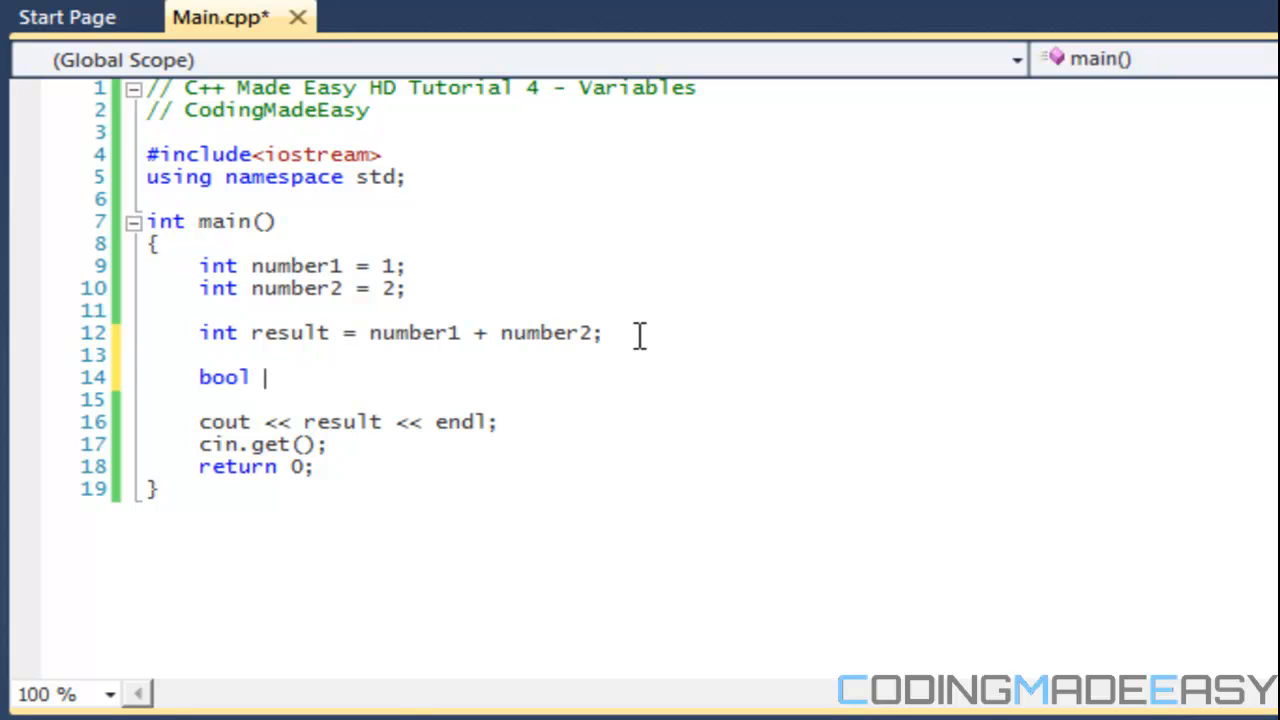
mouse_move(639, 345)
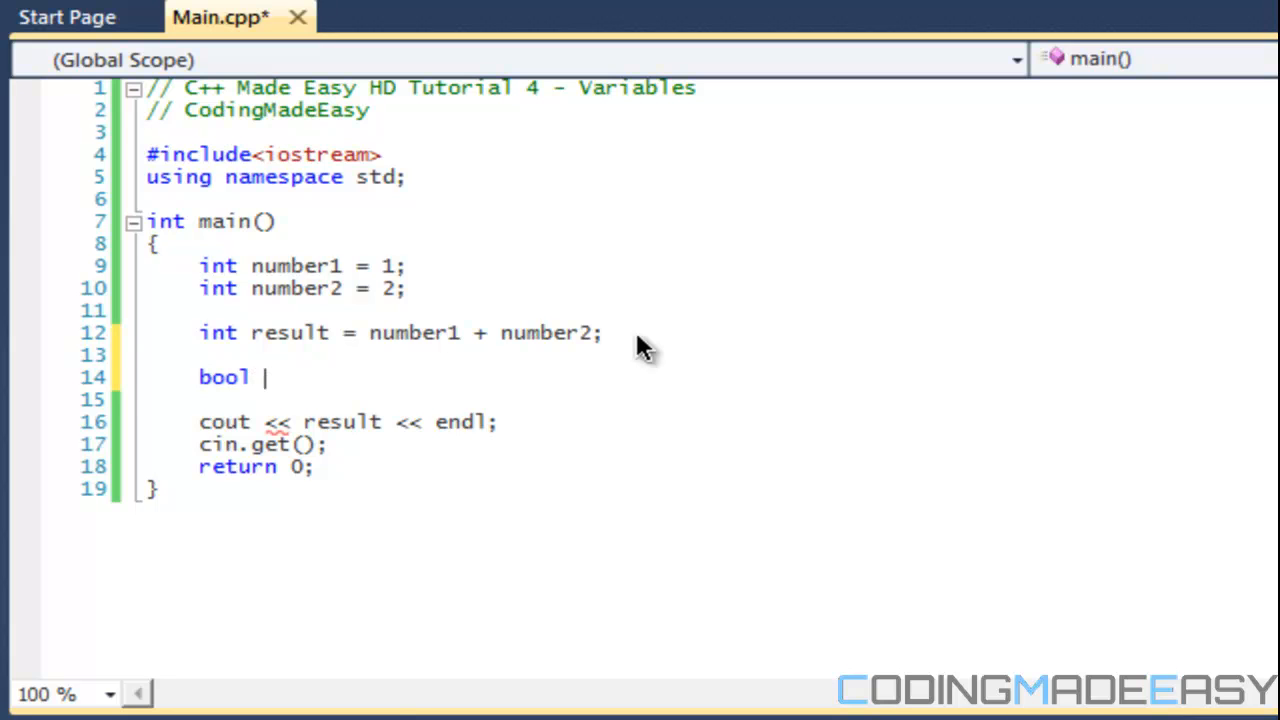
type("again = true")
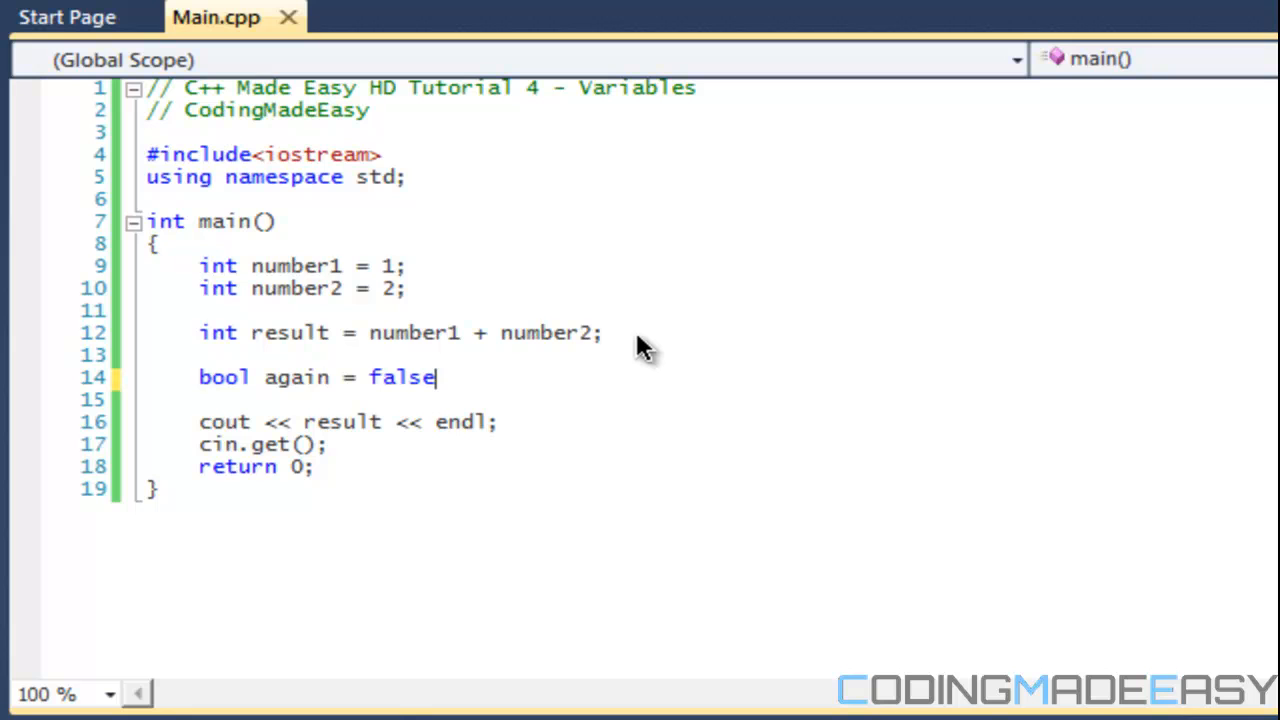
key("ctrl+z")
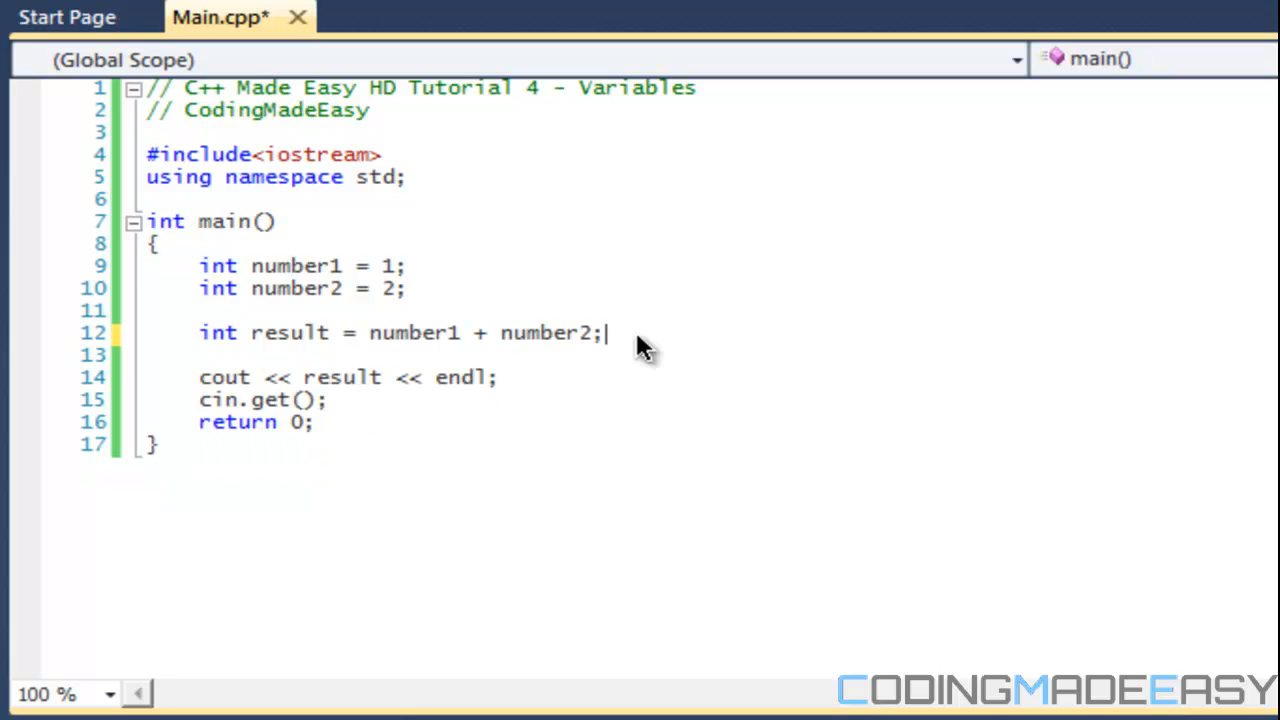
mouse_move(645, 393)
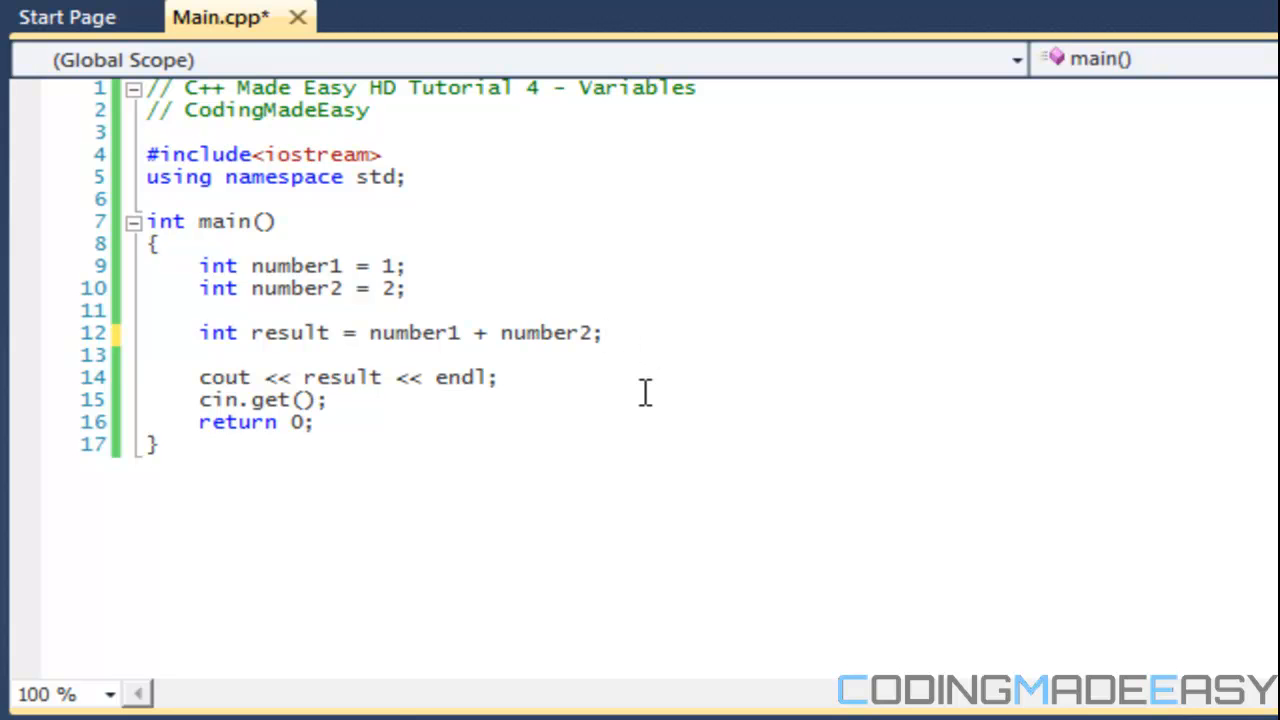
mouse_move(660, 376)
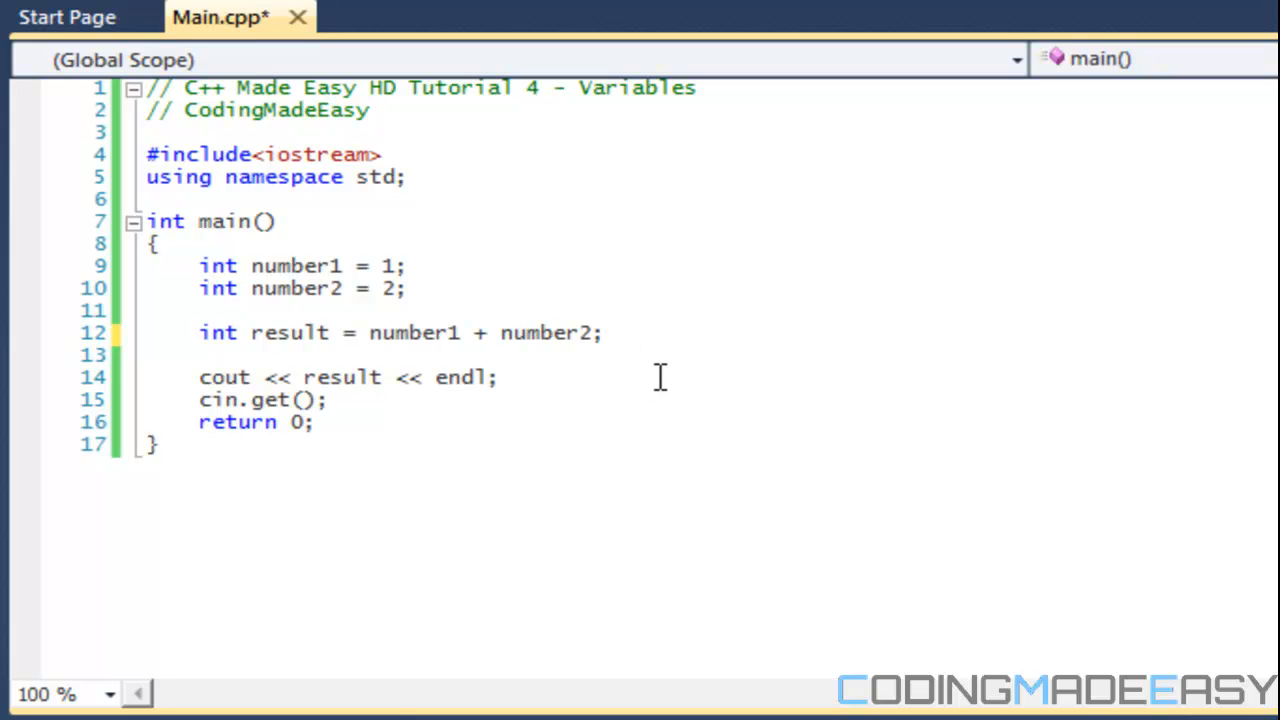
left_click(603, 333)
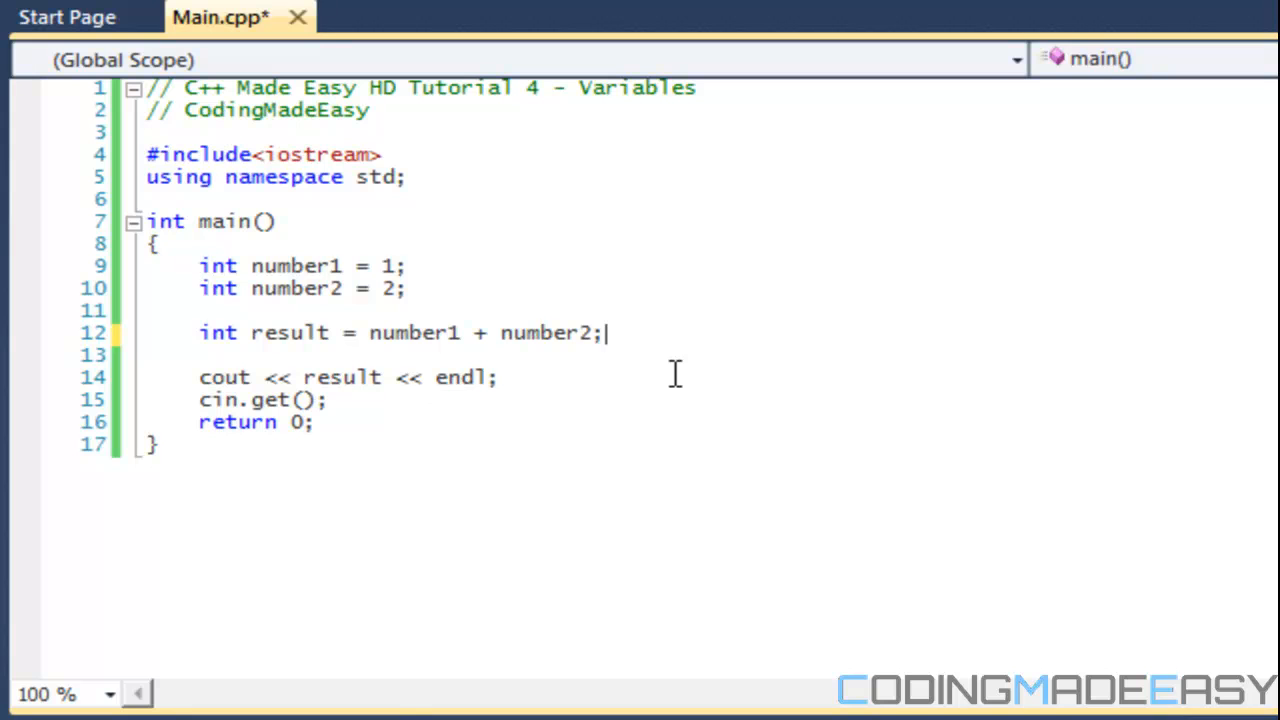